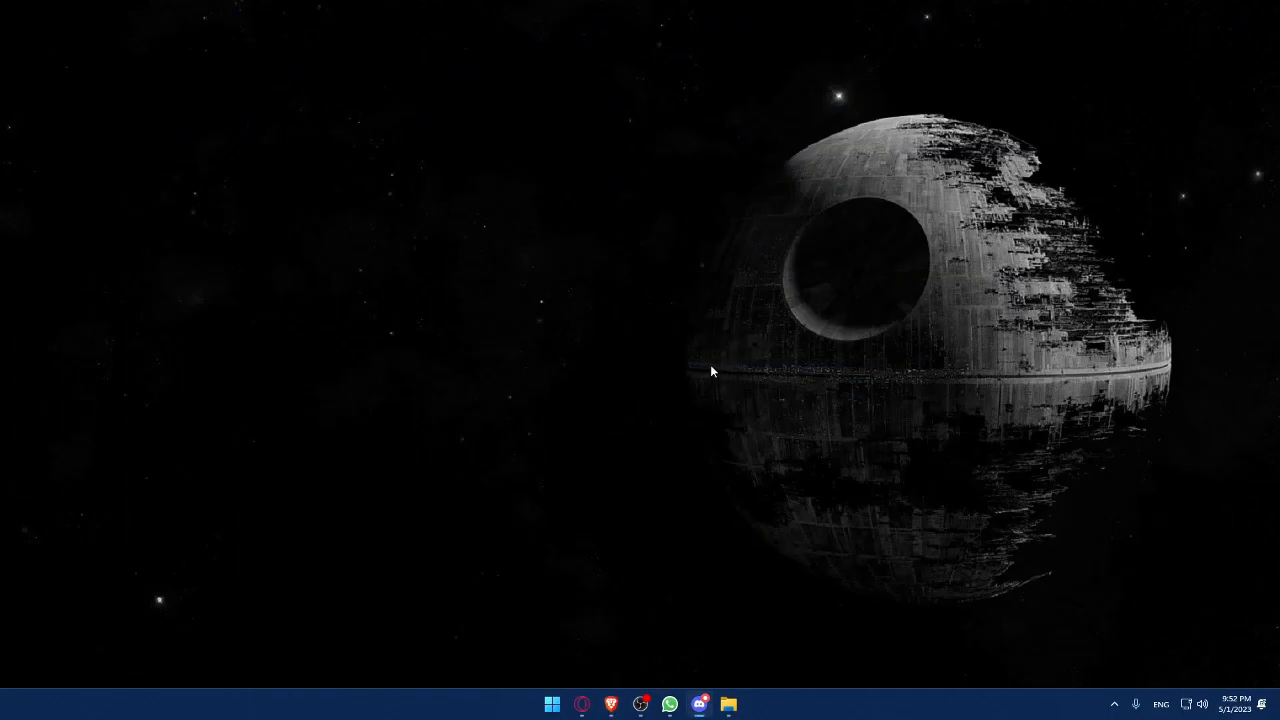
# Launch Brave and load the shopify.com homepage, scrolling its landing page.
pyautogui.click(612, 702)
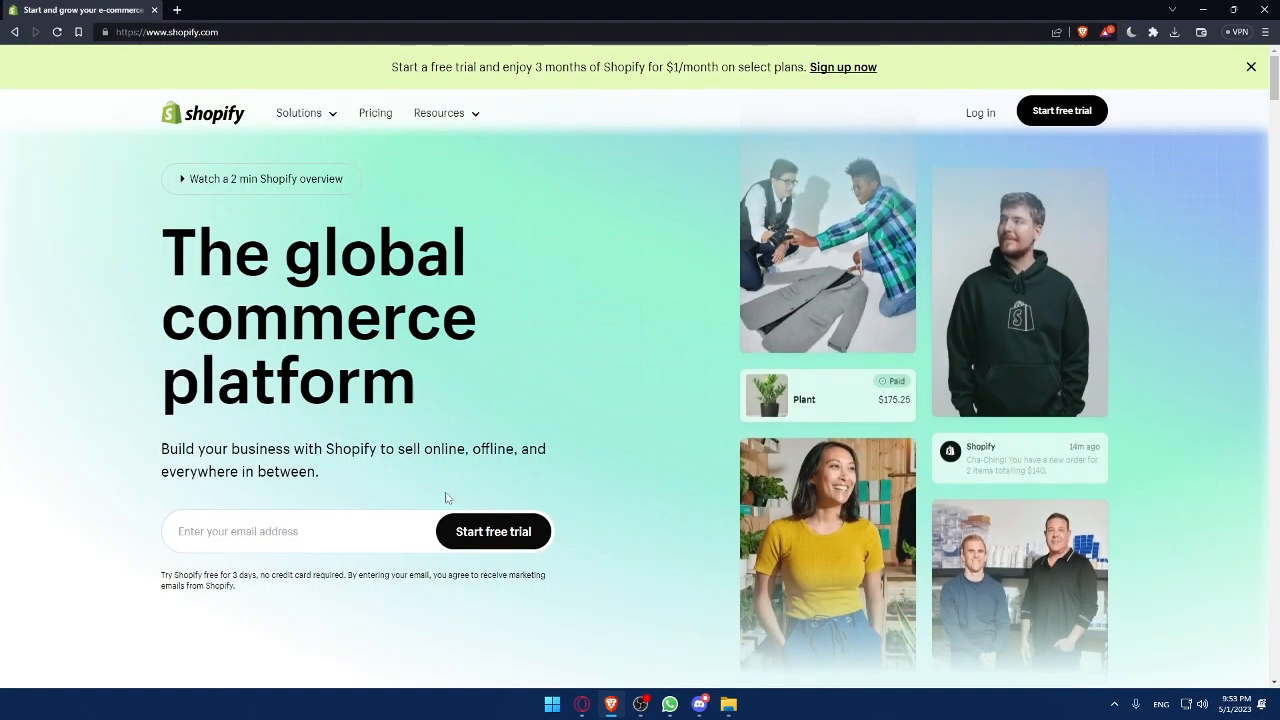
pyautogui.scroll(-3)
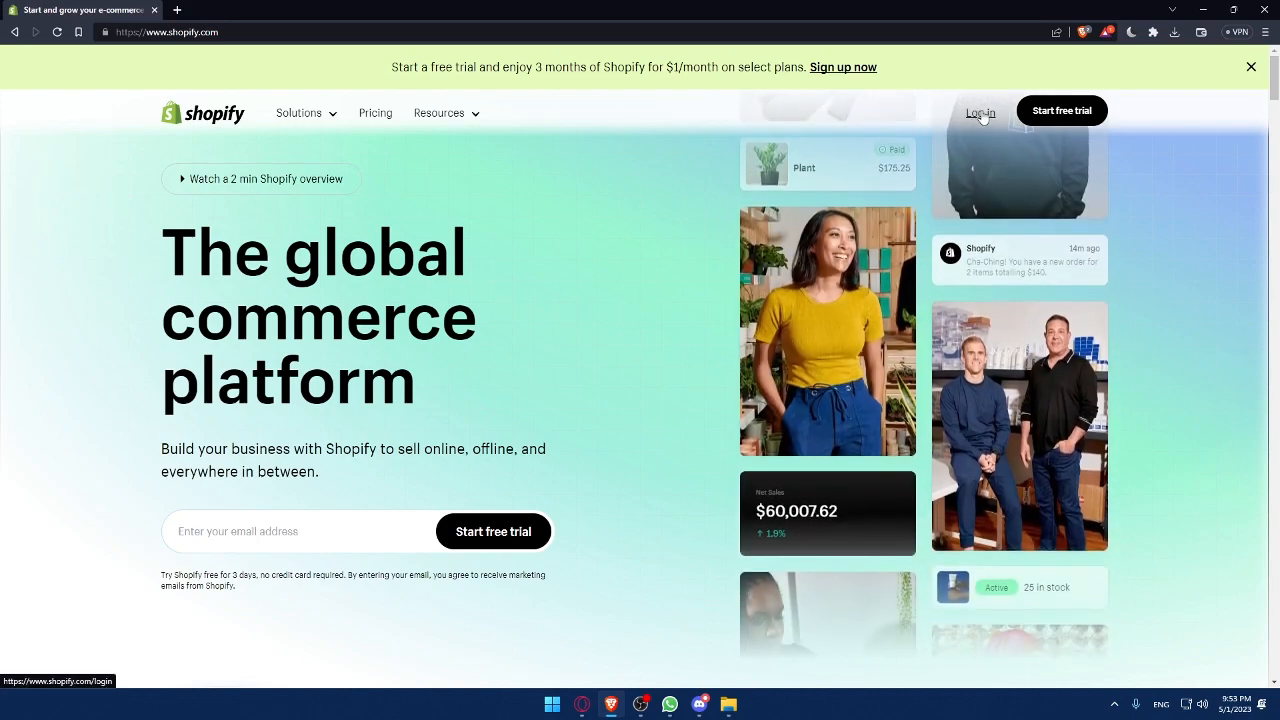
# Go from the homepage through Log in to Get started for a new Shopify ID.
pyautogui.click(980, 112)
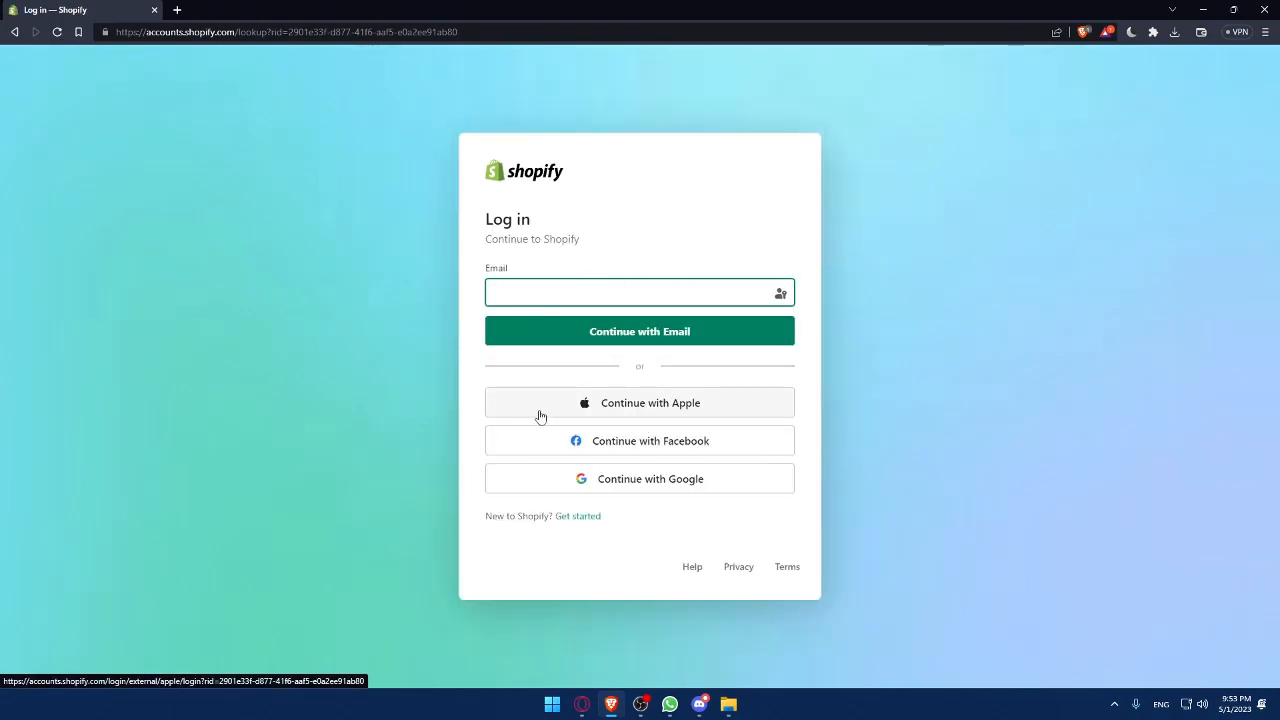
pyautogui.moveTo(770, 408)
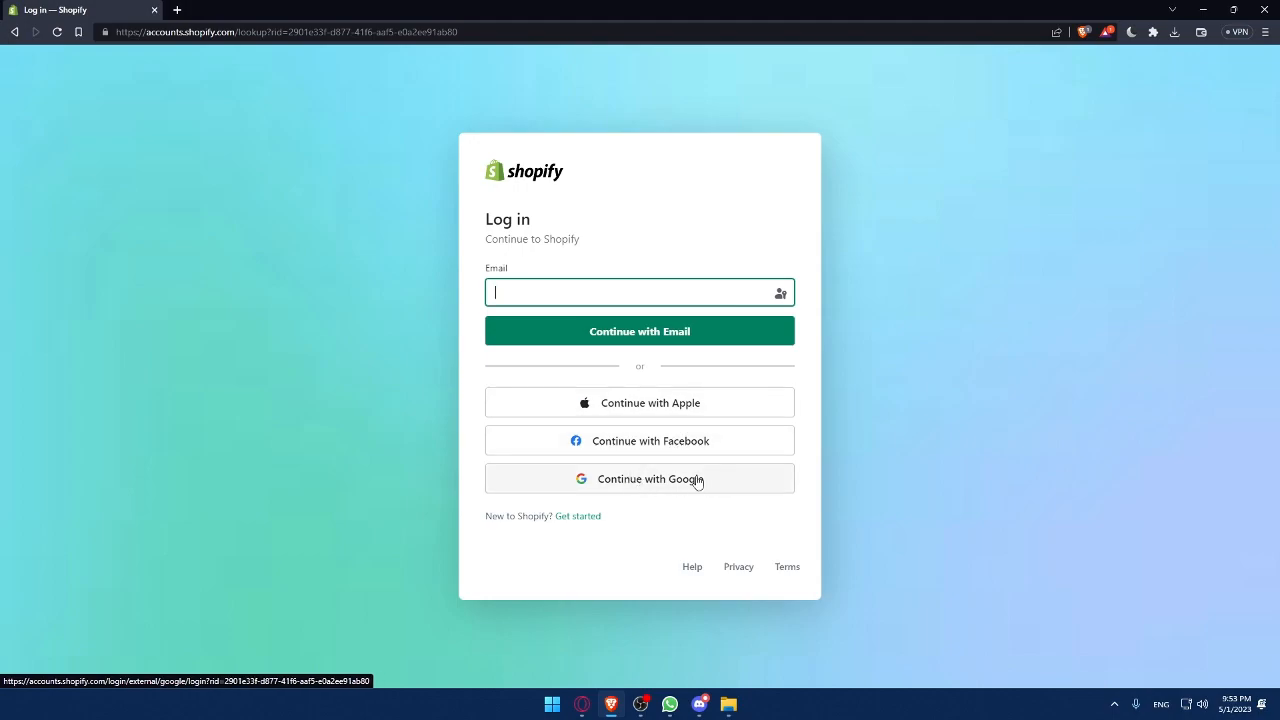
pyautogui.moveTo(660, 486)
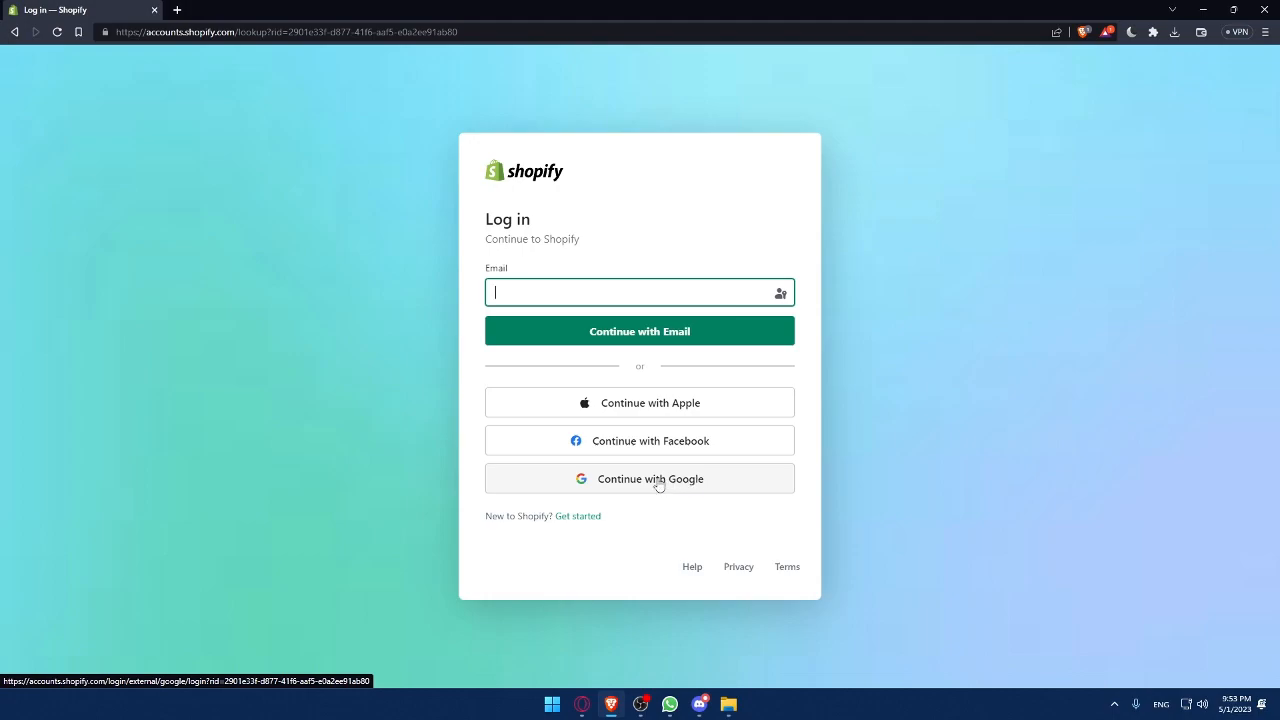
pyautogui.moveTo(576, 520)
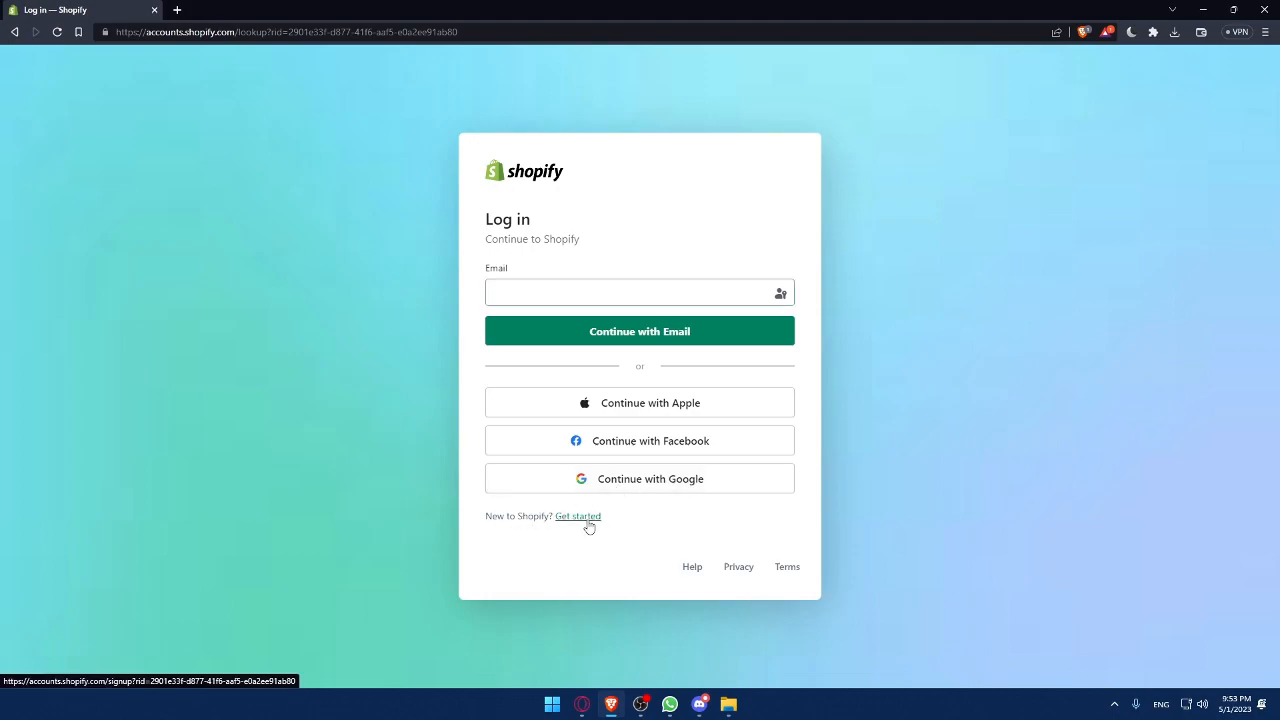
pyautogui.click(576, 516)
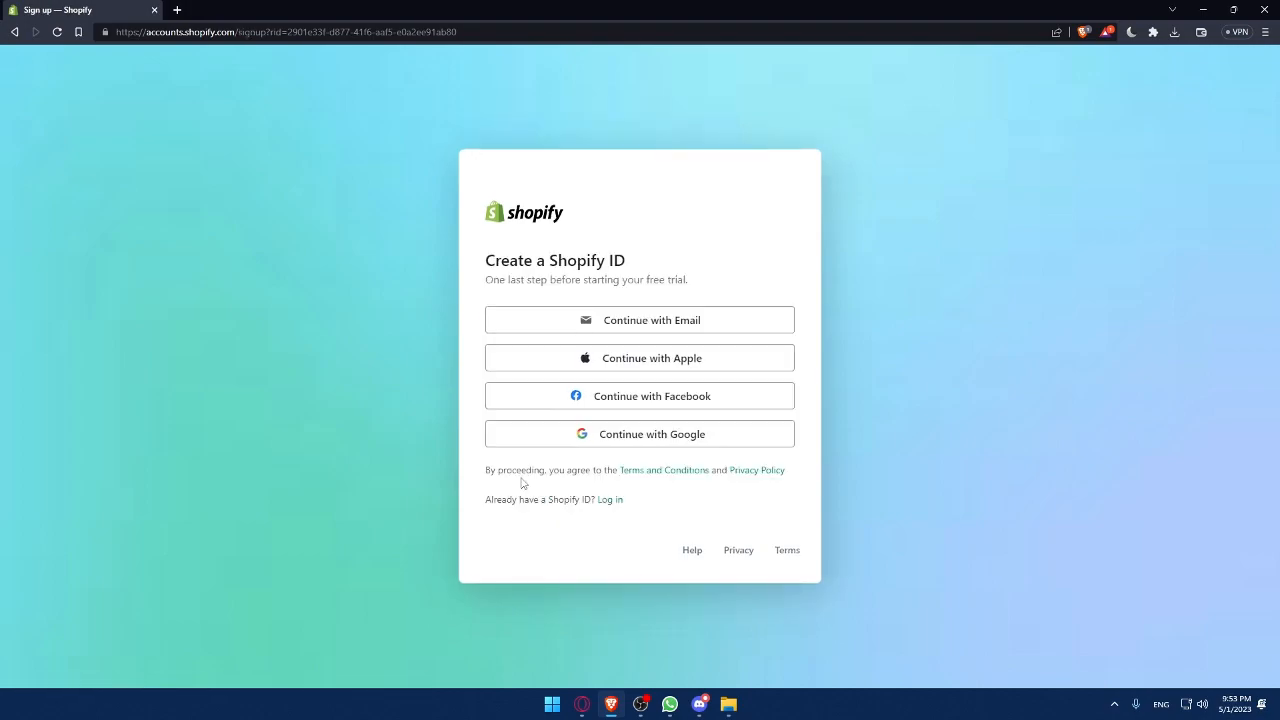
pyautogui.moveTo(748, 328)
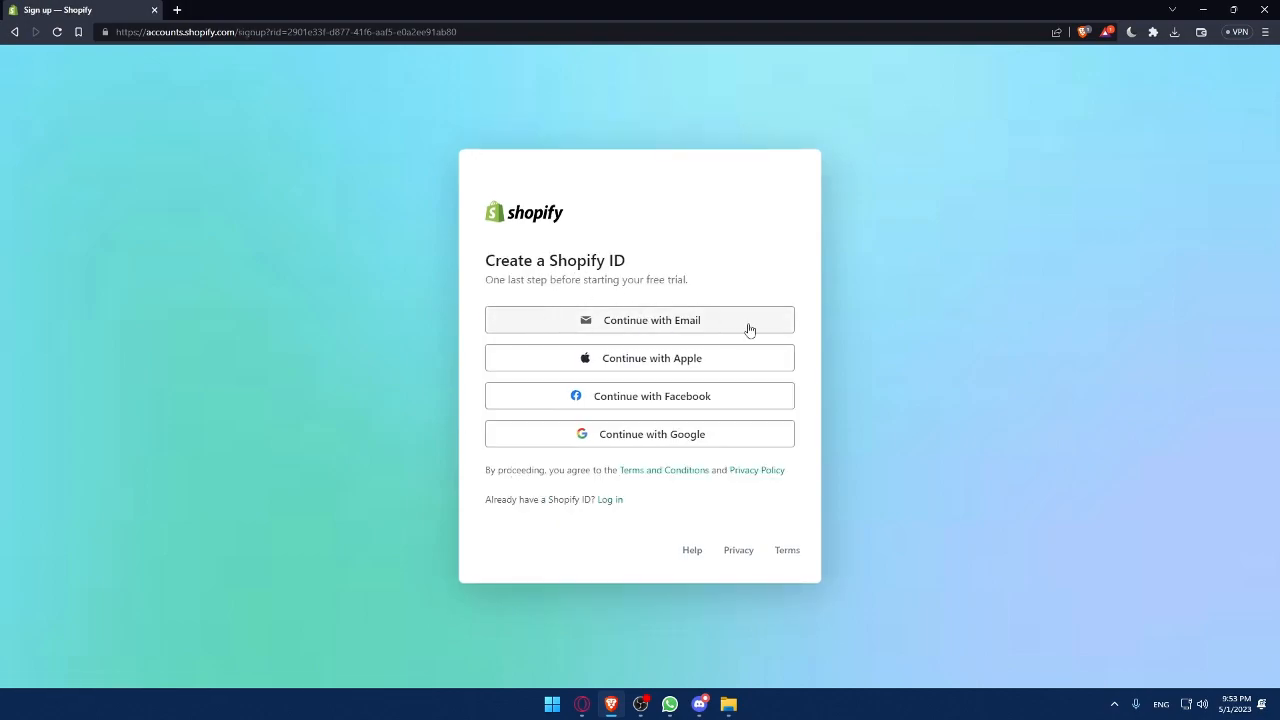
pyautogui.moveTo(674, 402)
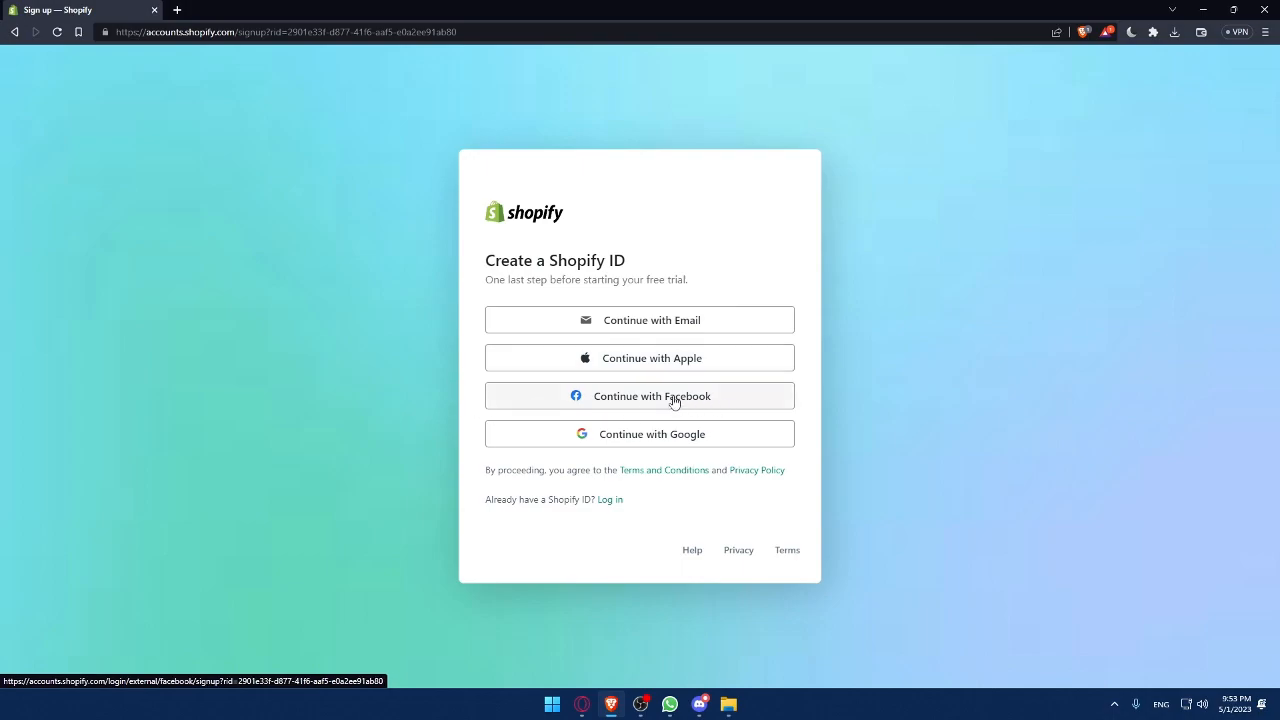
pyautogui.moveTo(560, 478)
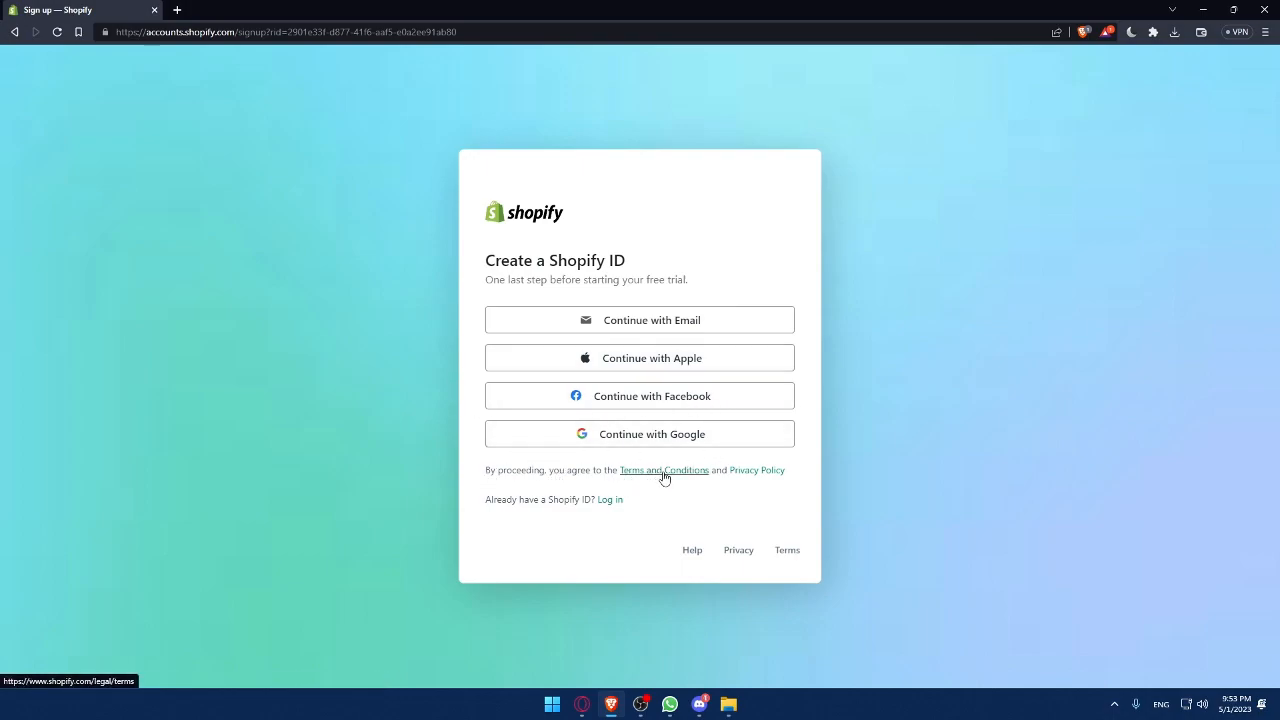
# View the Terms of Service in a separate tab, then close the extra terms tabs.
pyautogui.rightClick(664, 470)
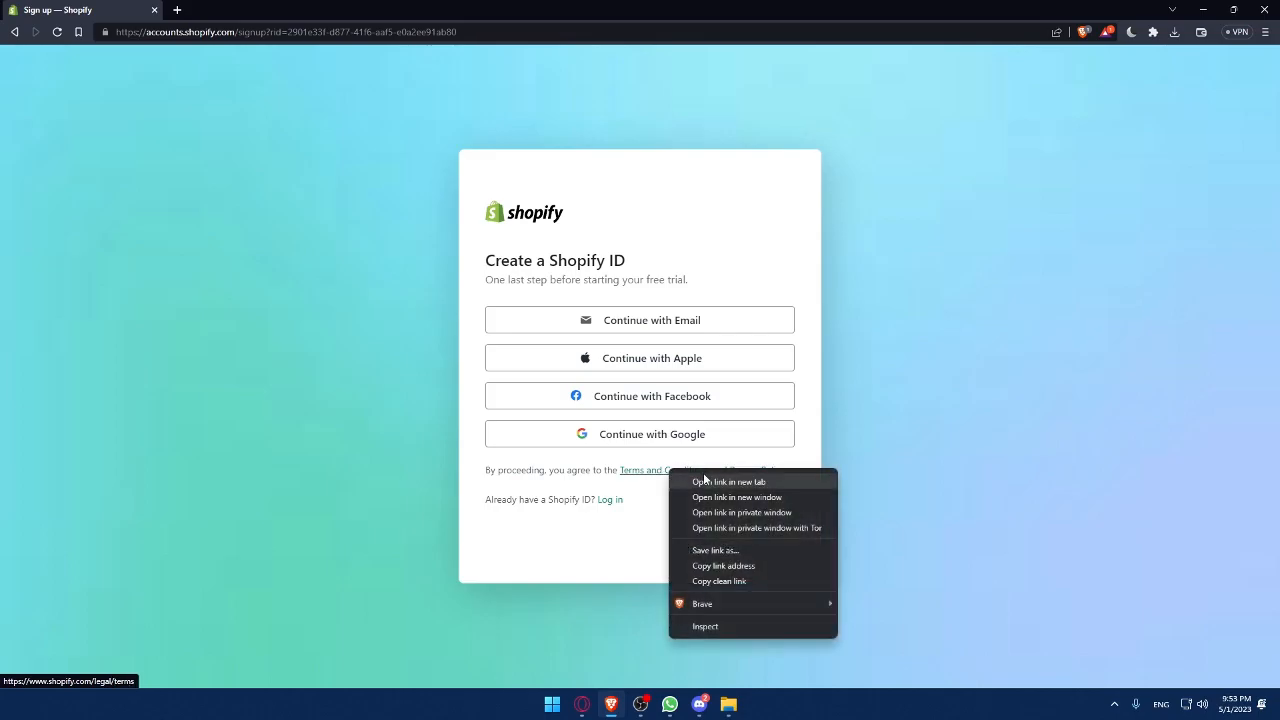
pyautogui.click(712, 480)
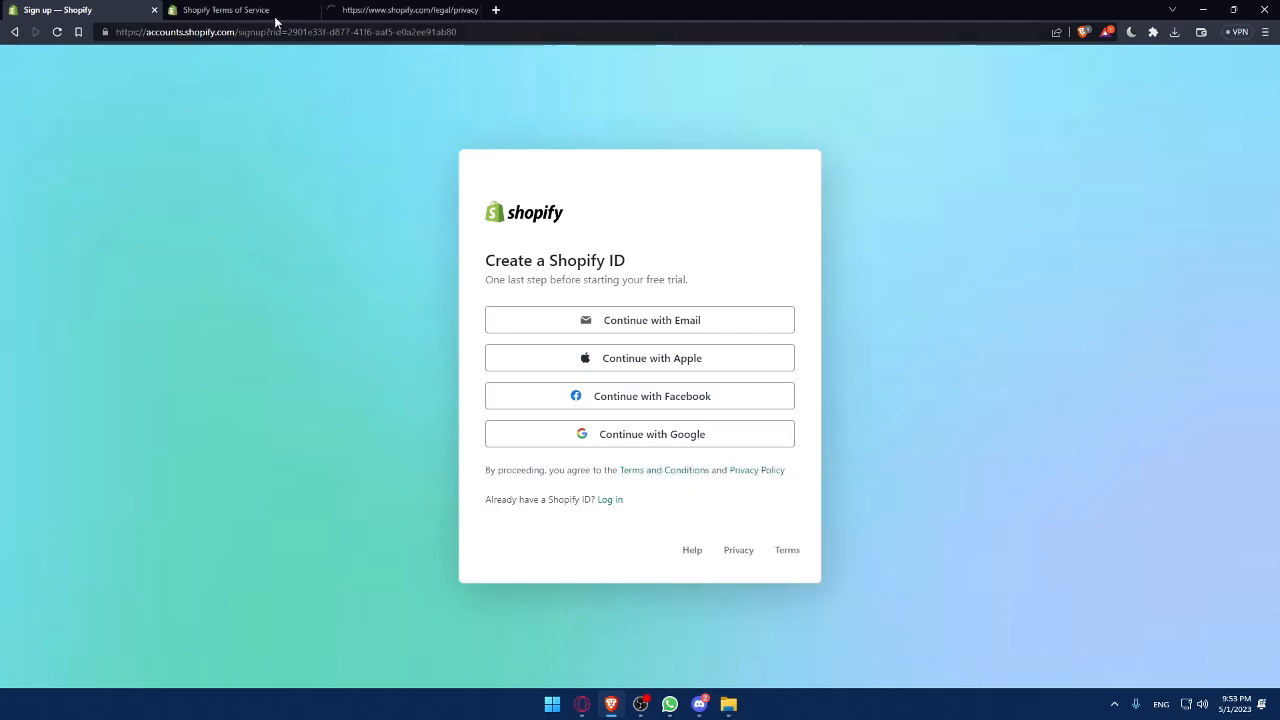
pyautogui.click(224, 10)
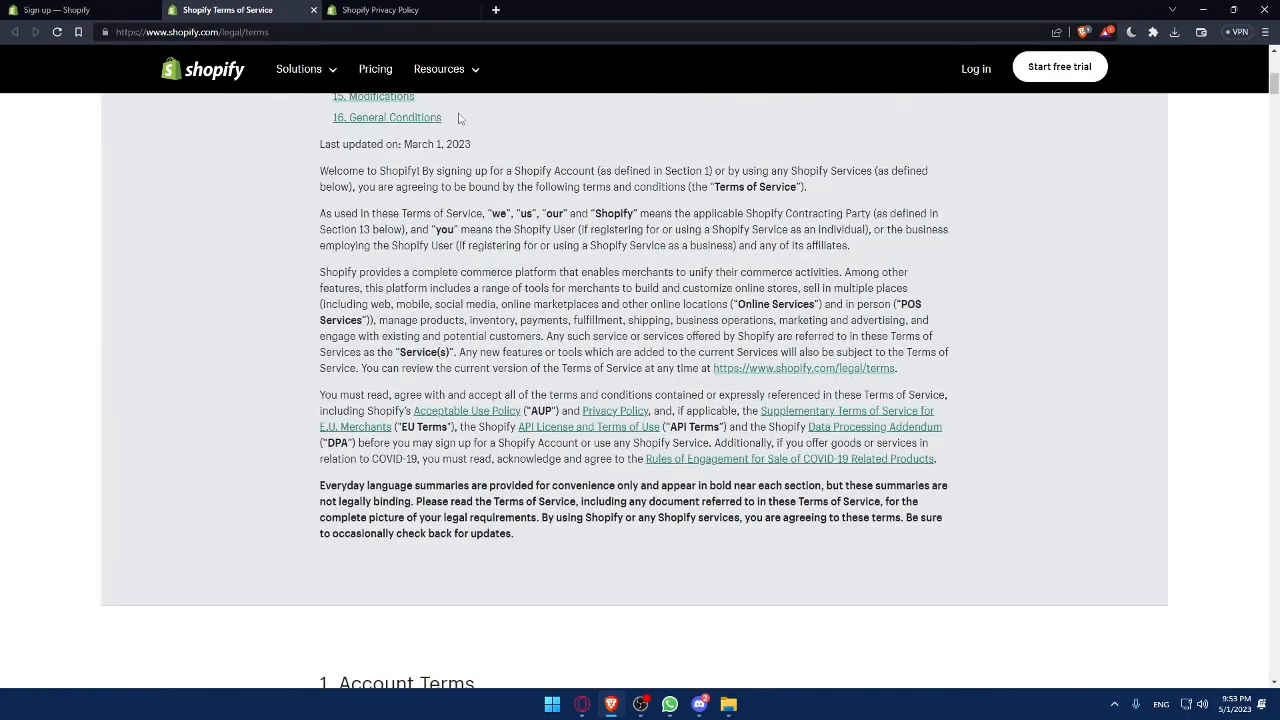
pyautogui.click(400, 10)
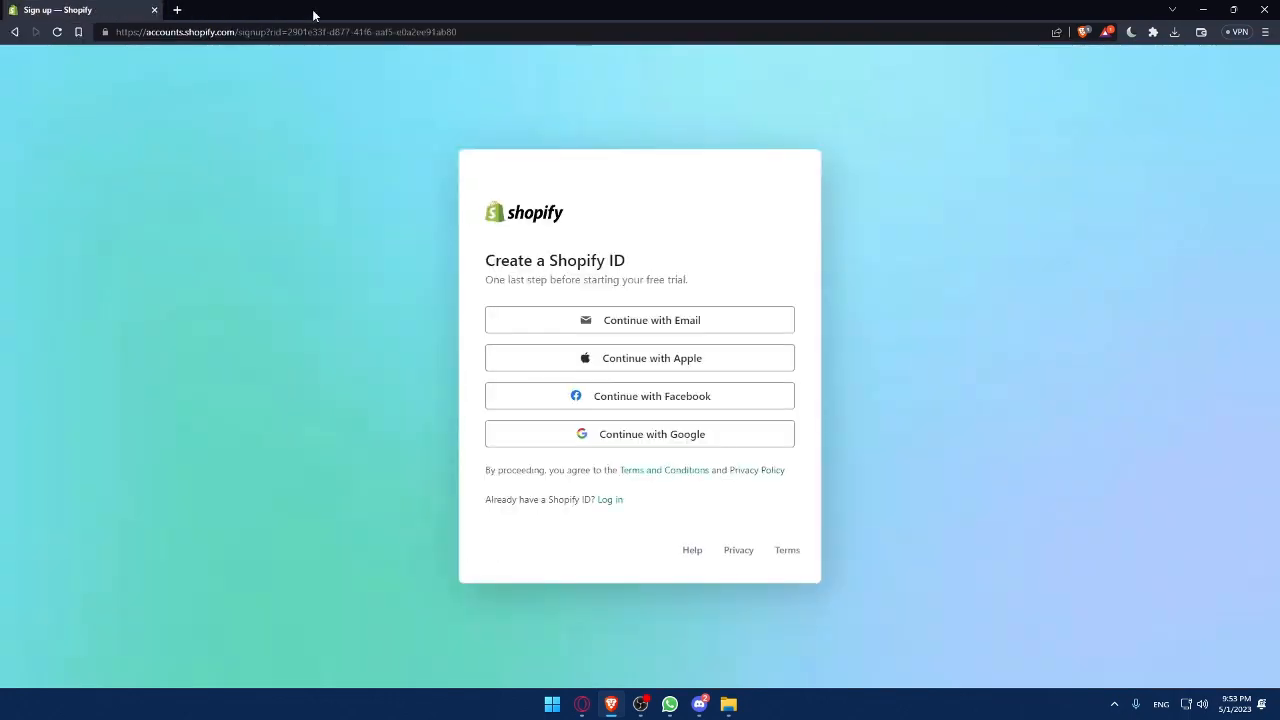
# Sign up with email, filling email, names and password, and create the Shopify ID.
pyautogui.click(640, 320)
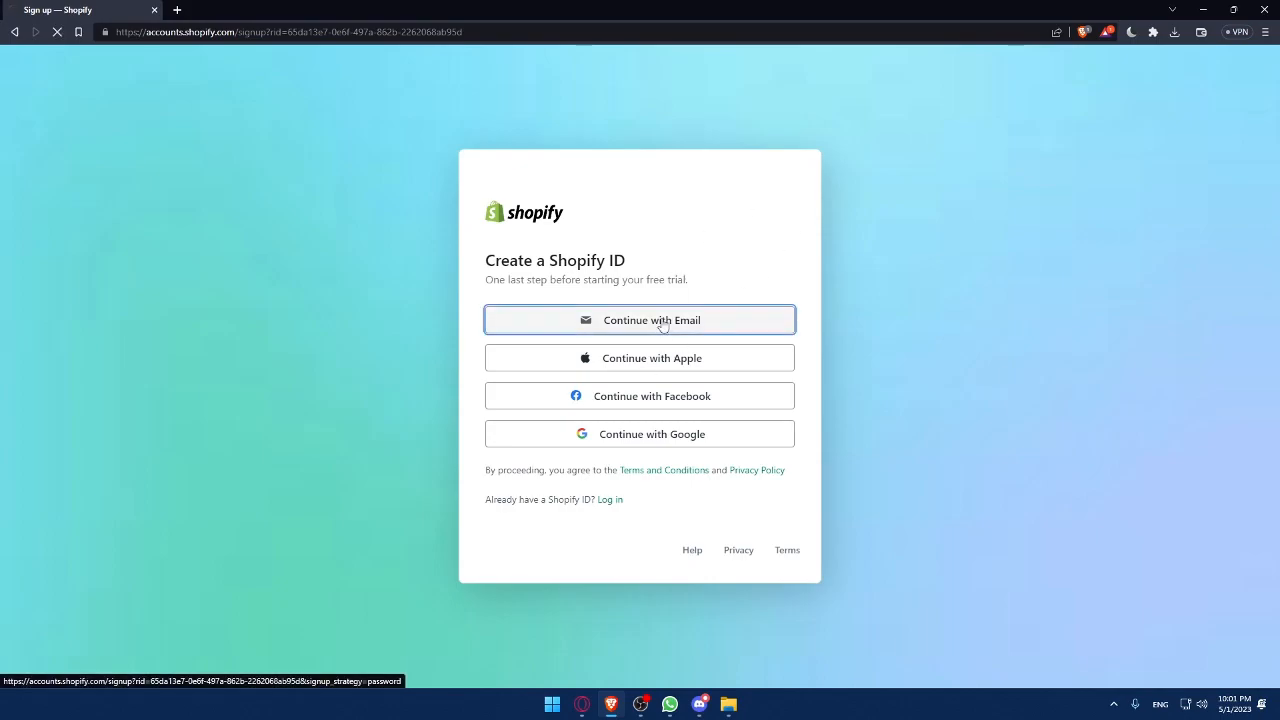
pyautogui.click(640, 320)
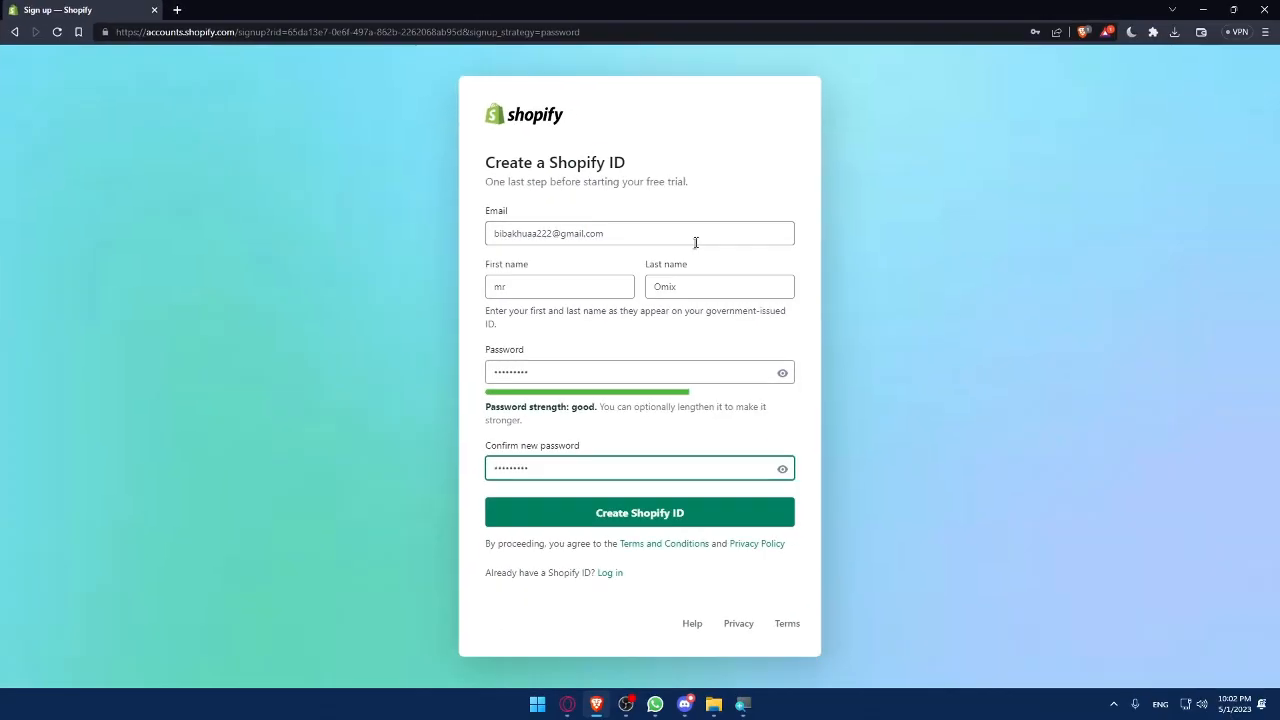
pyautogui.moveTo(744, 512)
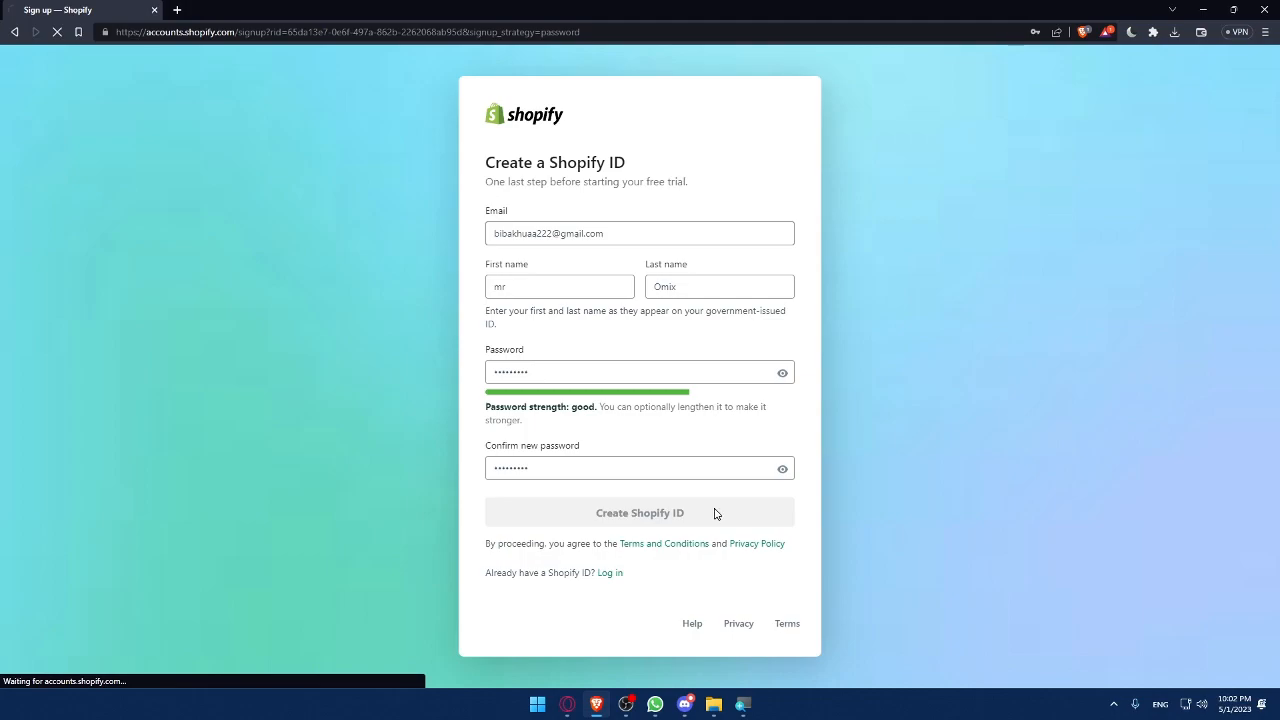
pyautogui.click(640, 512)
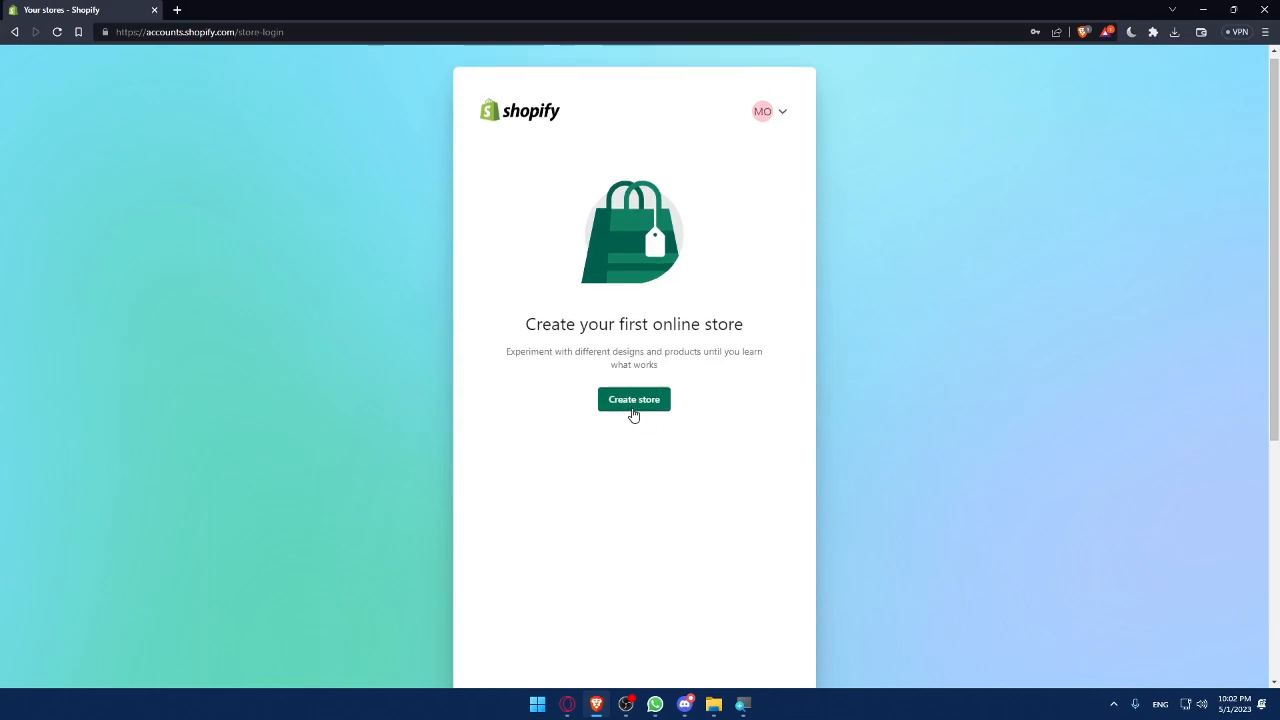
# Create the first store with Morocco as business location and continue with the new account.
pyautogui.click(634, 400)
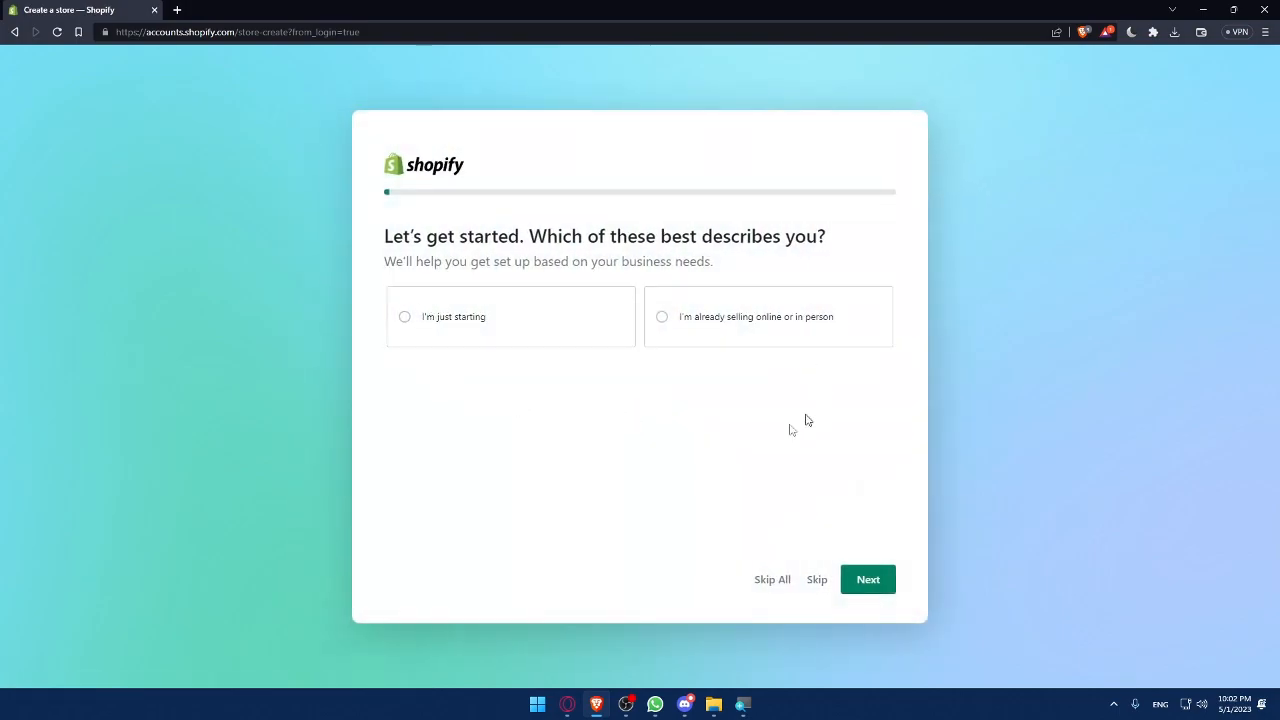
pyautogui.moveTo(788, 580)
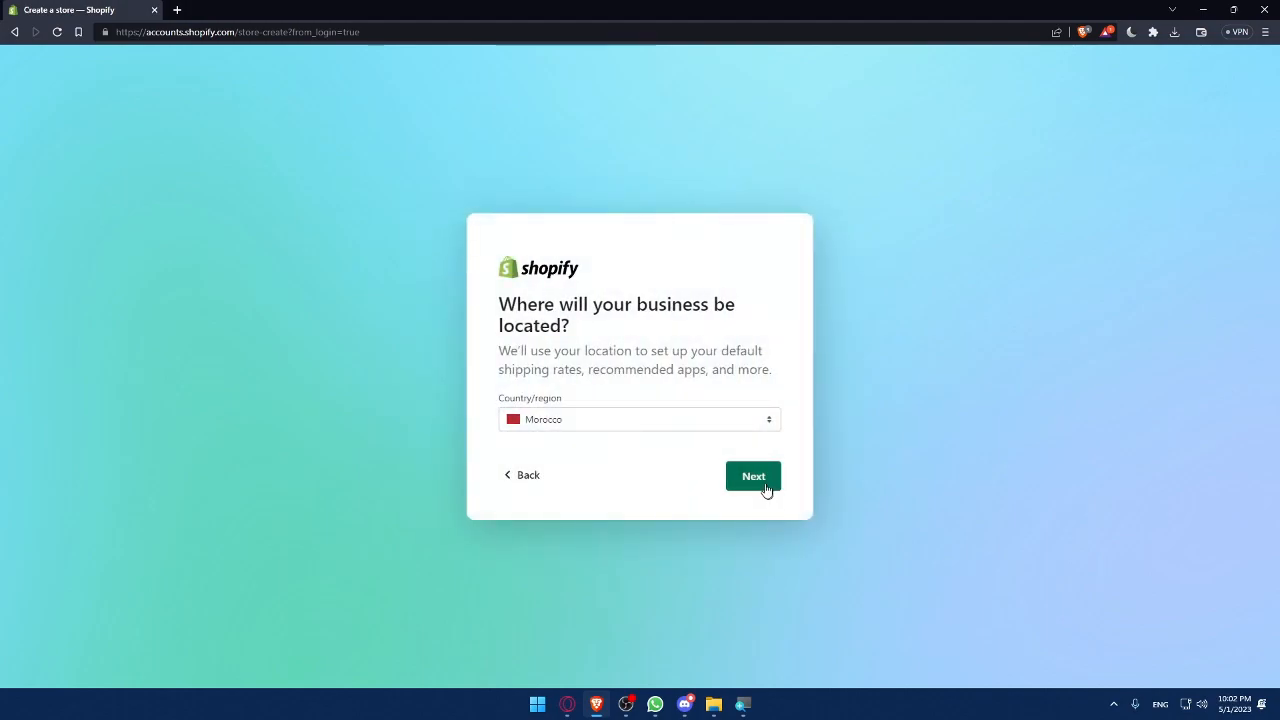
pyautogui.click(752, 476)
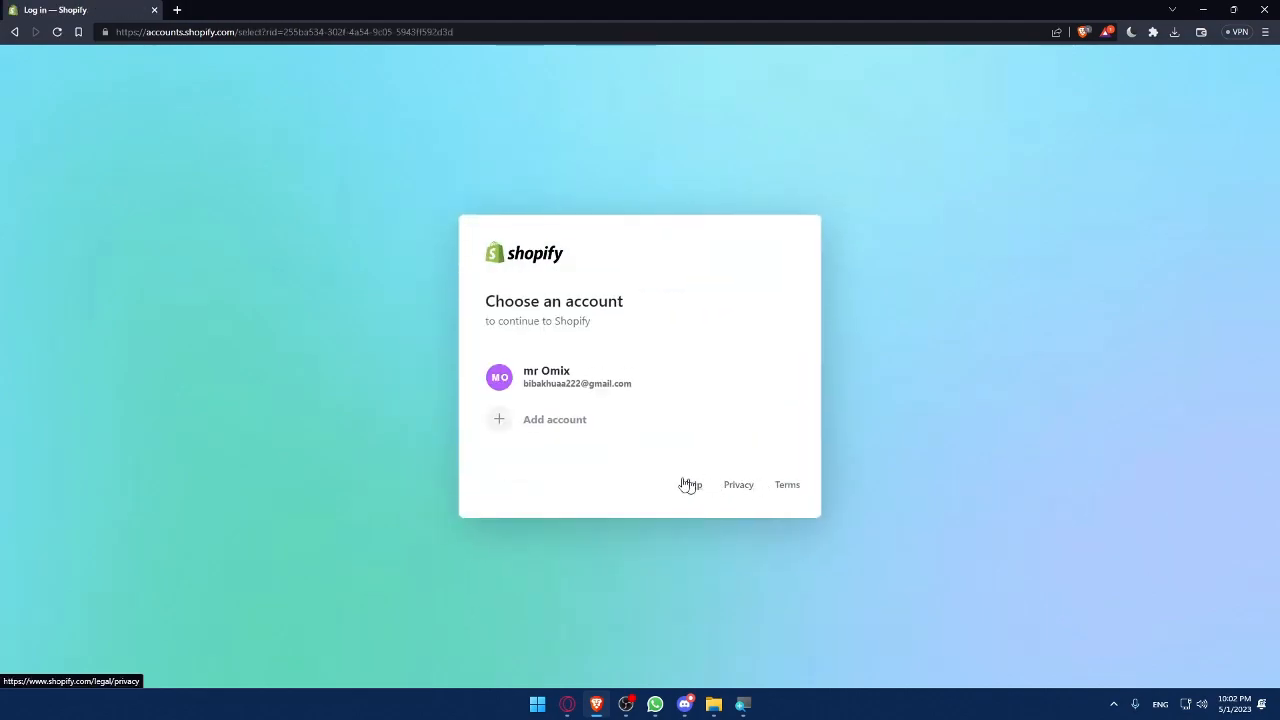
pyautogui.click(556, 376)
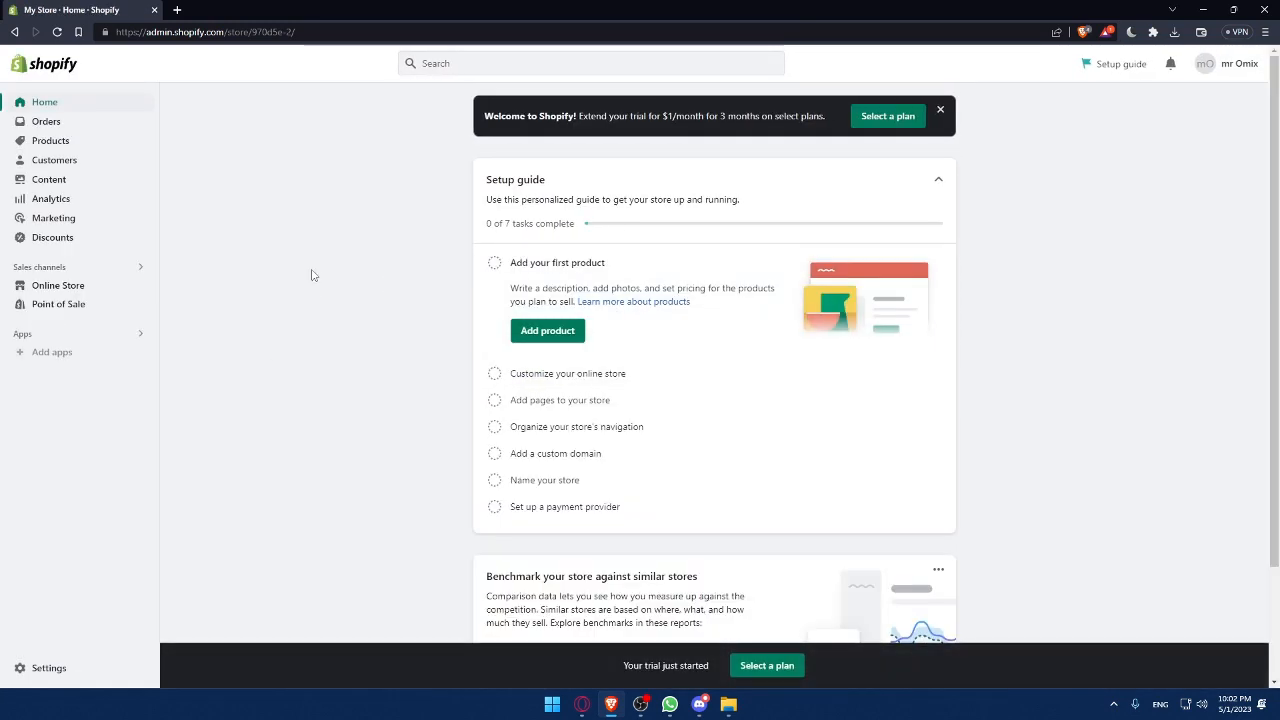
pyautogui.moveTo(932, 572)
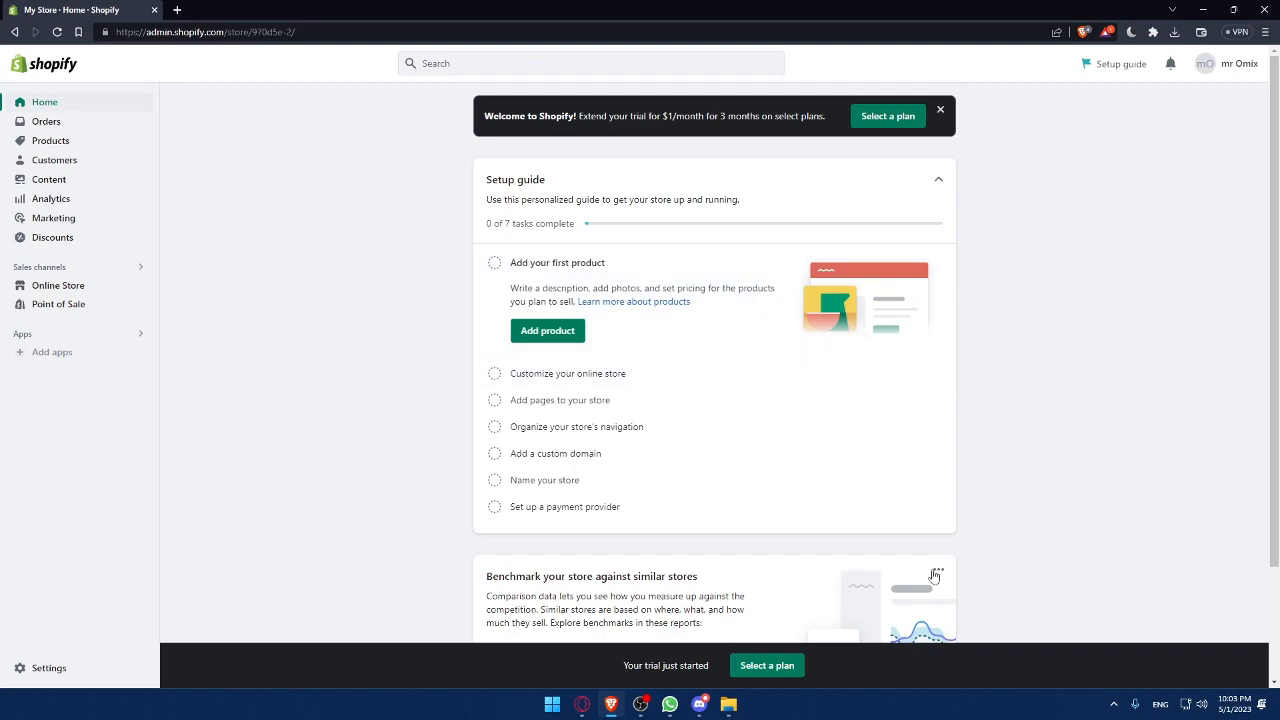
pyautogui.moveTo(1112, 368)
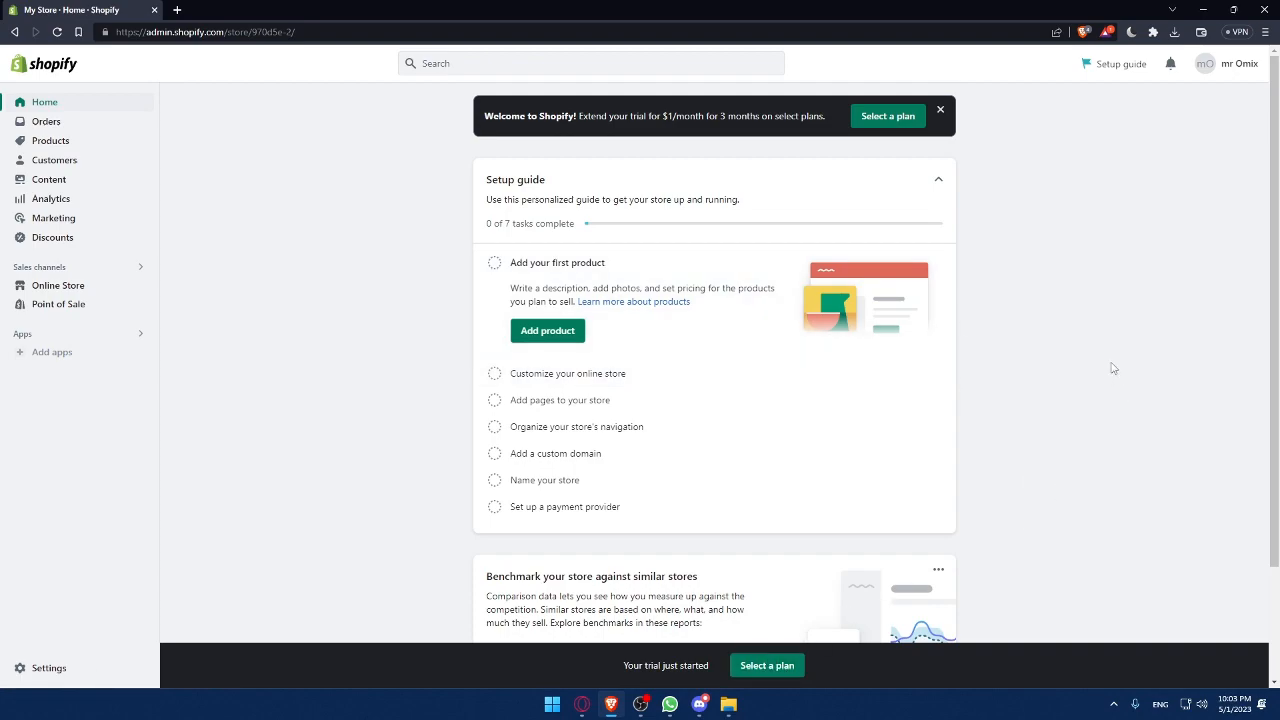
pyautogui.moveTo(548, 186)
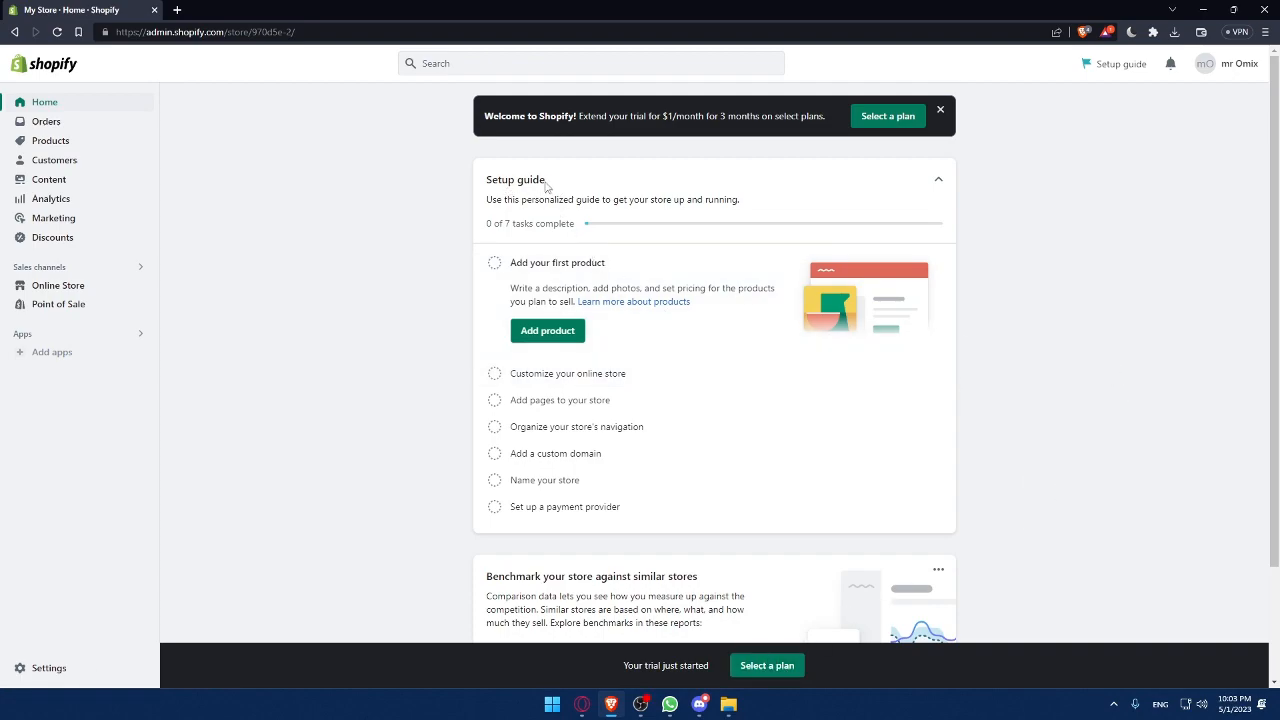
pyautogui.moveTo(1008, 184)
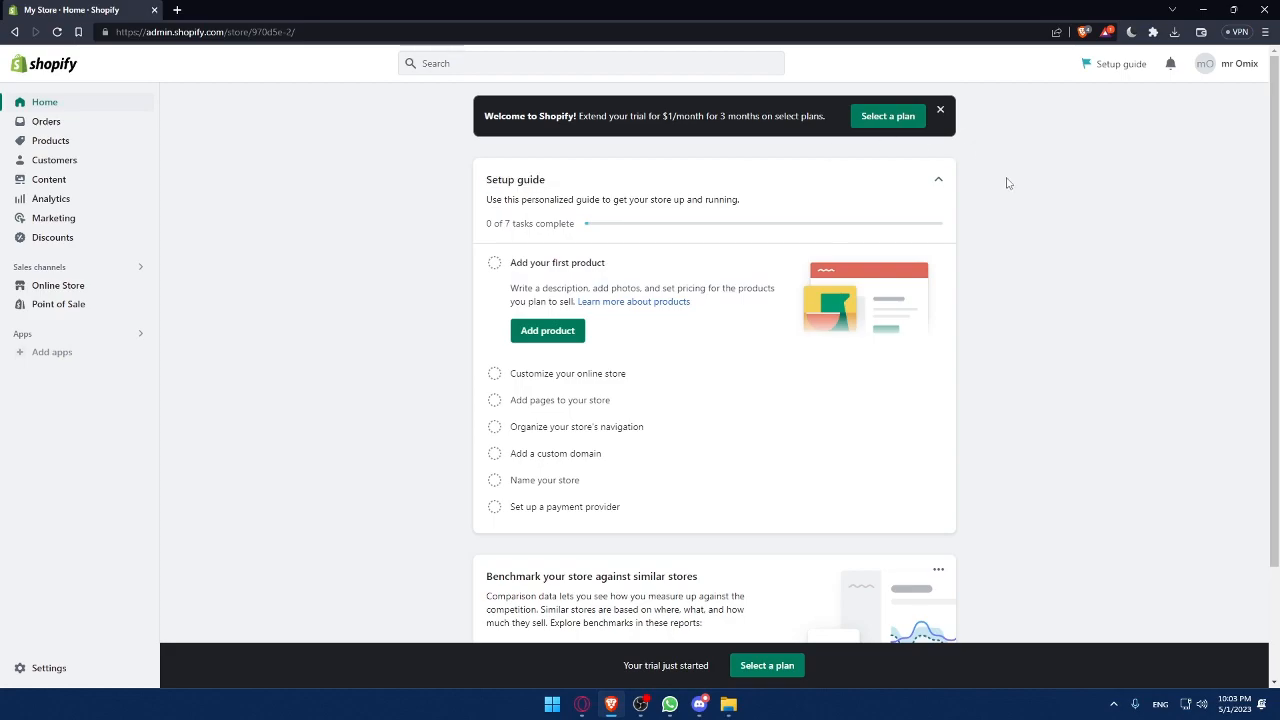
pyautogui.moveTo(932, 184)
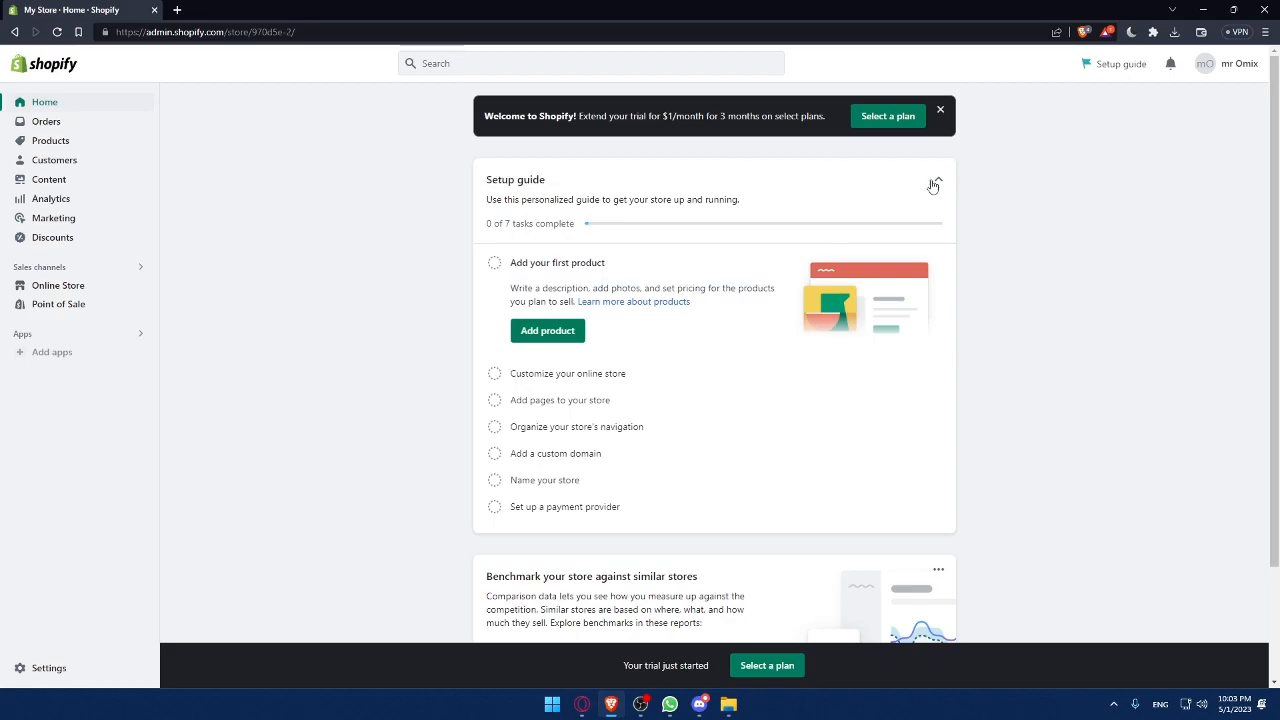
pyautogui.moveTo(540, 382)
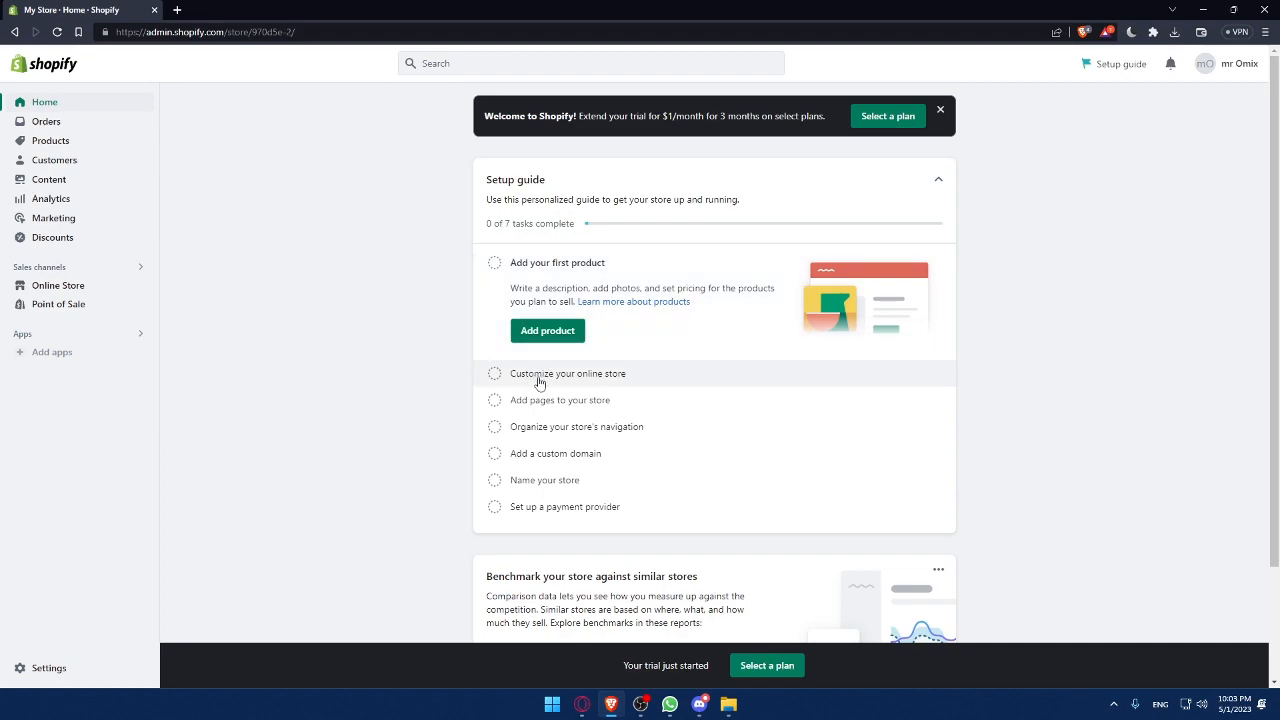
pyautogui.moveTo(592, 408)
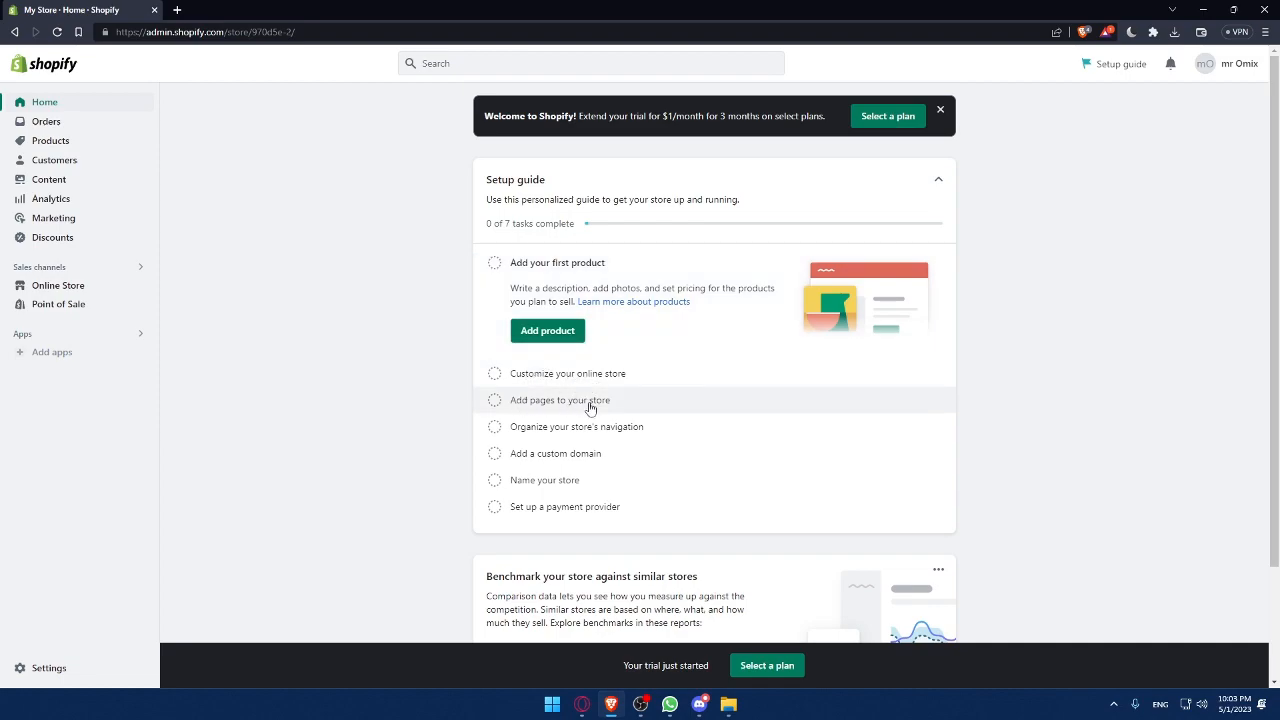
pyautogui.moveTo(592, 436)
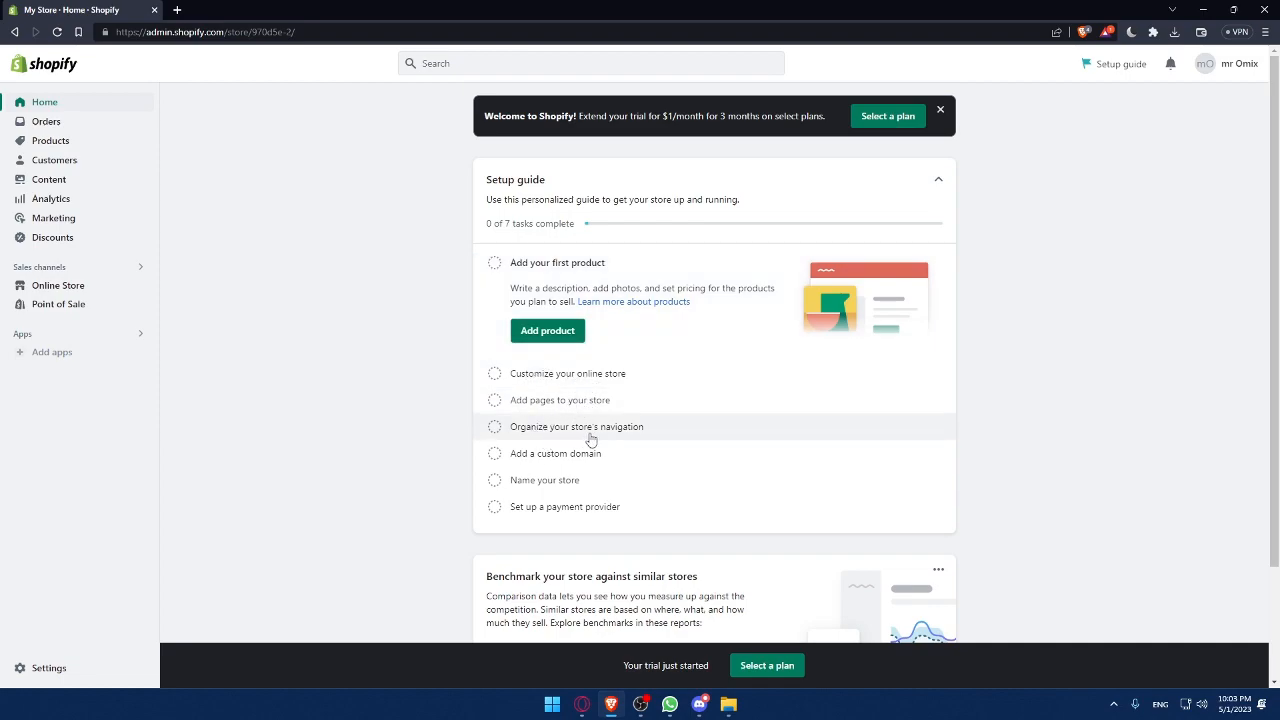
pyautogui.moveTo(568, 460)
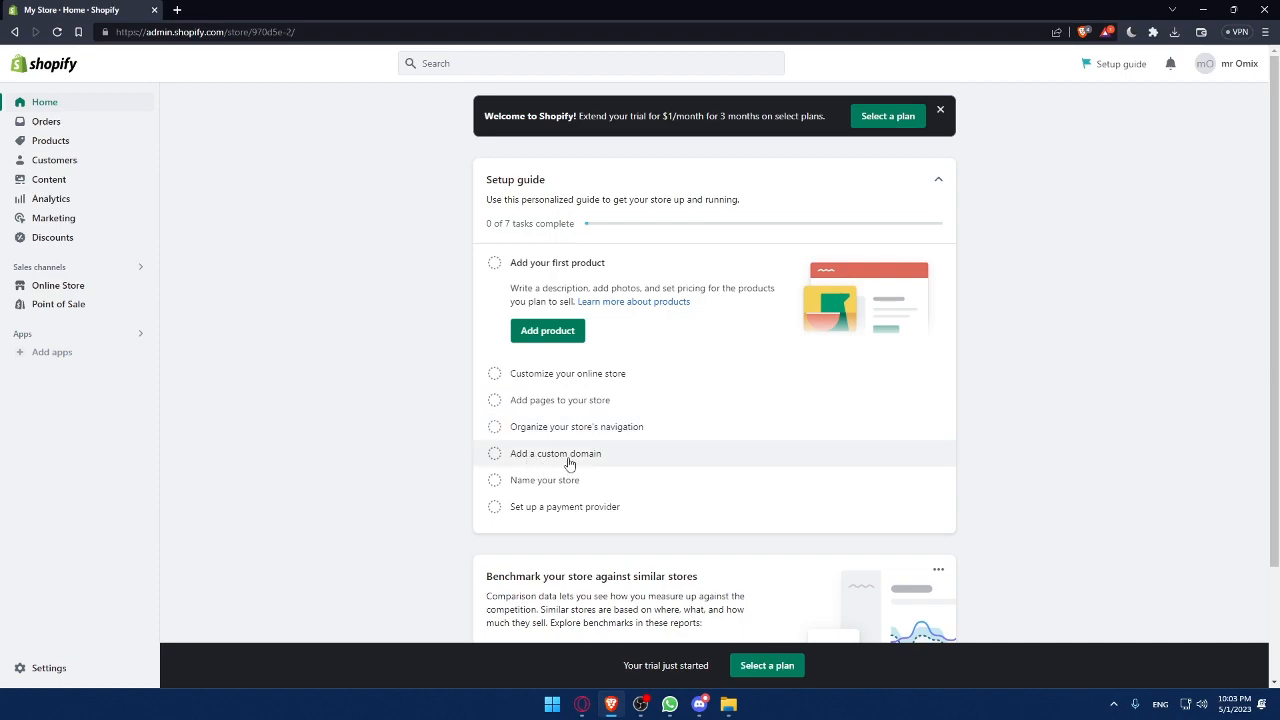
pyautogui.moveTo(556, 500)
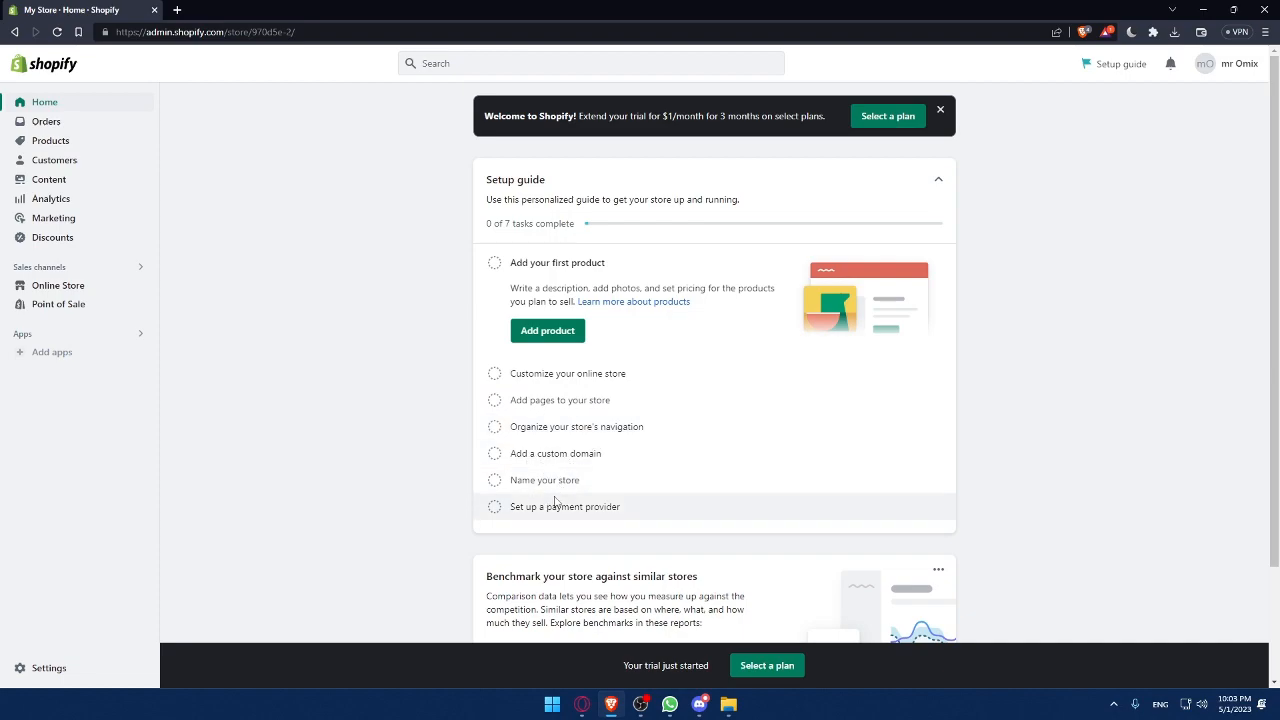
pyautogui.moveTo(360, 408)
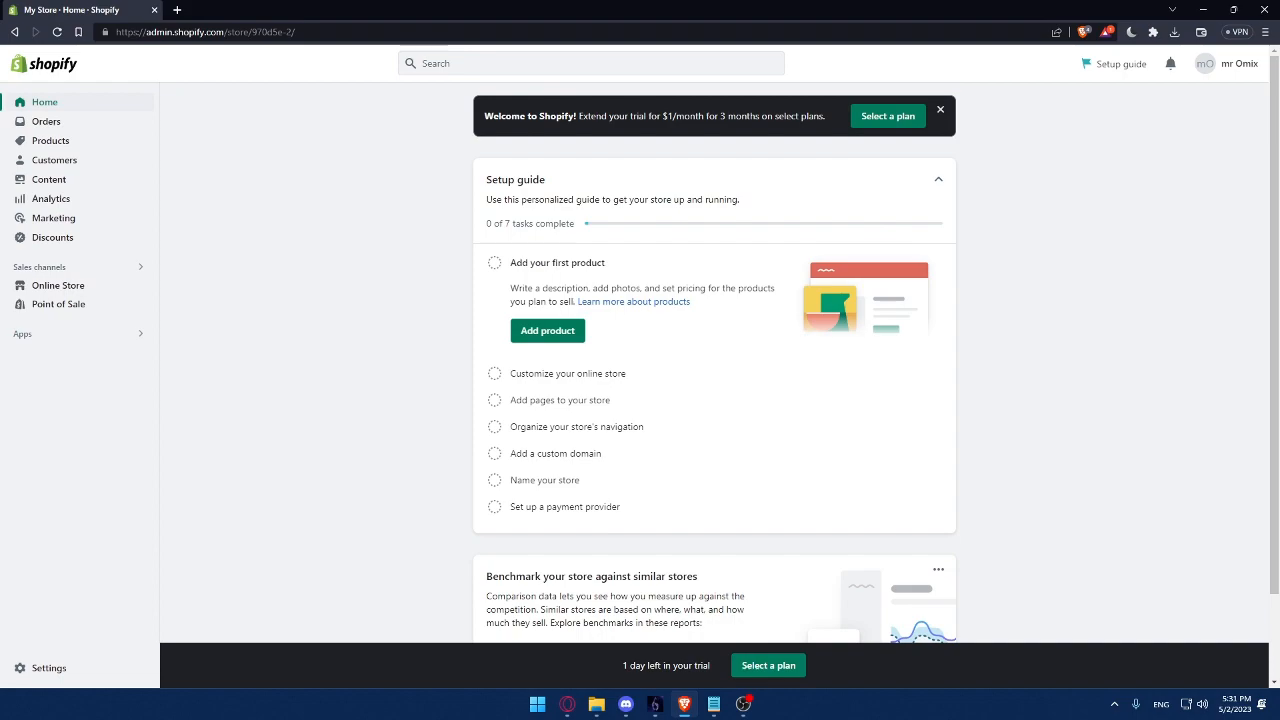
pyautogui.moveTo(274, 324)
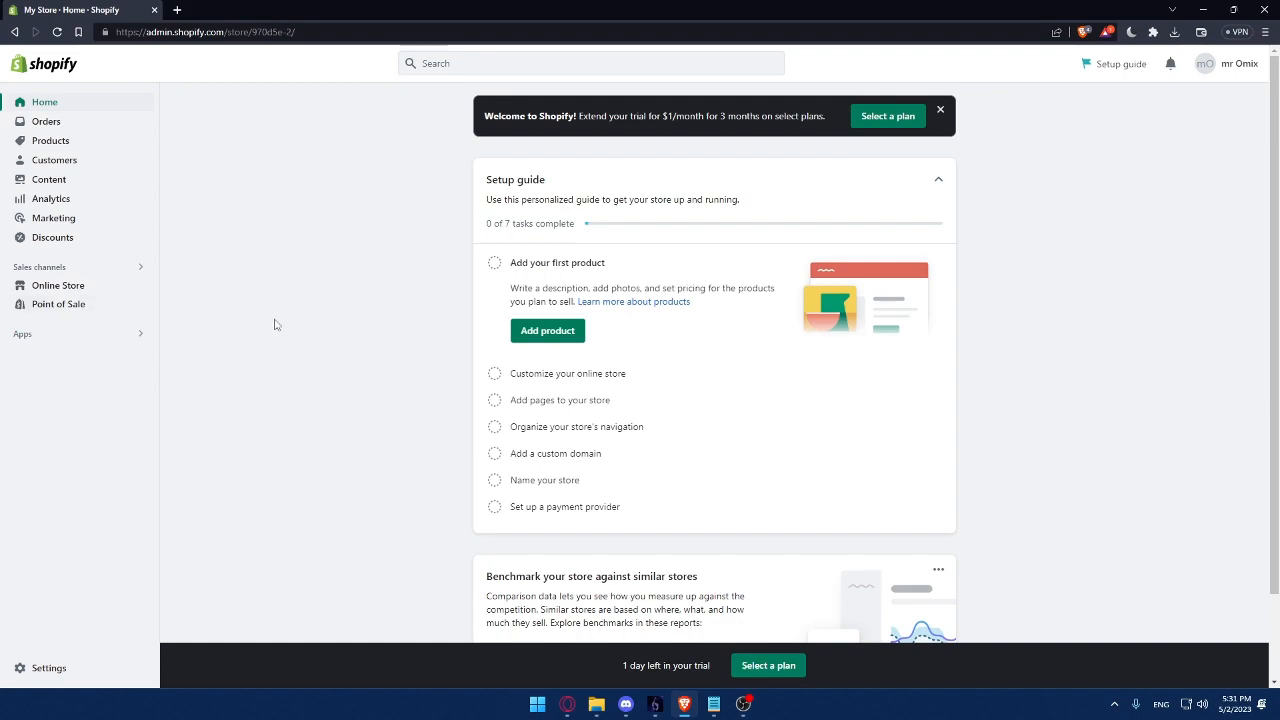
pyautogui.moveTo(132, 100)
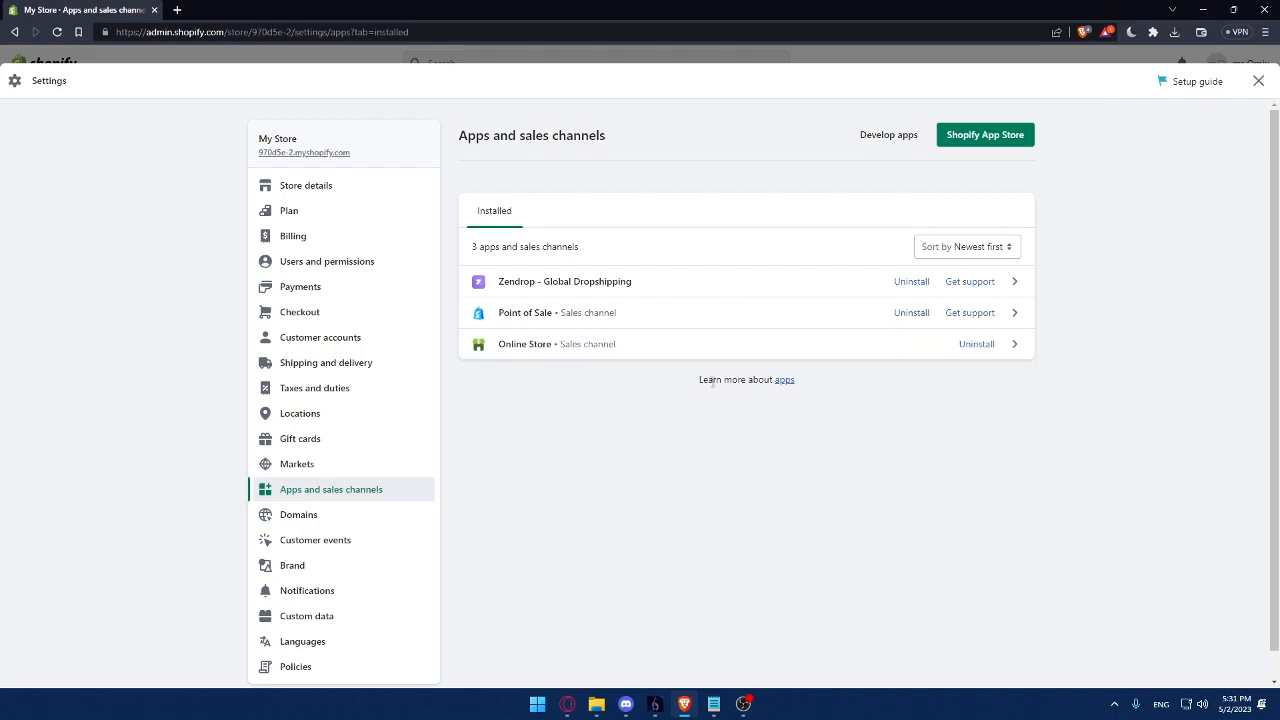
pyautogui.moveTo(784, 388)
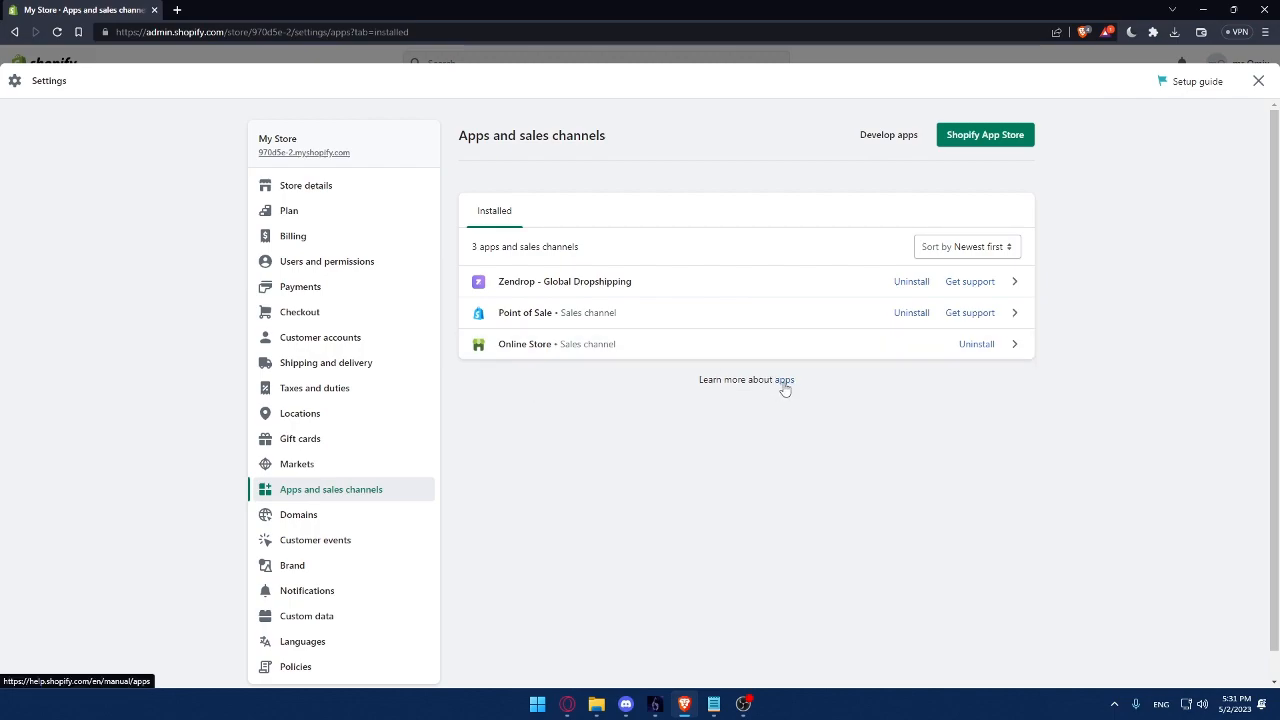
# Skim the Help Center article about Shopify apps and close its tab.
pyautogui.click(746, 380)
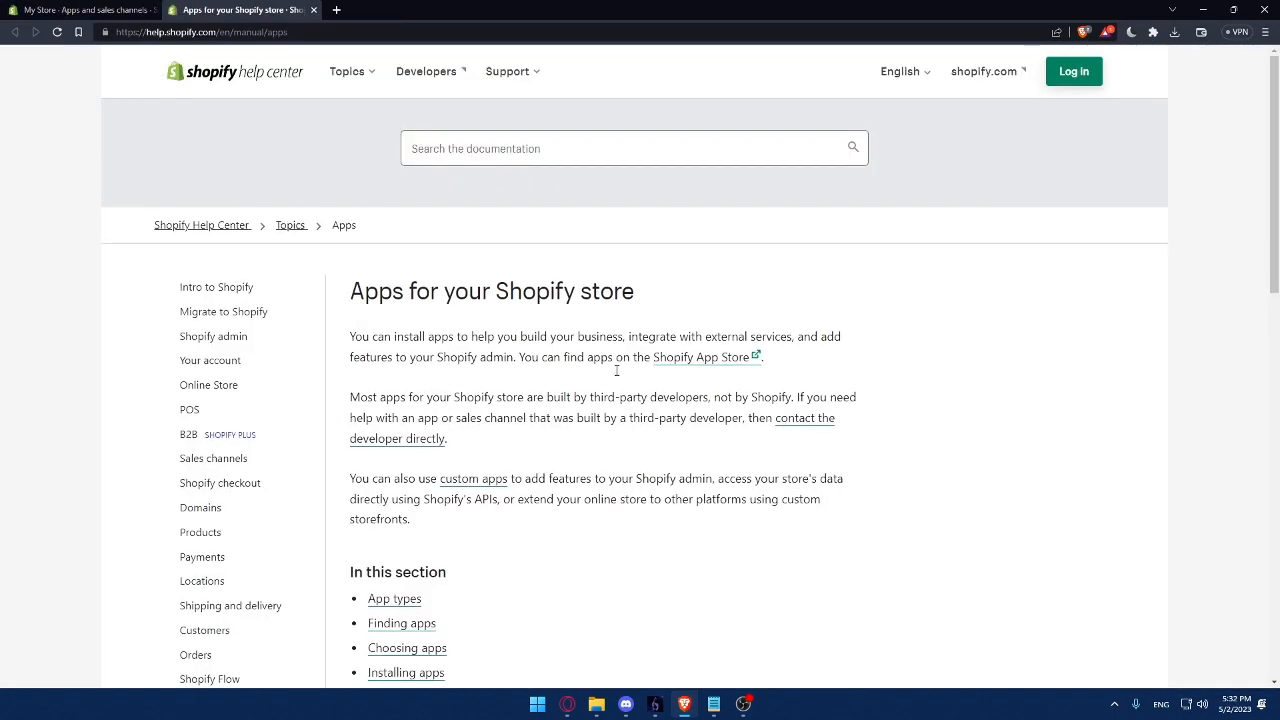
pyautogui.scroll(-3)
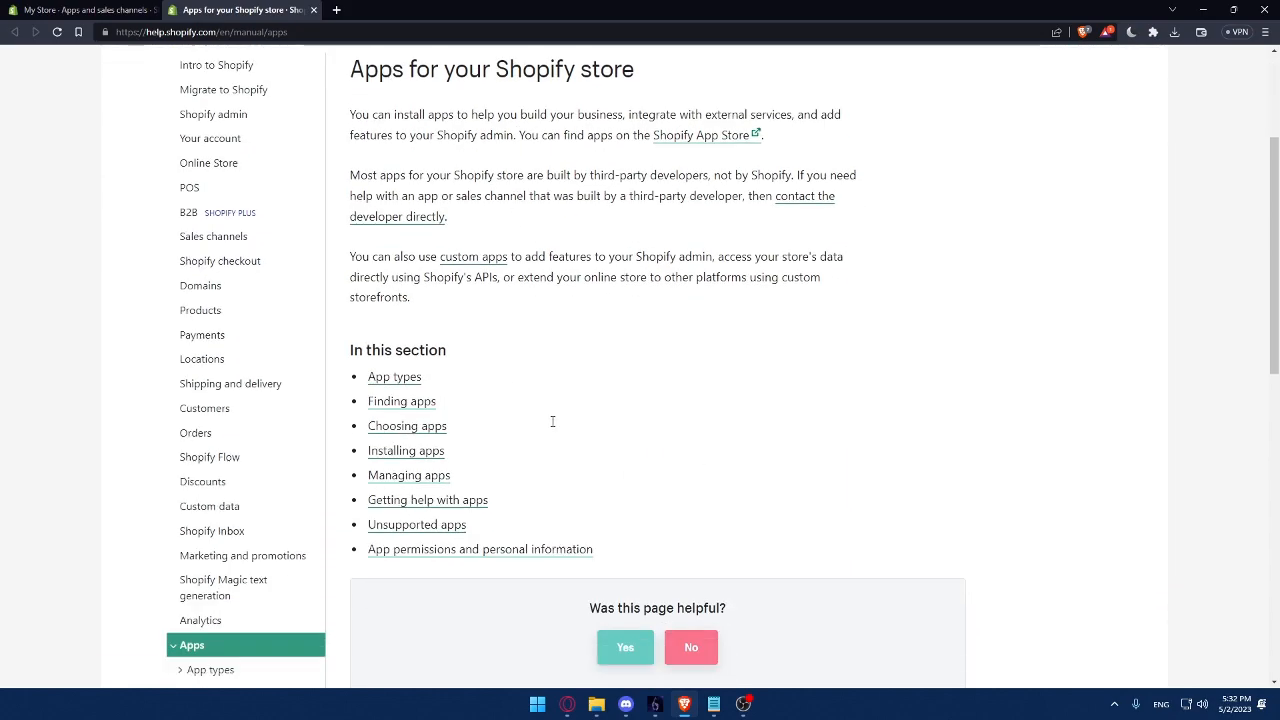
pyautogui.scroll(3)
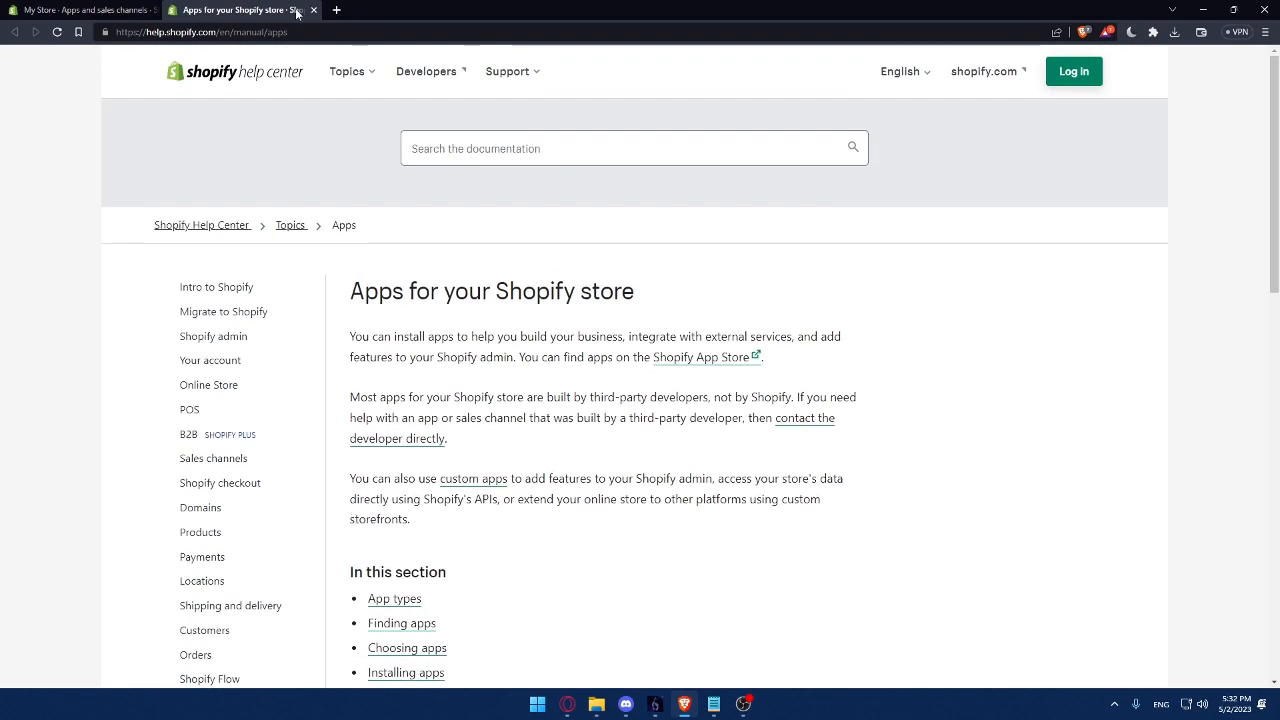
pyautogui.click(90, 8)
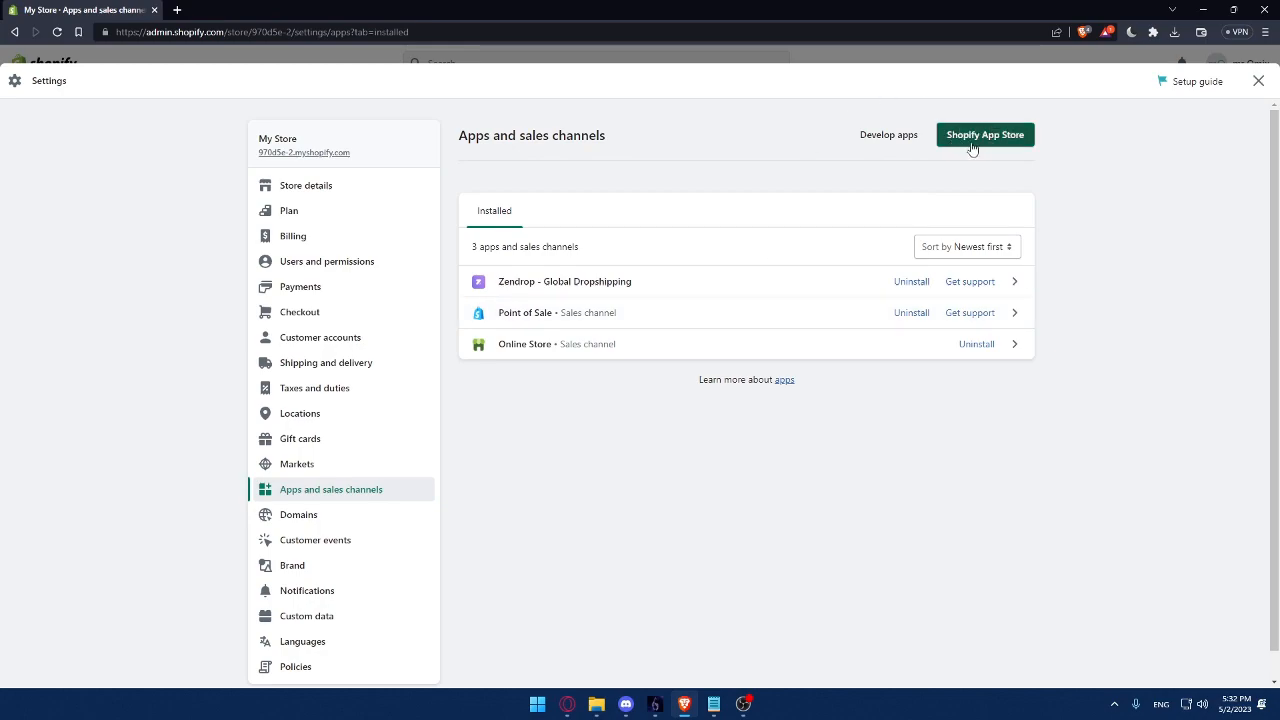
# Go to the Shopify App Store and open the Shopify Inbox listing from the 'sh' search suggestions.
pyautogui.click(984, 134)
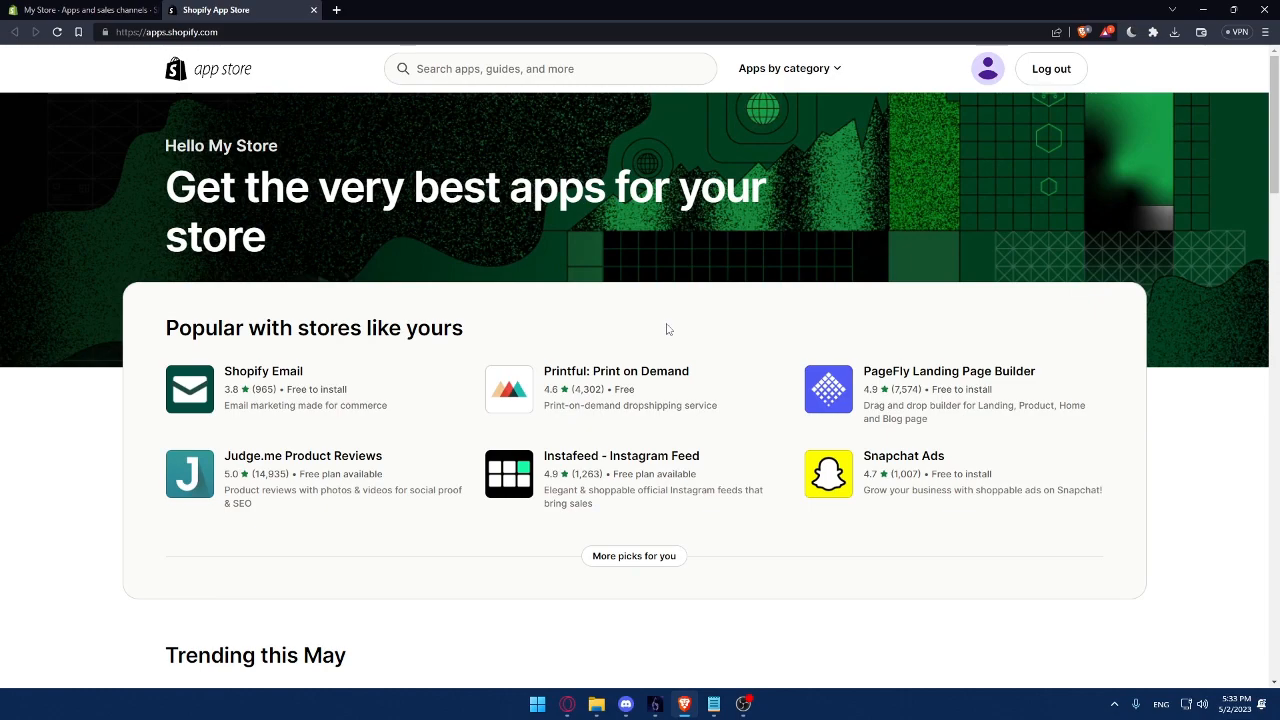
pyautogui.scroll(-3)
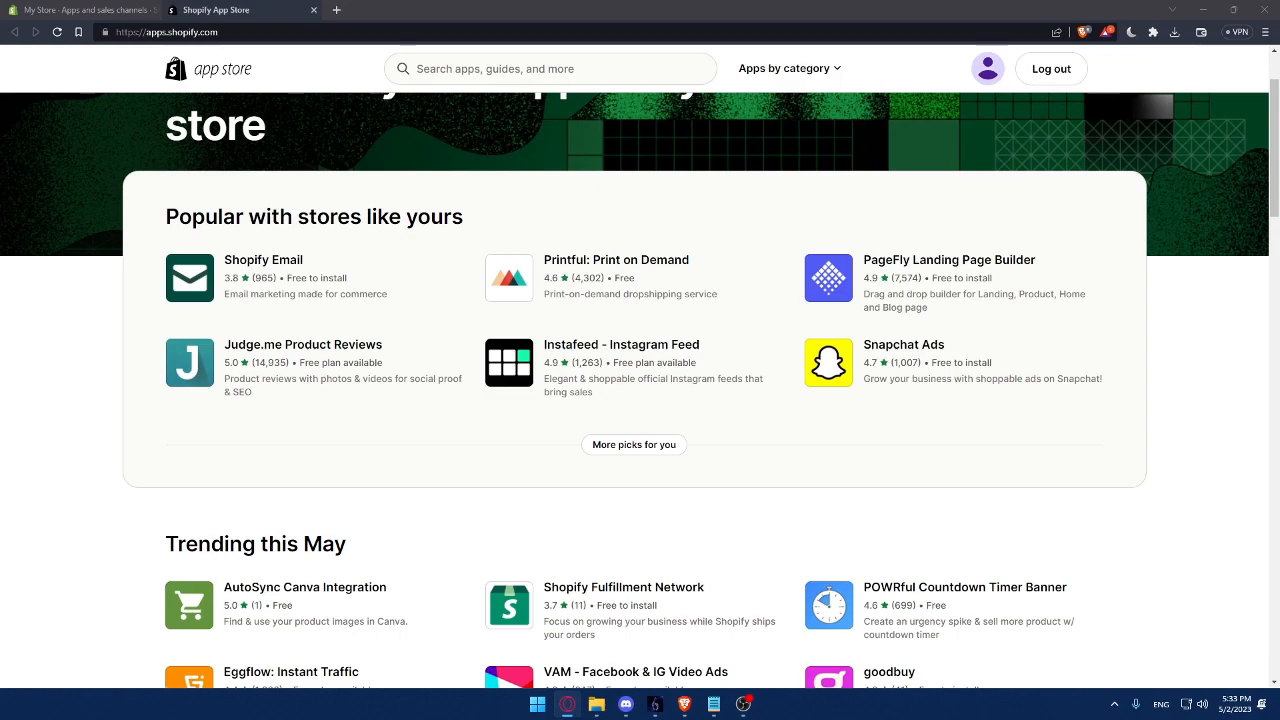
pyautogui.write('shopify in')
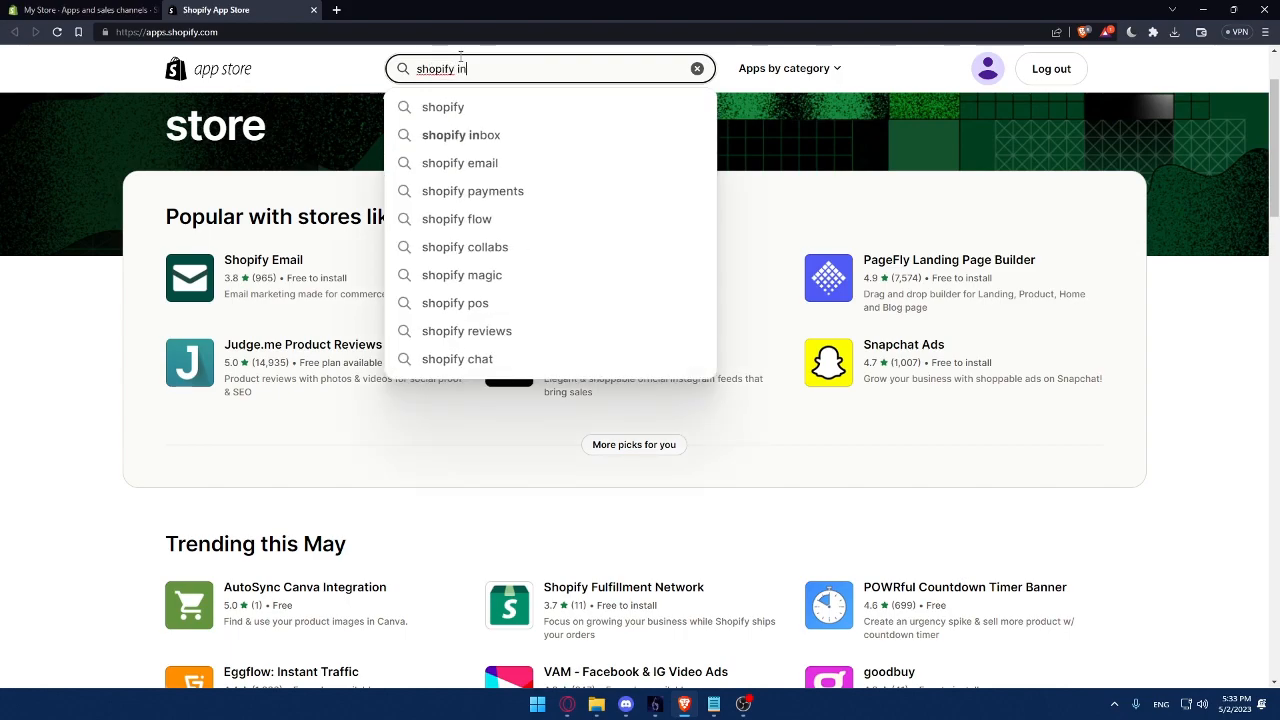
pyautogui.click(462, 136)
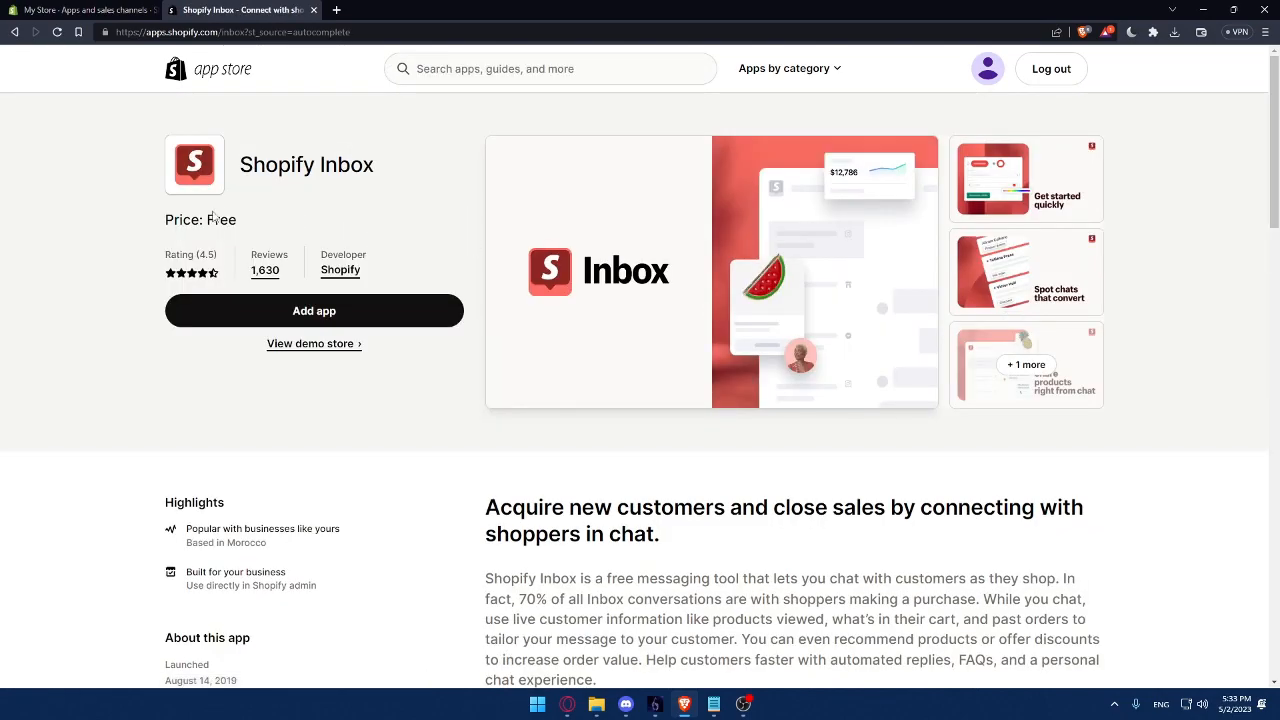
pyautogui.moveTo(300, 232)
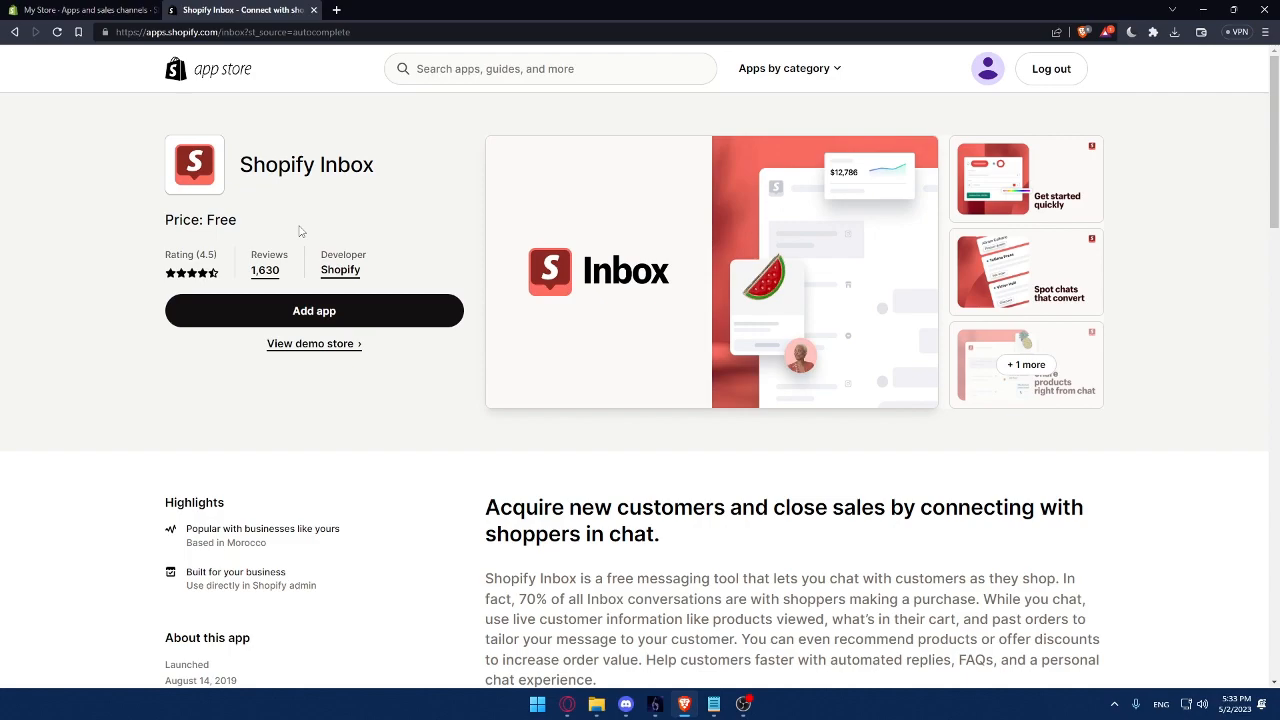
pyautogui.scroll(-3)
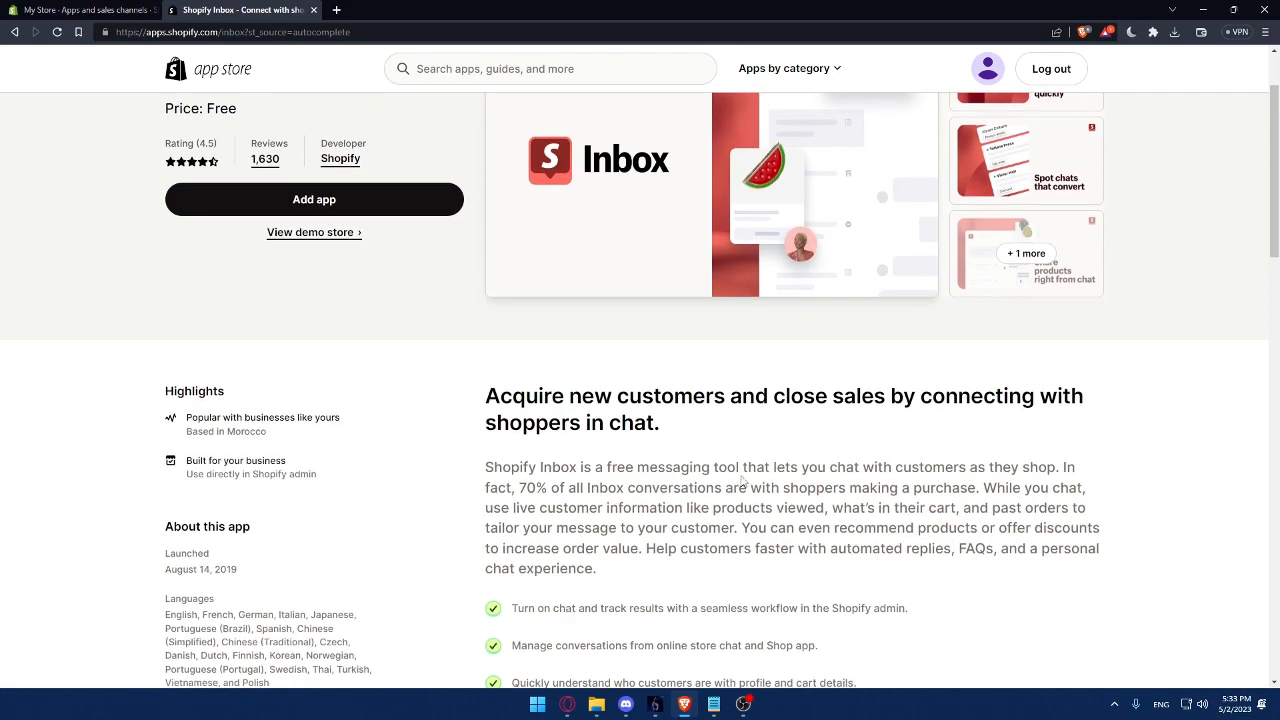
pyautogui.moveTo(958, 470)
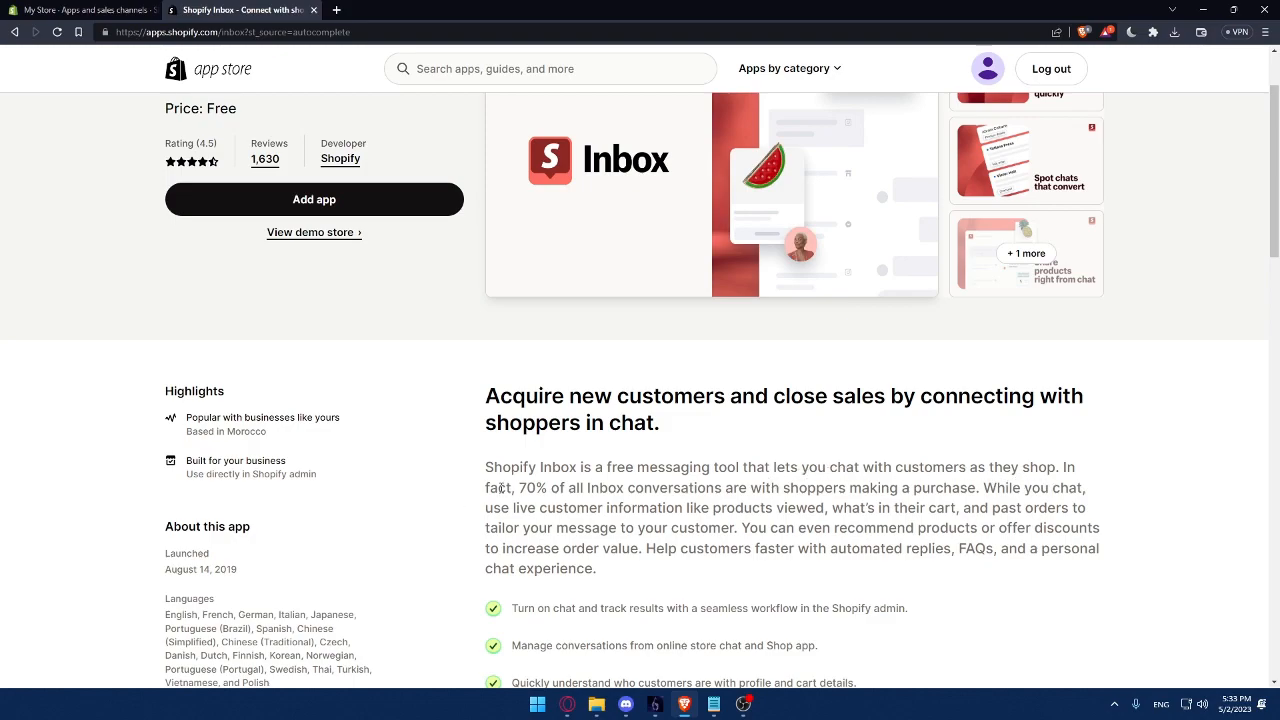
pyautogui.moveTo(728, 496)
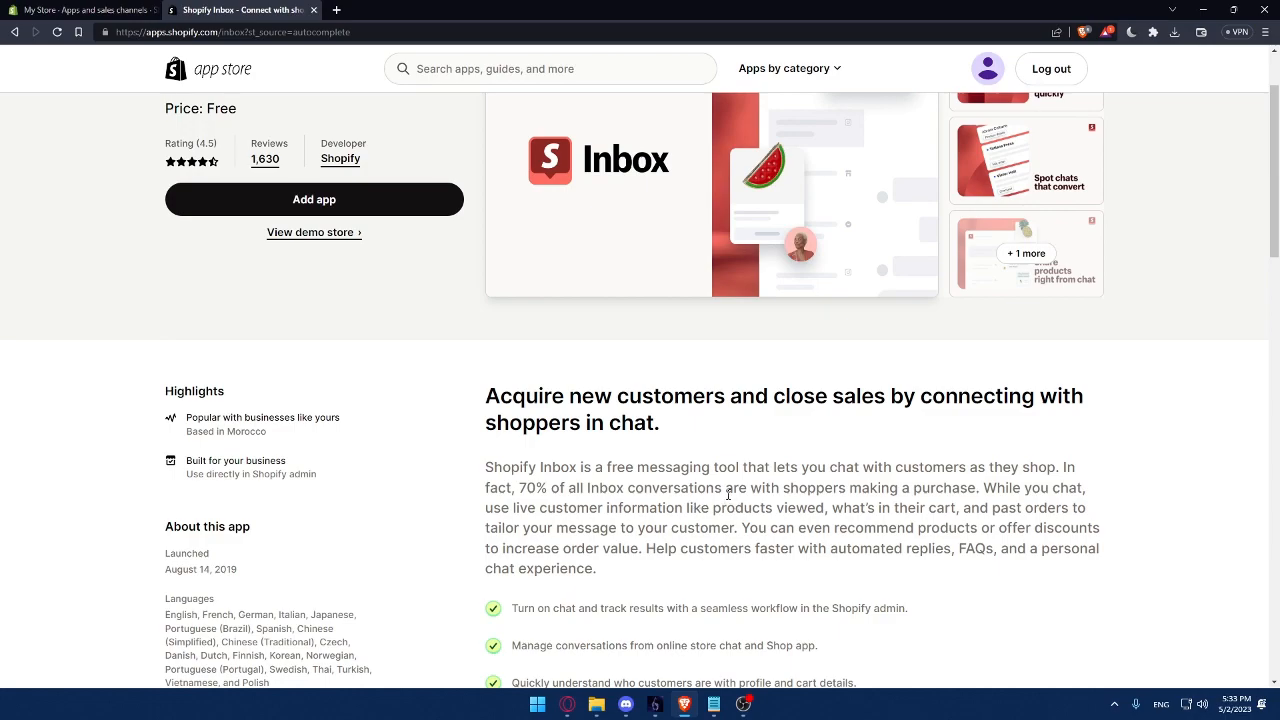
pyautogui.moveTo(888, 508)
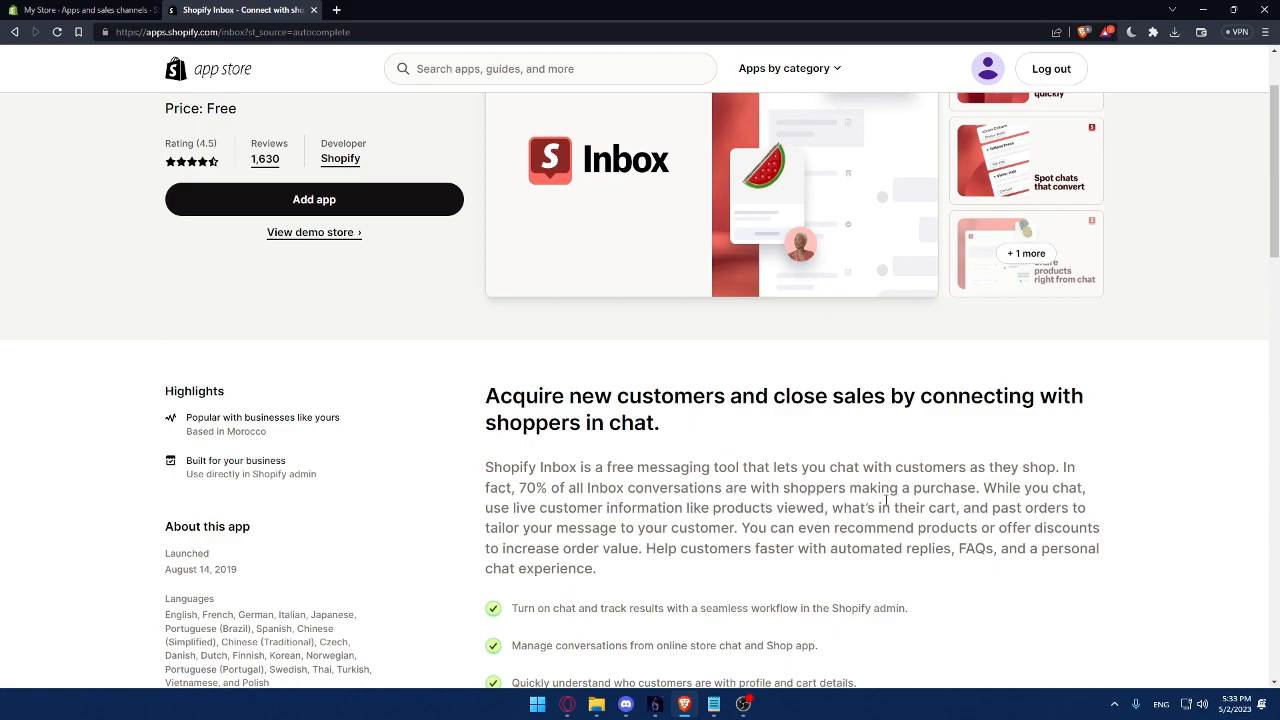
pyautogui.moveTo(562, 524)
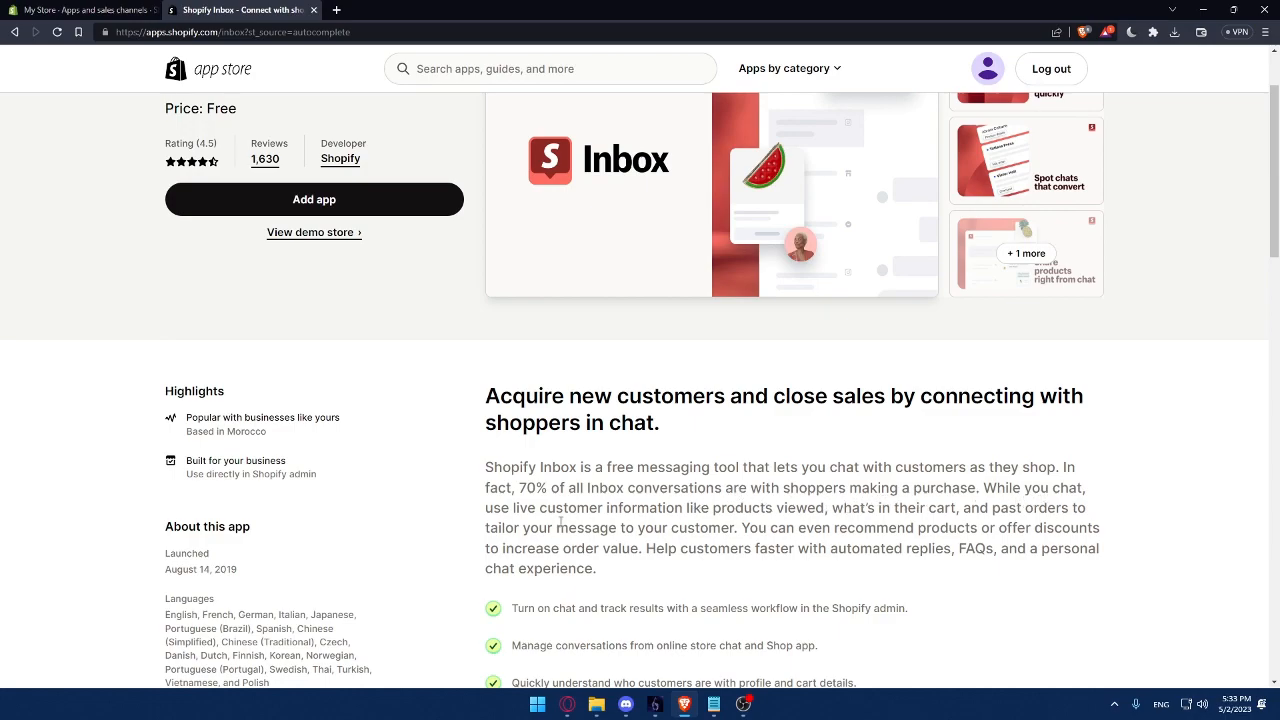
pyautogui.moveTo(742, 520)
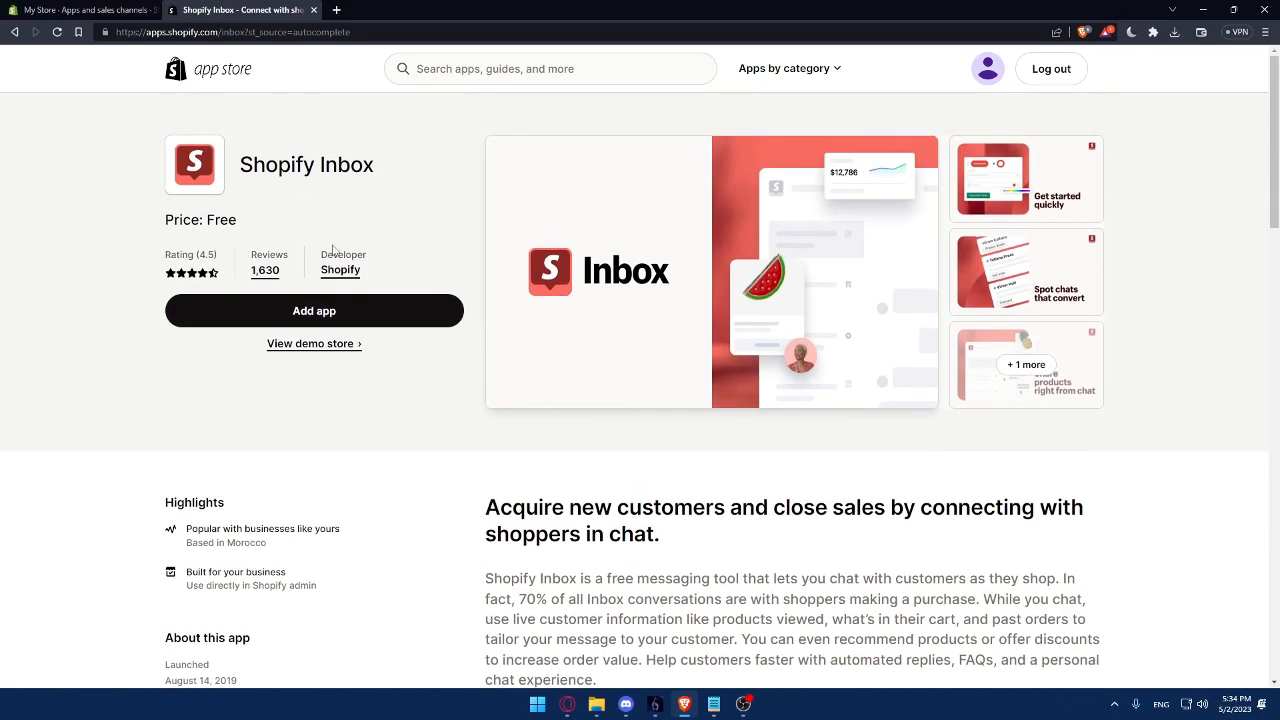
# Search 'tidio' and read the Tidio Live Chat & Chatbots listing description.
pyautogui.click(550, 68)
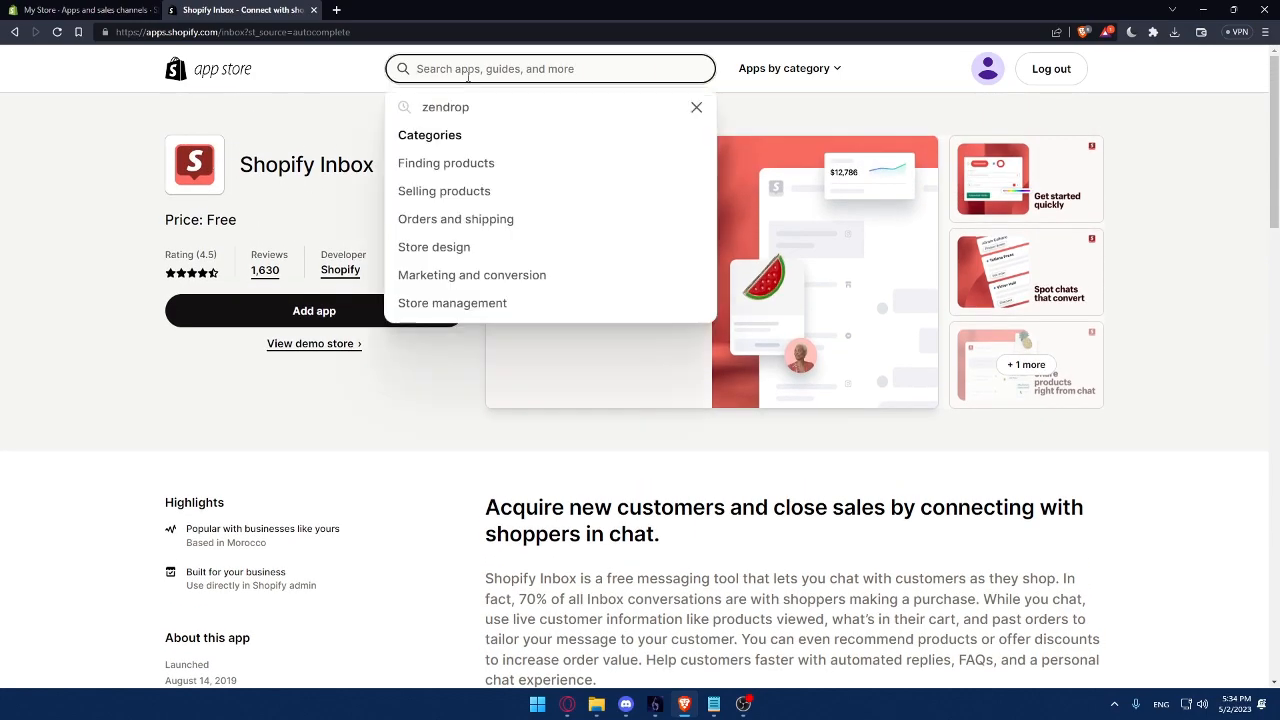
pyautogui.write('tidio')
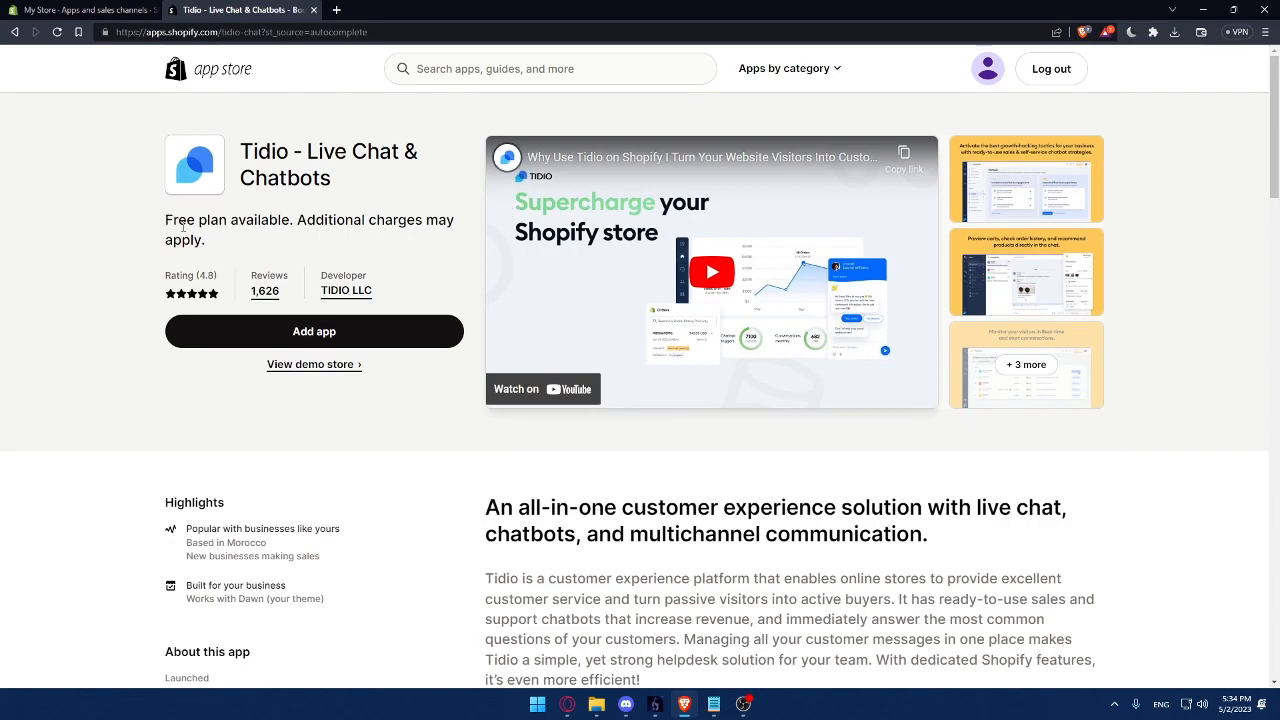
pyautogui.moveTo(312, 236)
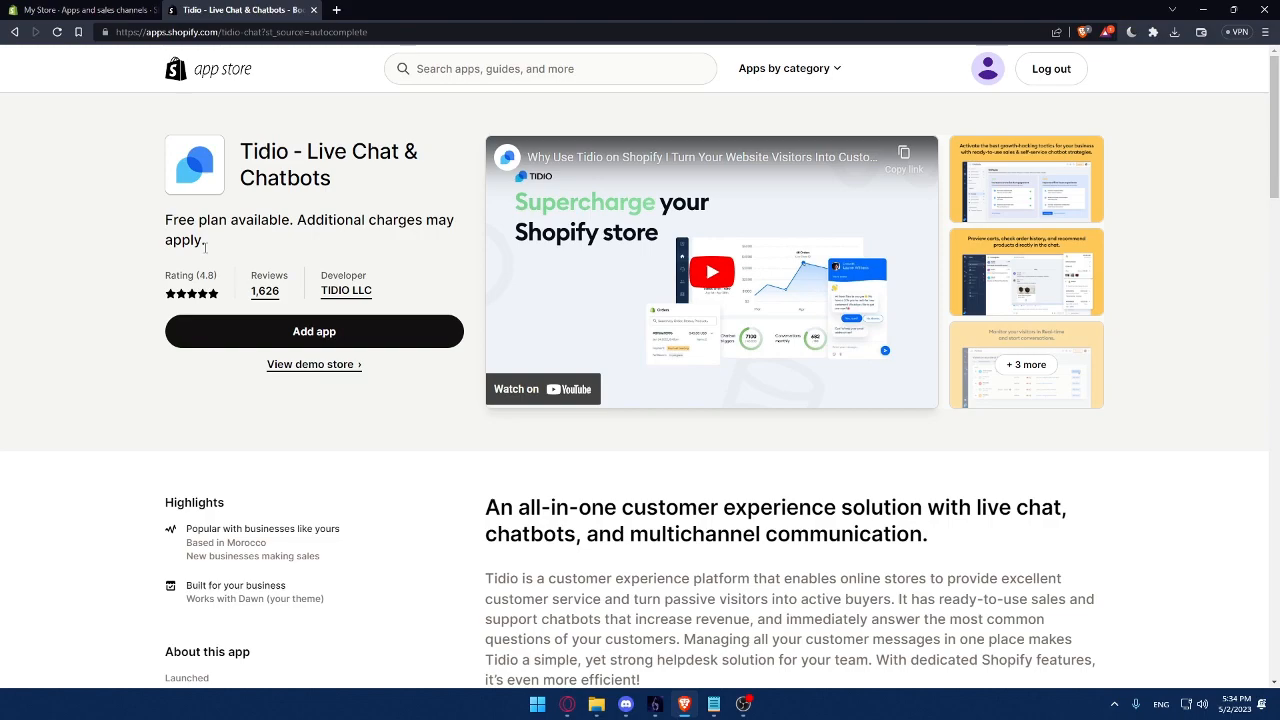
pyautogui.scroll(-3)
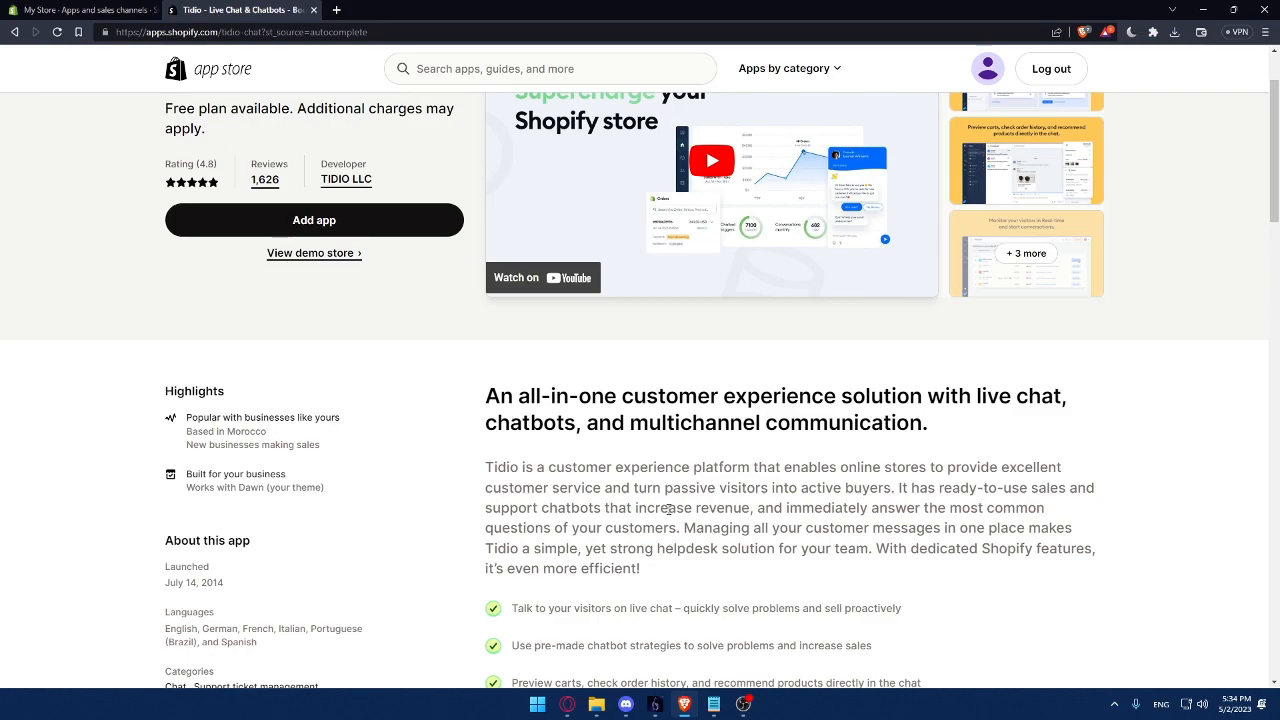
pyautogui.moveTo(752, 528)
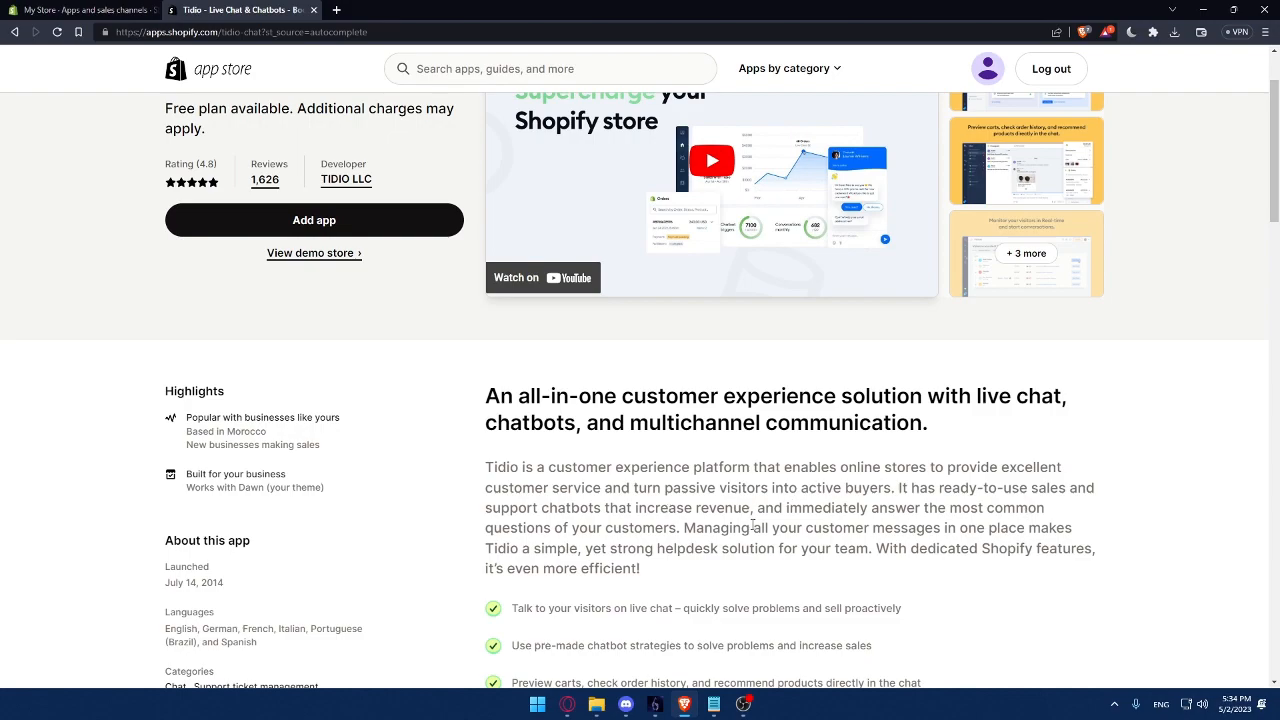
pyautogui.moveTo(722, 526)
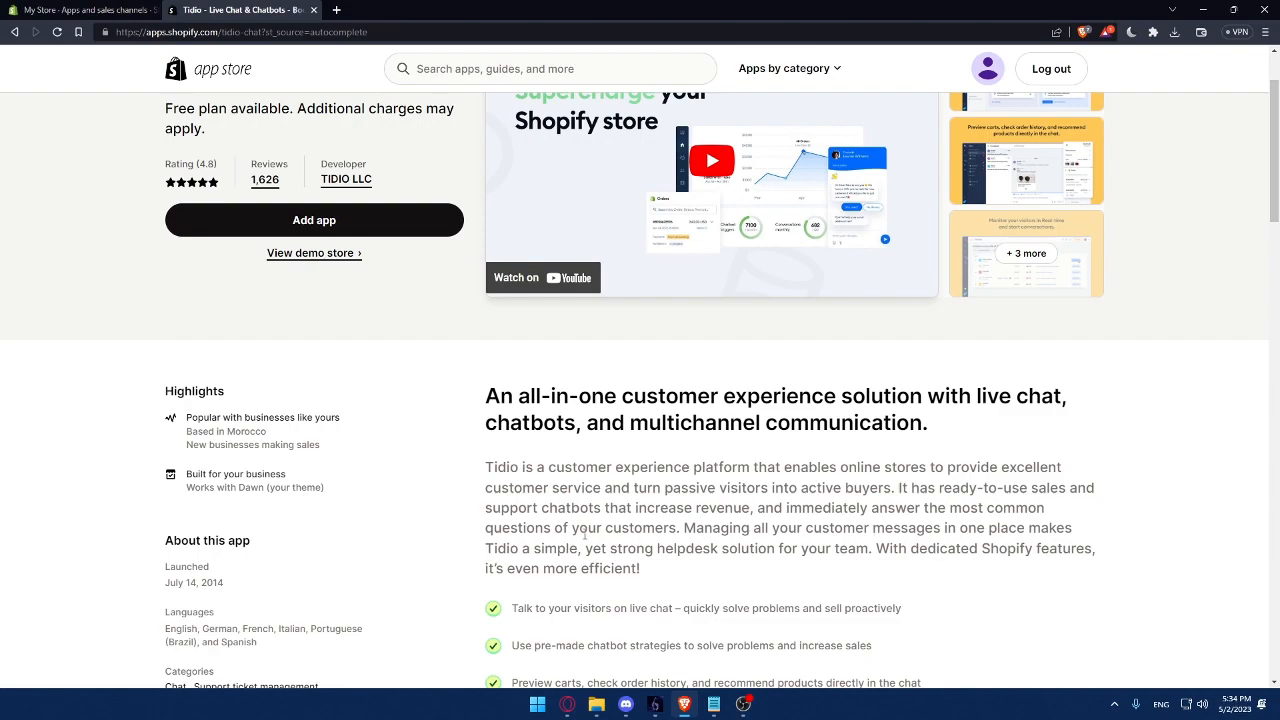
pyautogui.moveTo(756, 564)
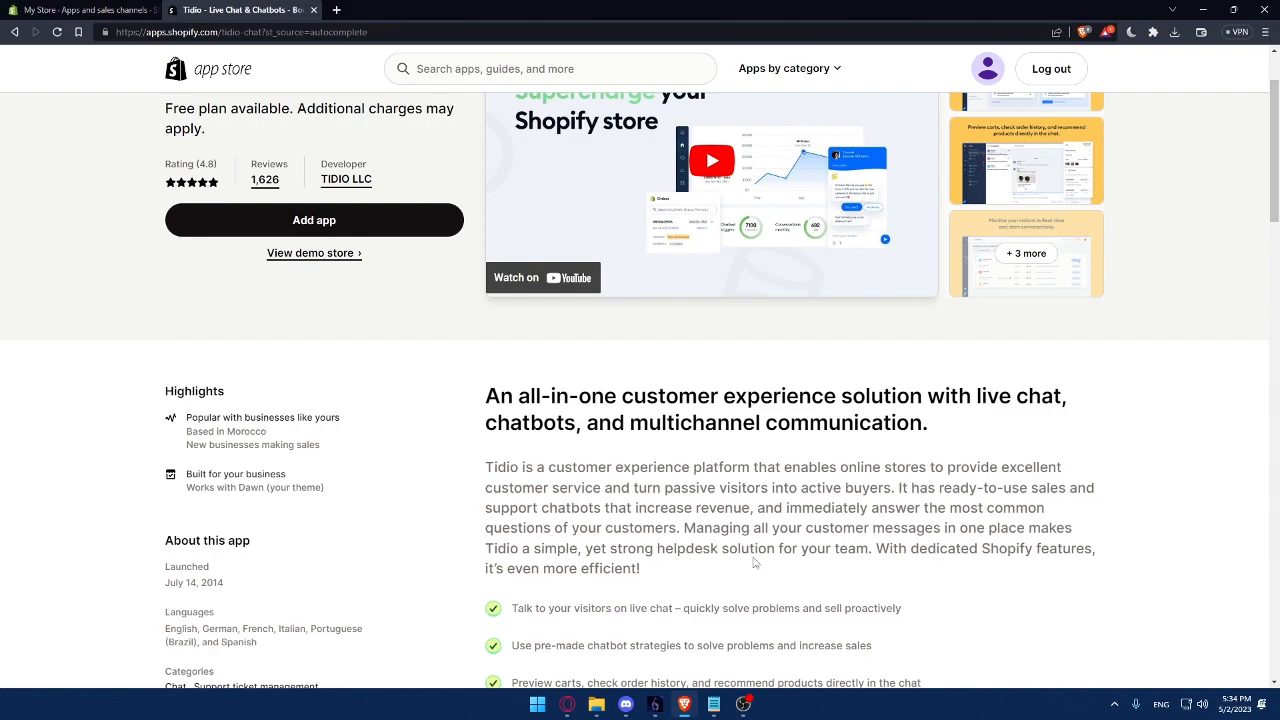
pyautogui.moveTo(816, 564)
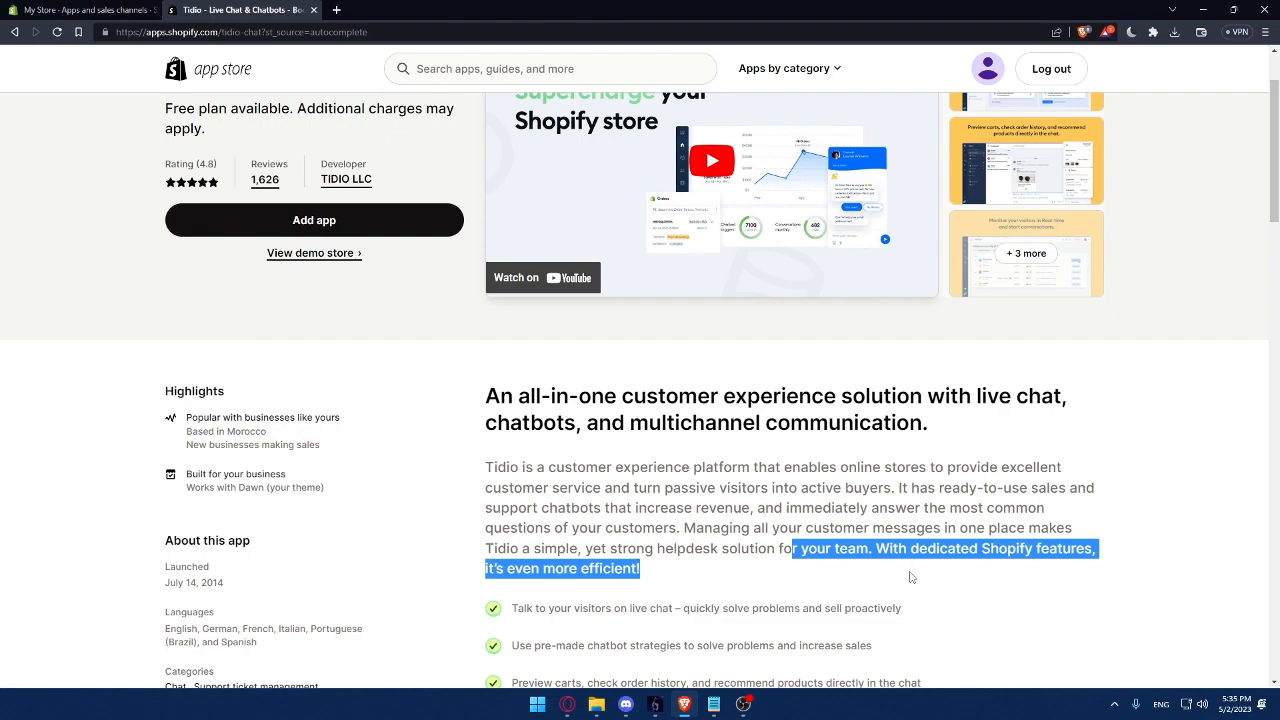
pyautogui.click(716, 584)
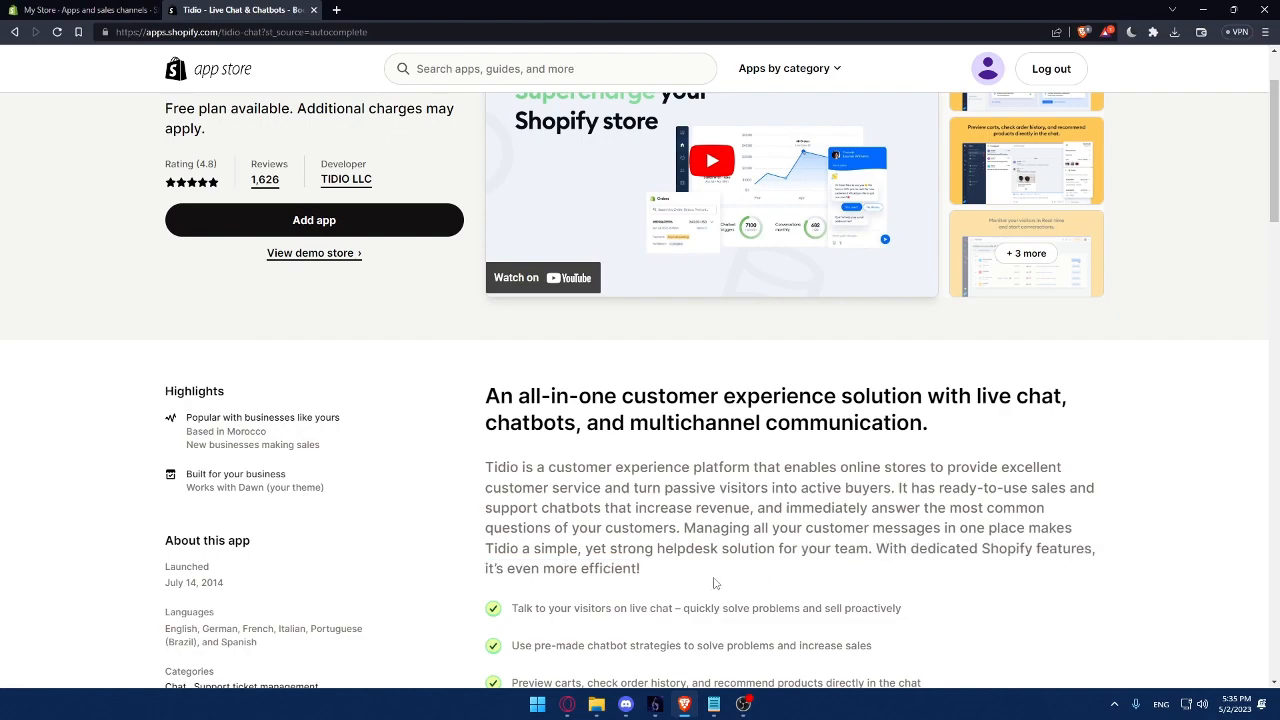
# Search 'parcel panel' and open the Parcel Panel Order Tracking listing from the results.
pyautogui.click(550, 68)
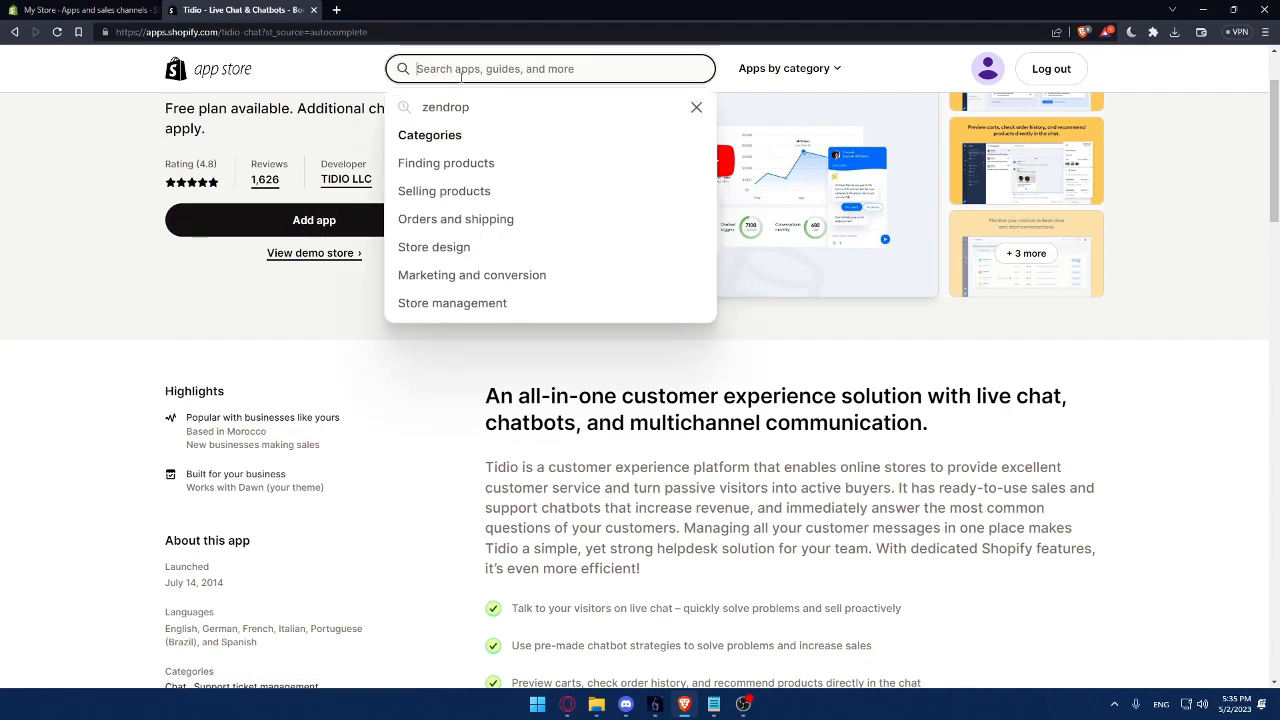
pyautogui.write('parc')
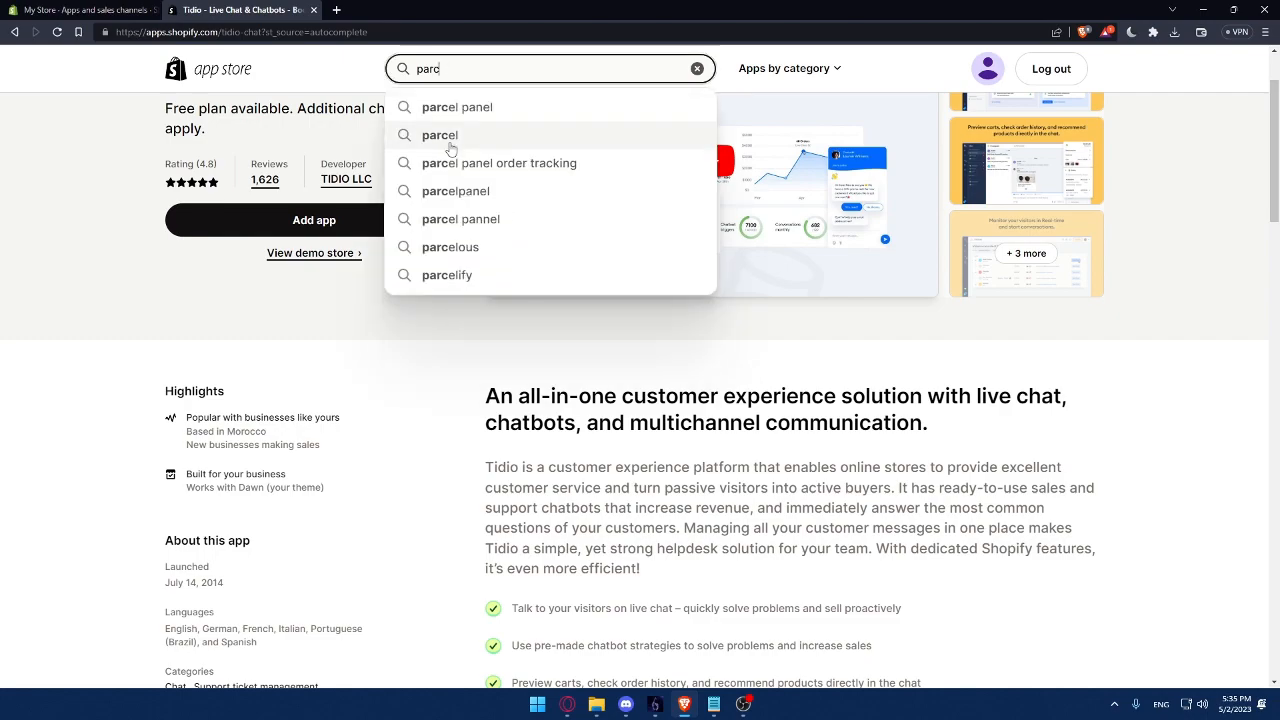
pyautogui.click(472, 108)
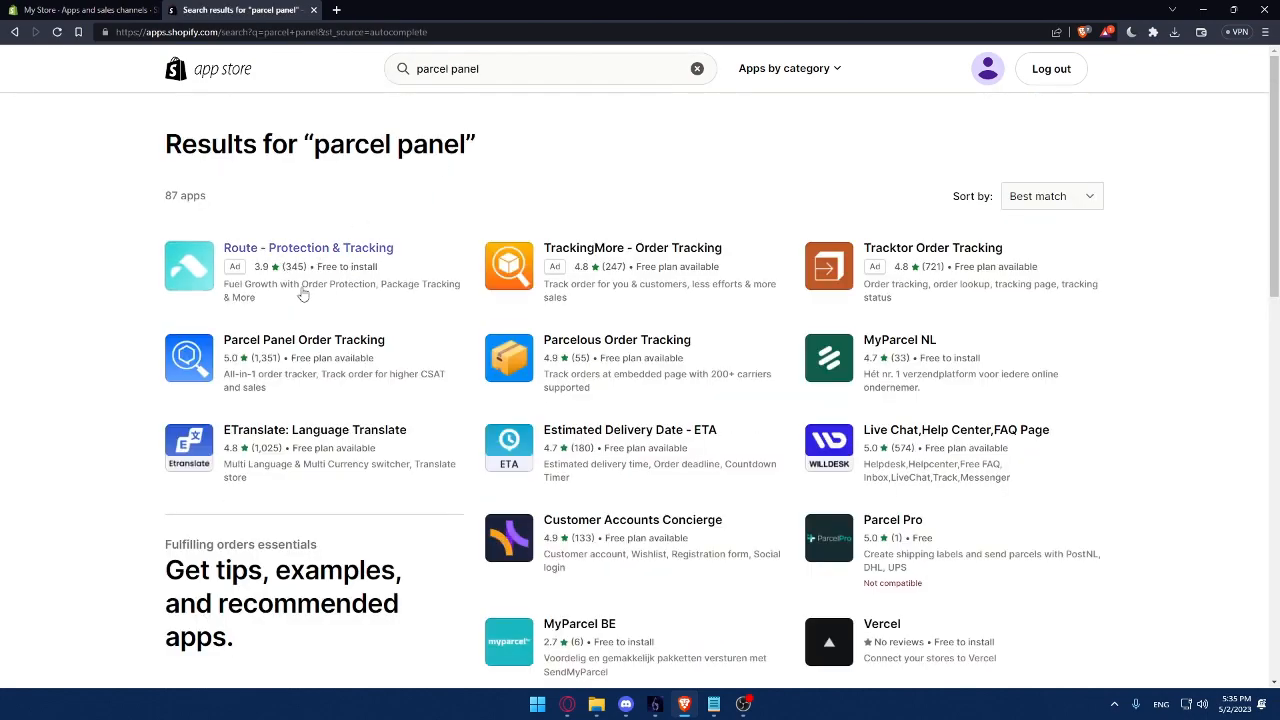
pyautogui.click(304, 340)
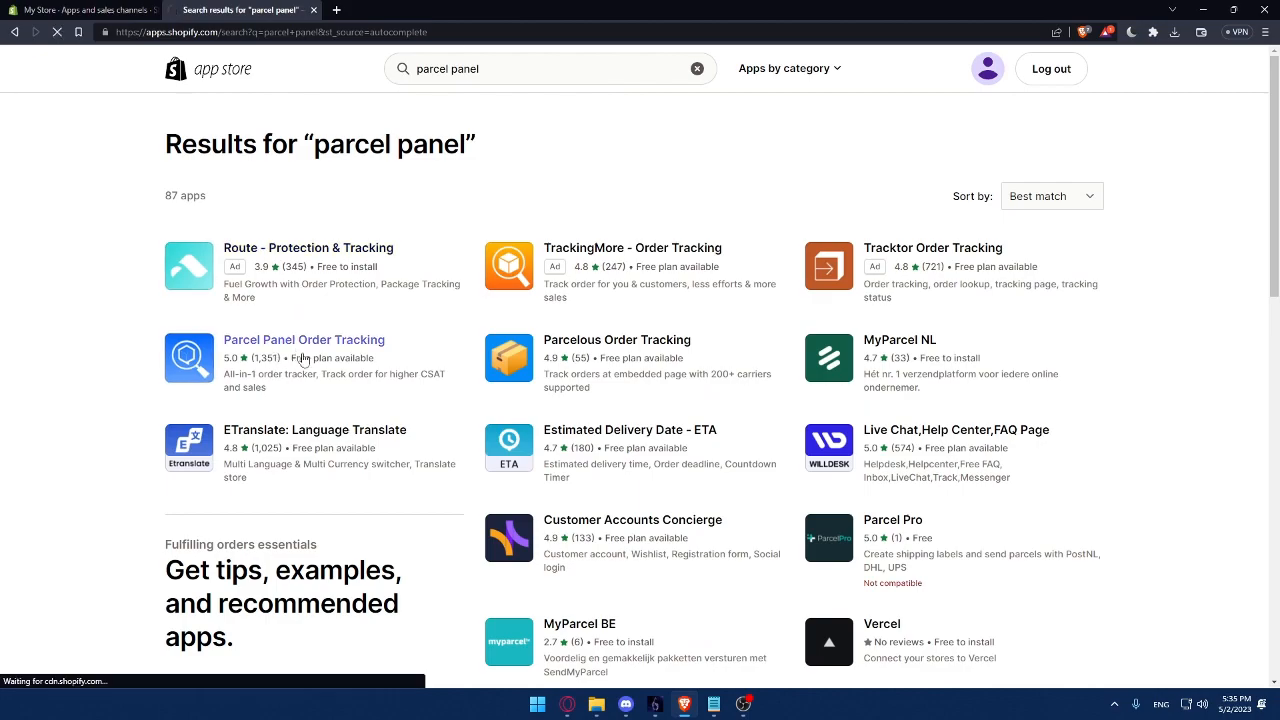
pyautogui.click(304, 340)
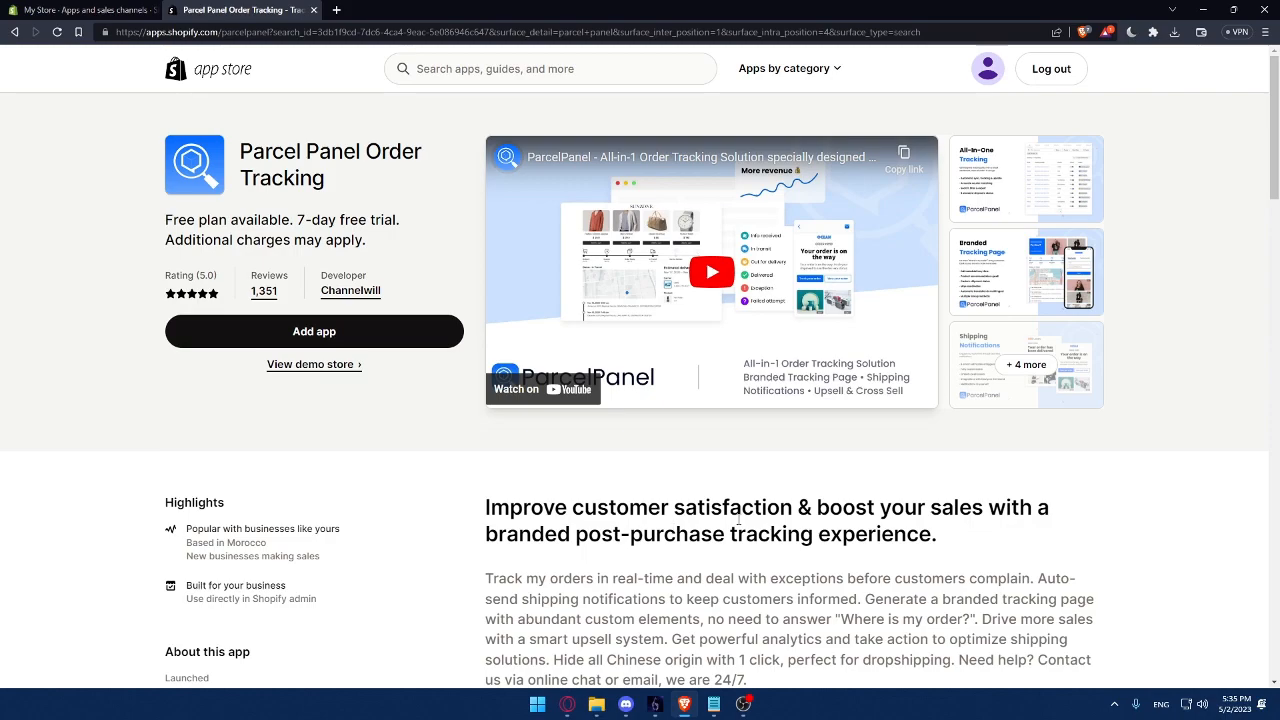
pyautogui.moveTo(1096, 540)
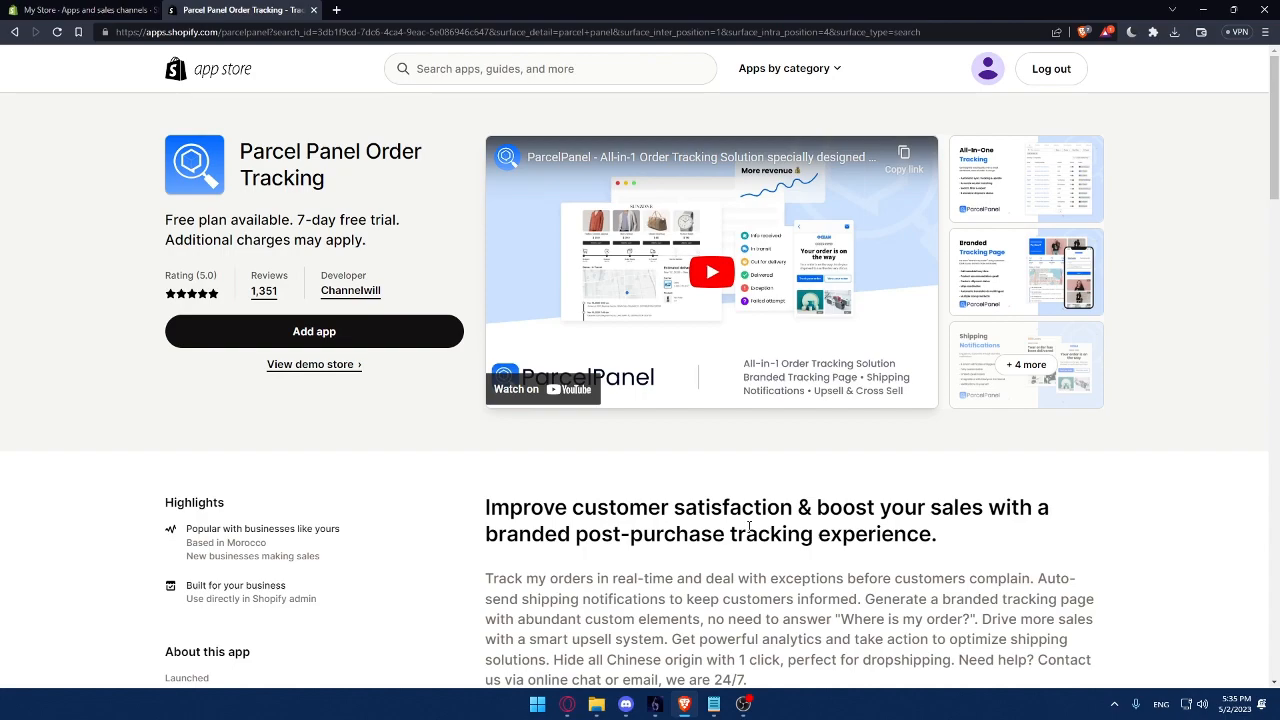
pyautogui.scroll(-3)
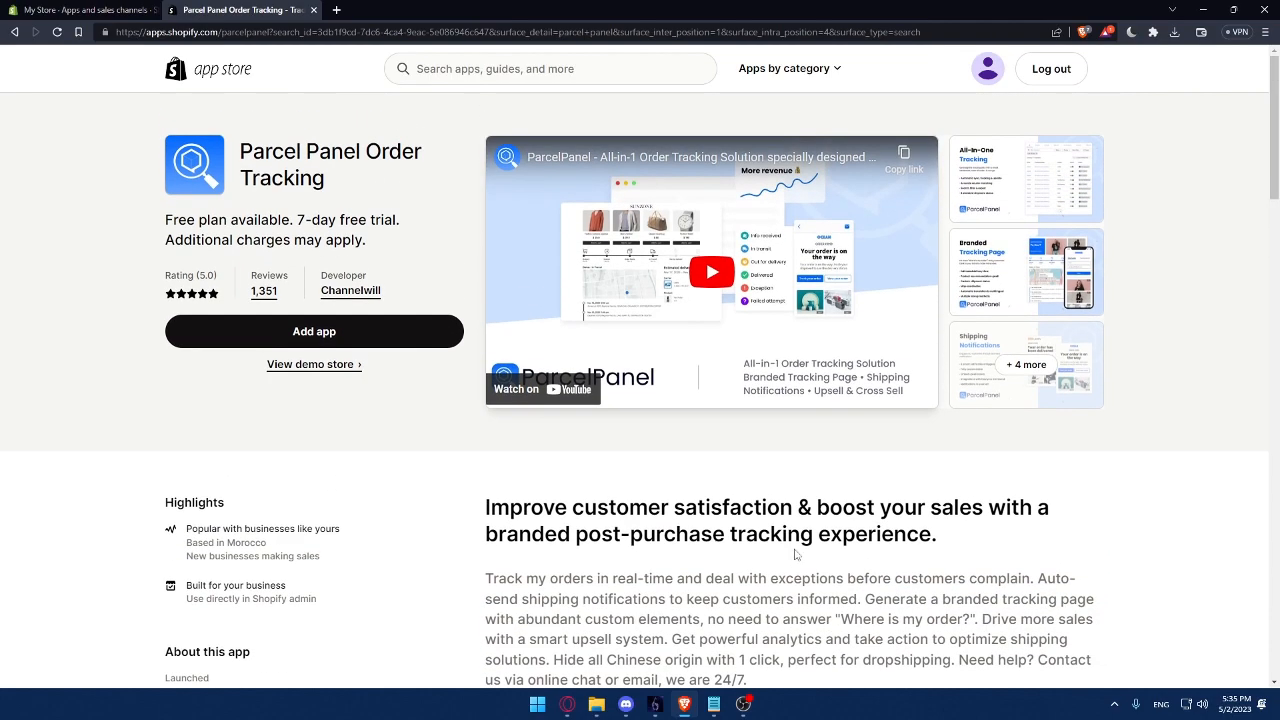
pyautogui.moveTo(302, 248)
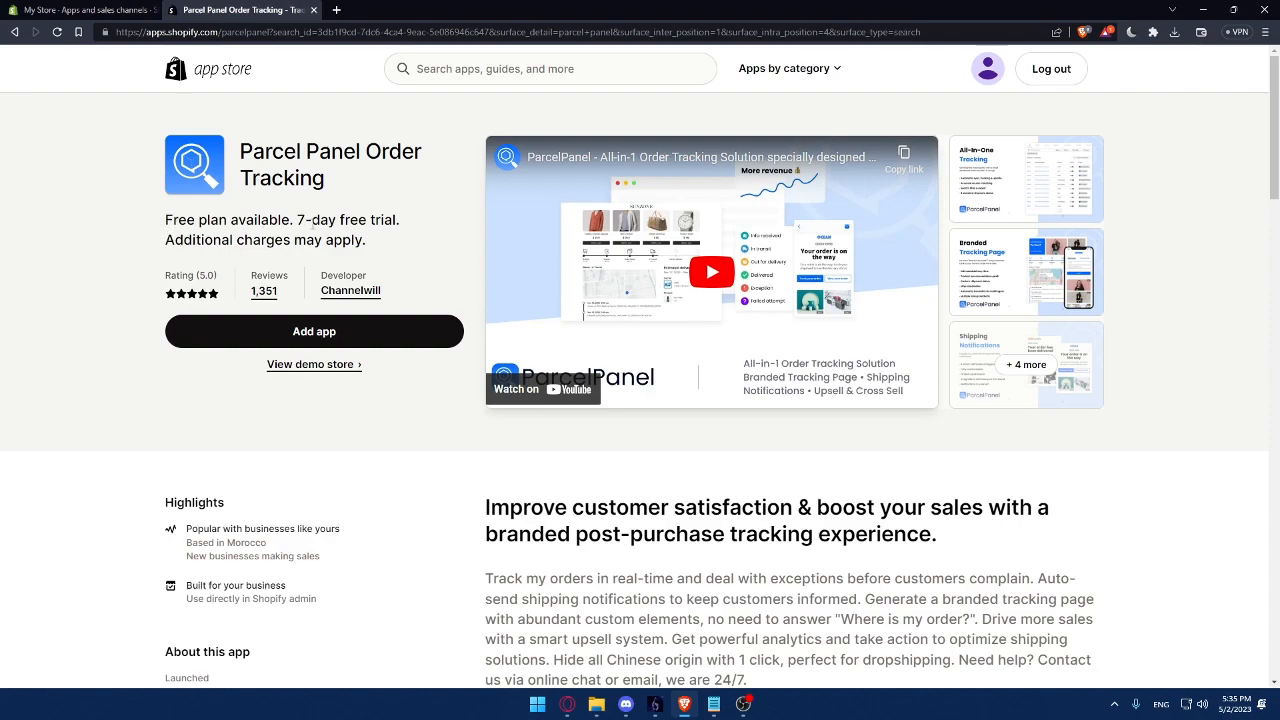
pyautogui.moveTo(256, 218)
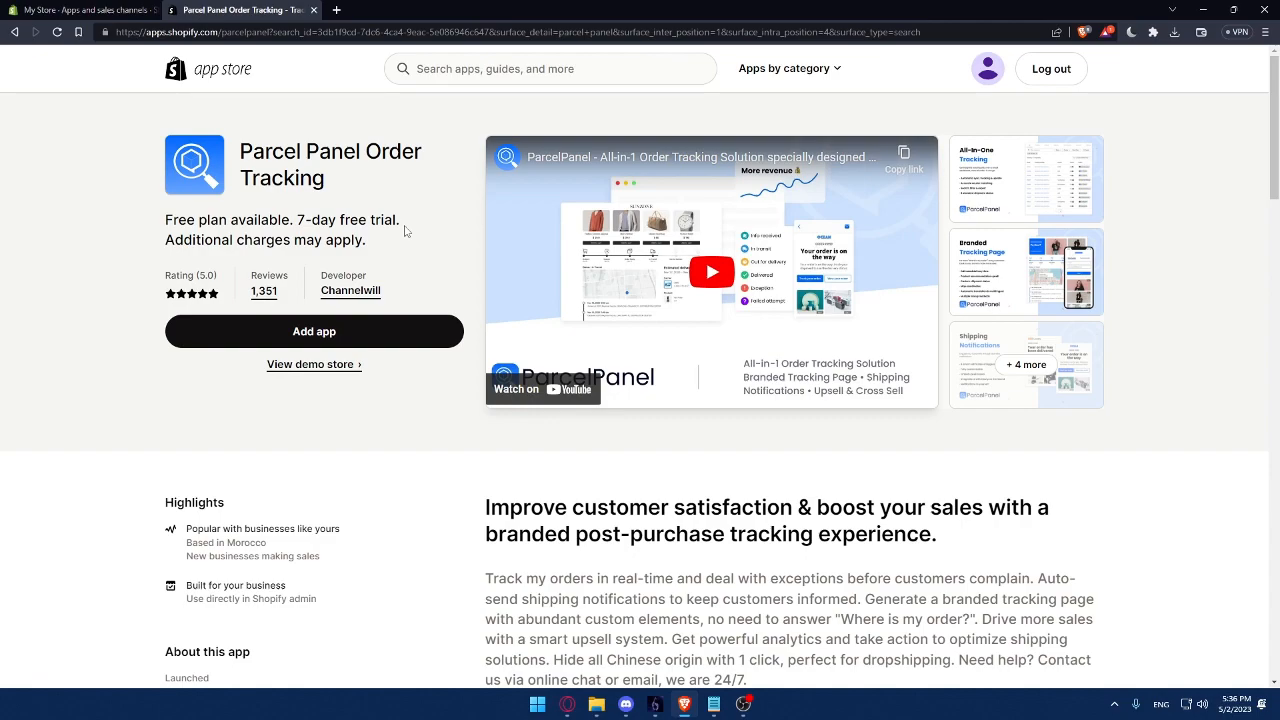
pyautogui.moveTo(464, 158)
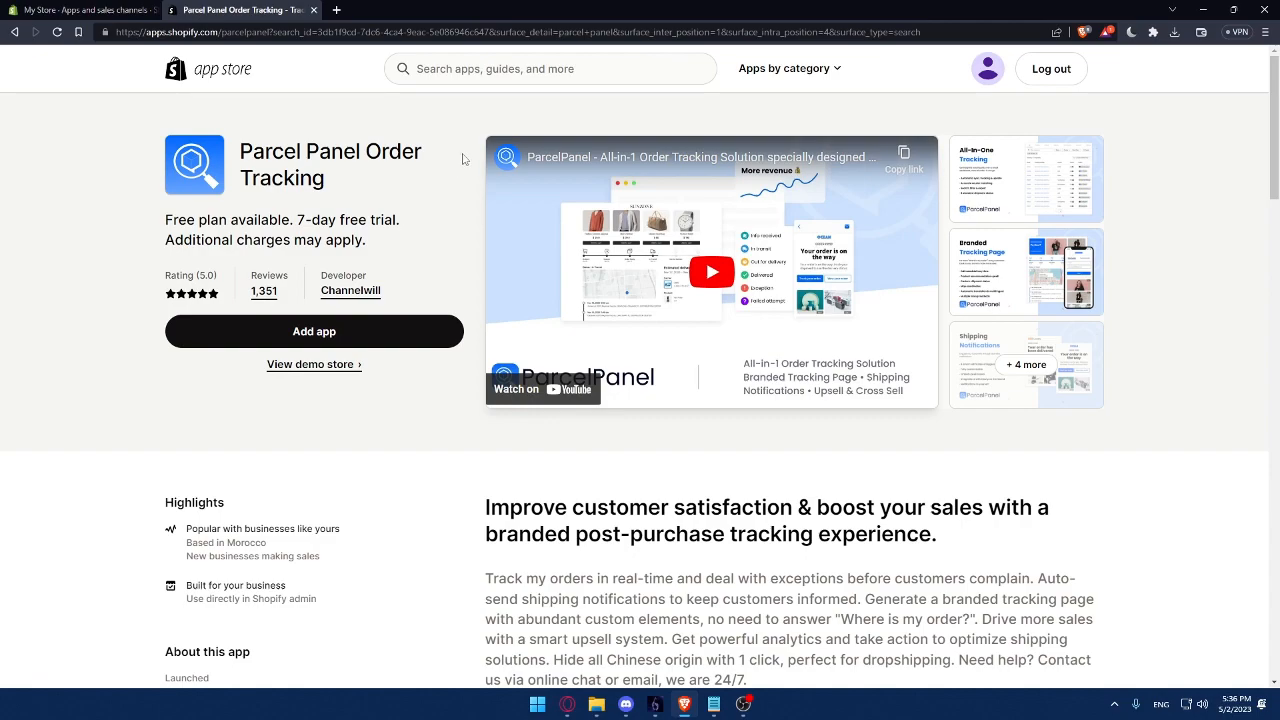
# Search 'tra' and open the Track123 Order Tracking Upsell listing from the suggestions.
pyautogui.write('tra')
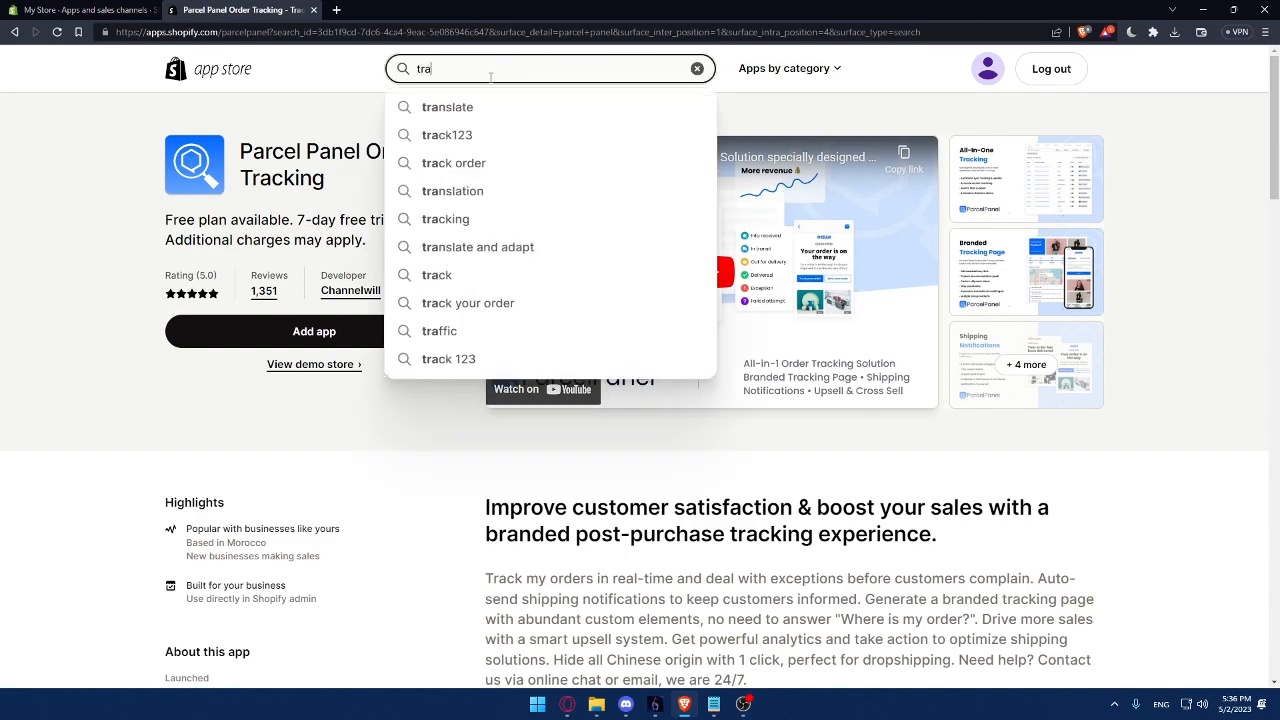
pyautogui.click(448, 136)
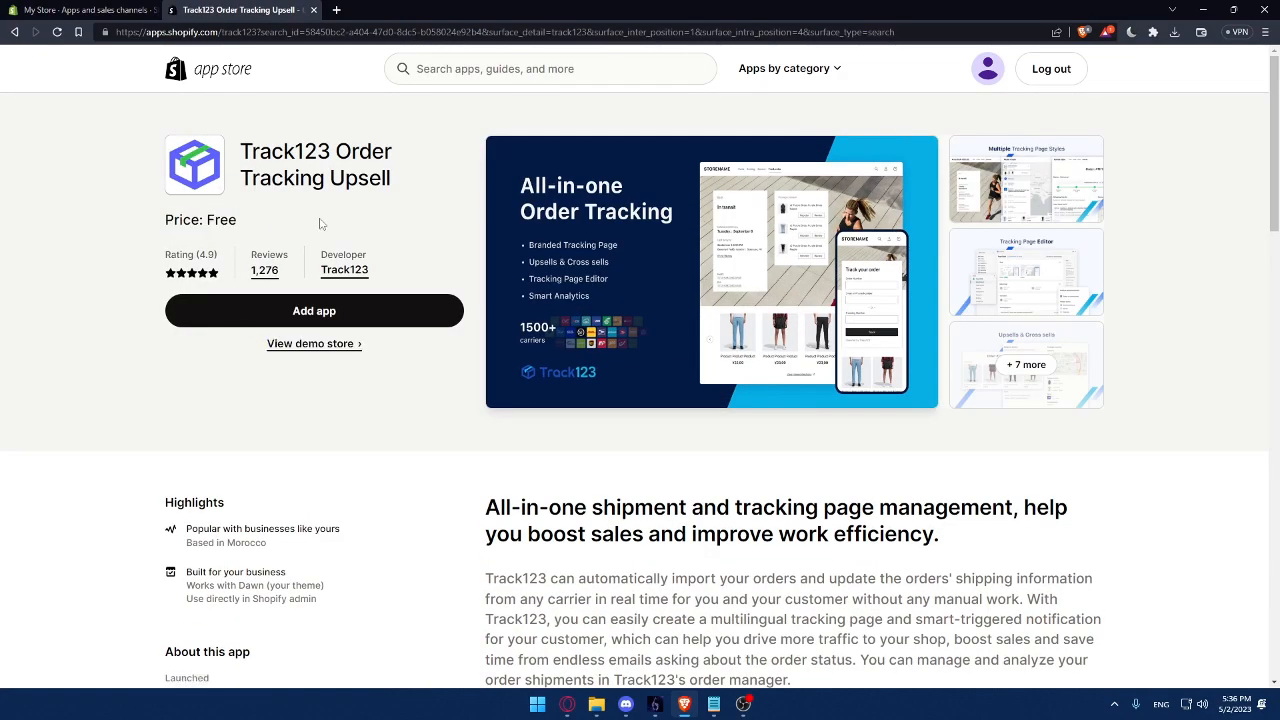
pyautogui.moveTo(936, 526)
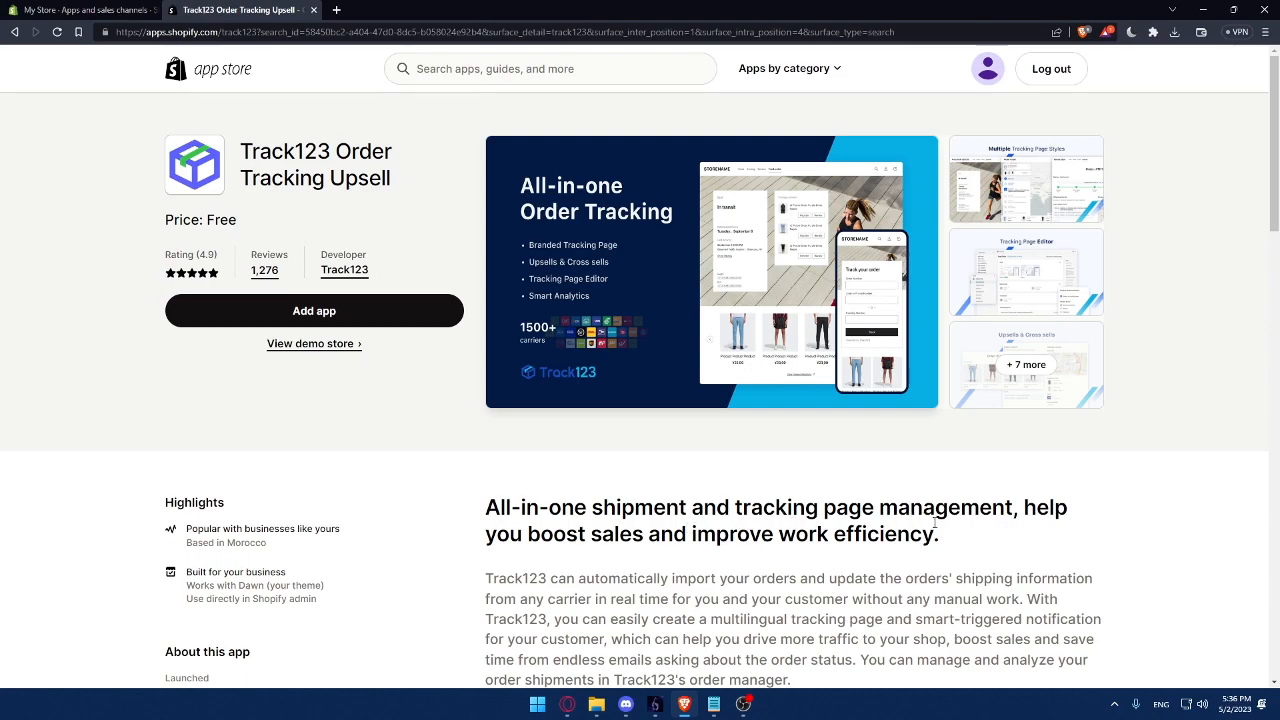
pyautogui.moveTo(786, 556)
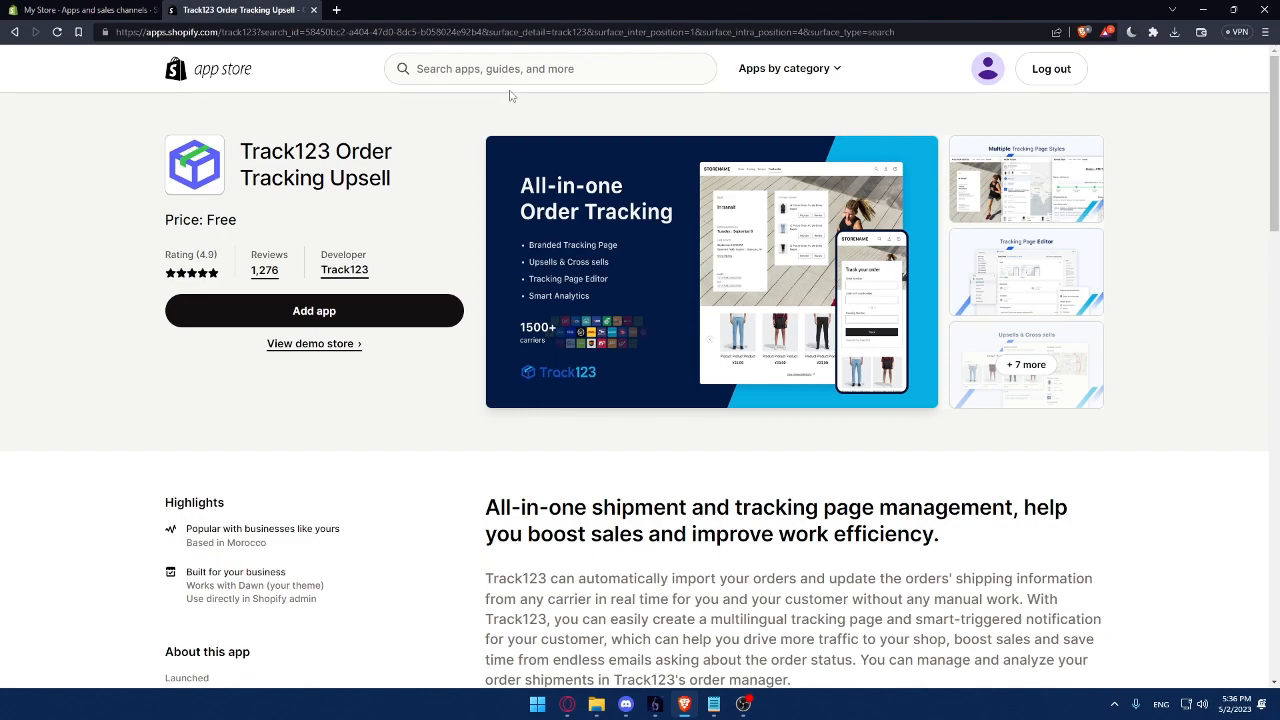
# Search 'aftership' and open the AfterShip Order Tracking listing from the results.
pyautogui.write('aftership')
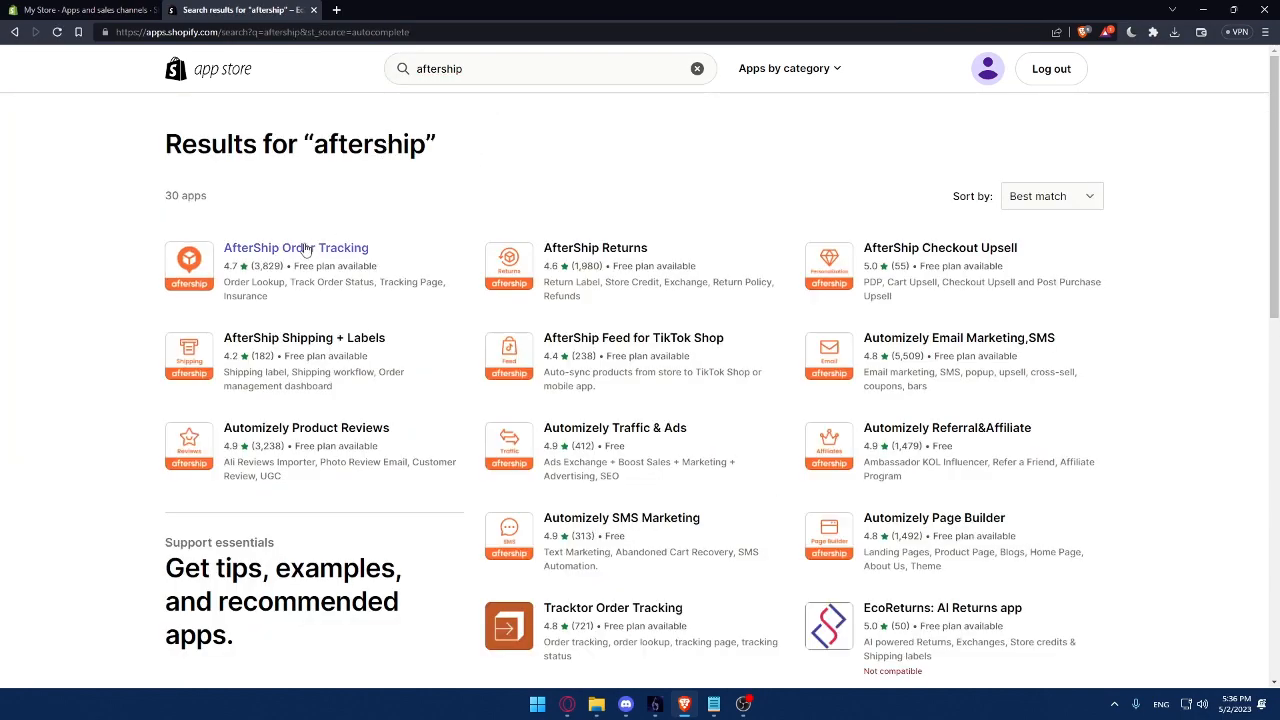
pyautogui.click(296, 248)
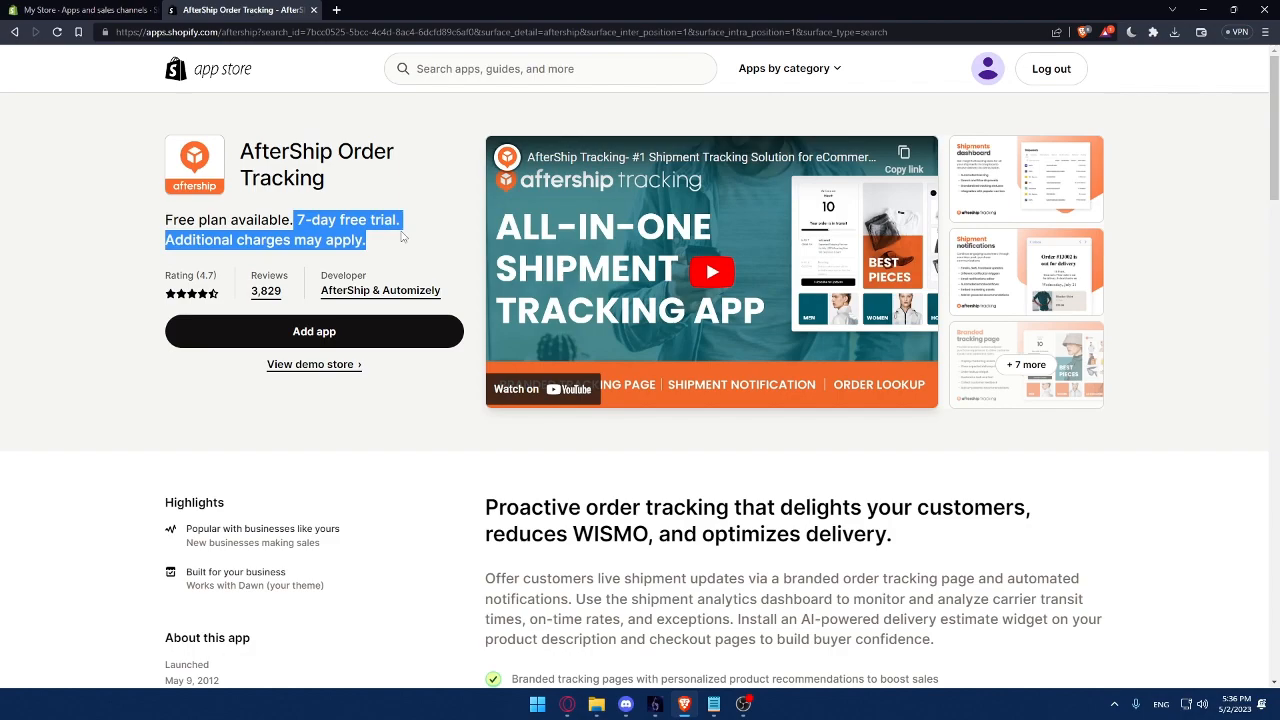
pyautogui.click(404, 258)
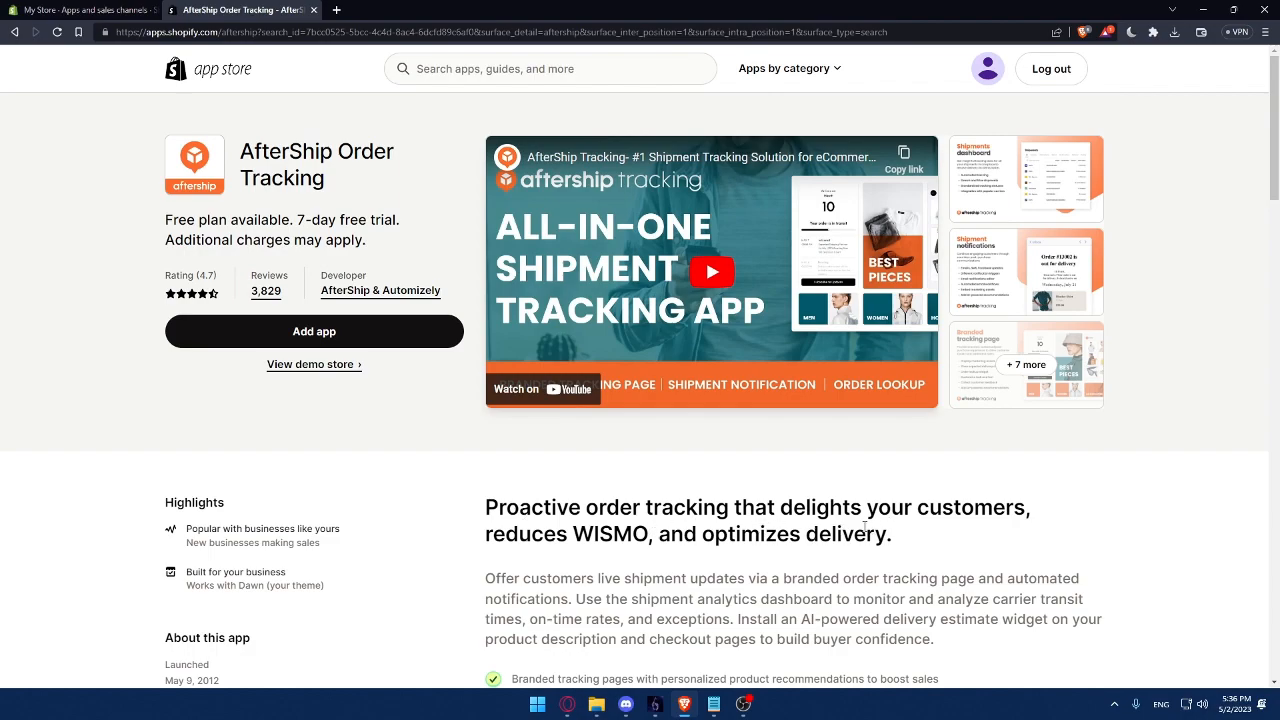
pyautogui.moveTo(672, 568)
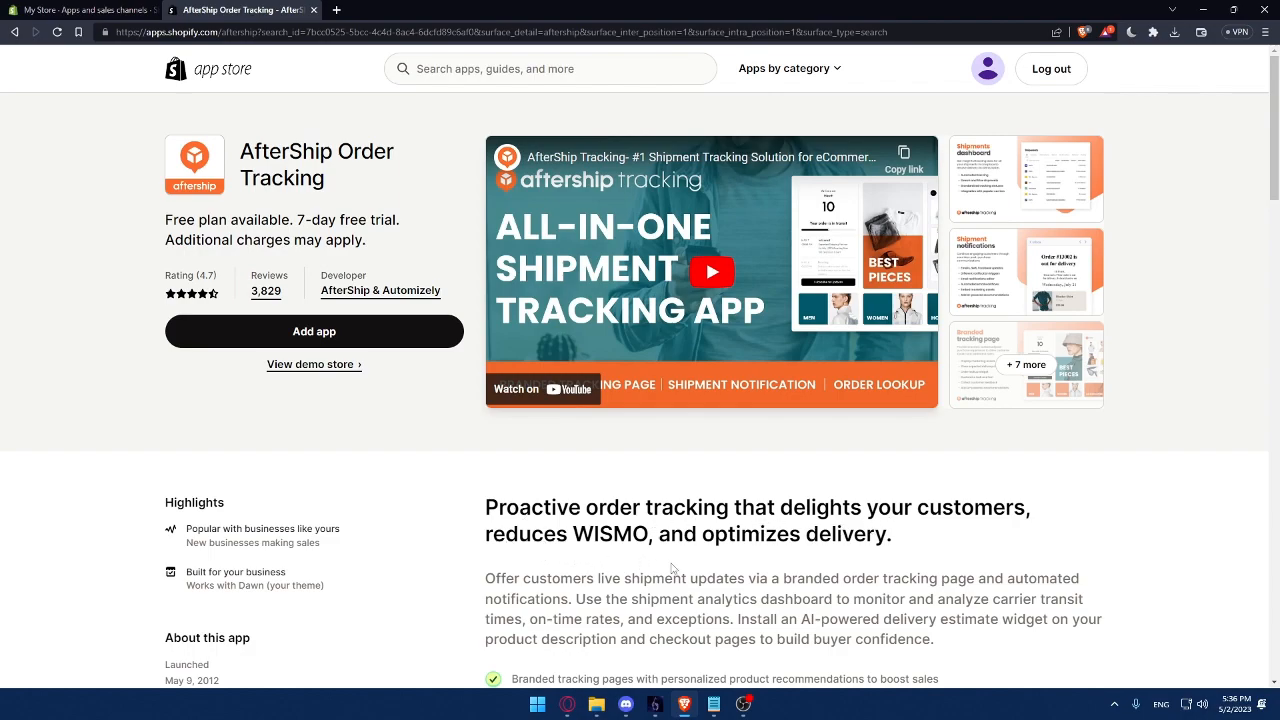
pyautogui.moveTo(506, 92)
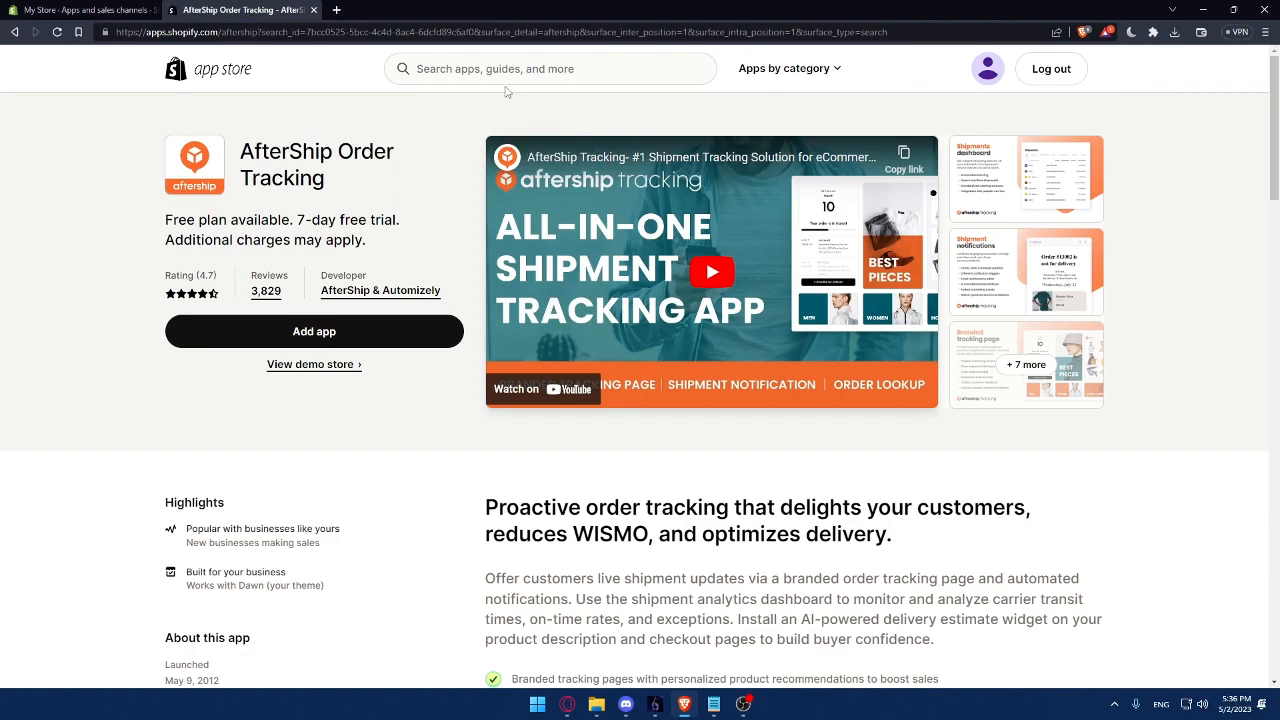
# Search 'powerf' and open the Powerful Contact Form Builder listing (4.8 rating, free plan).
pyautogui.click(550, 68)
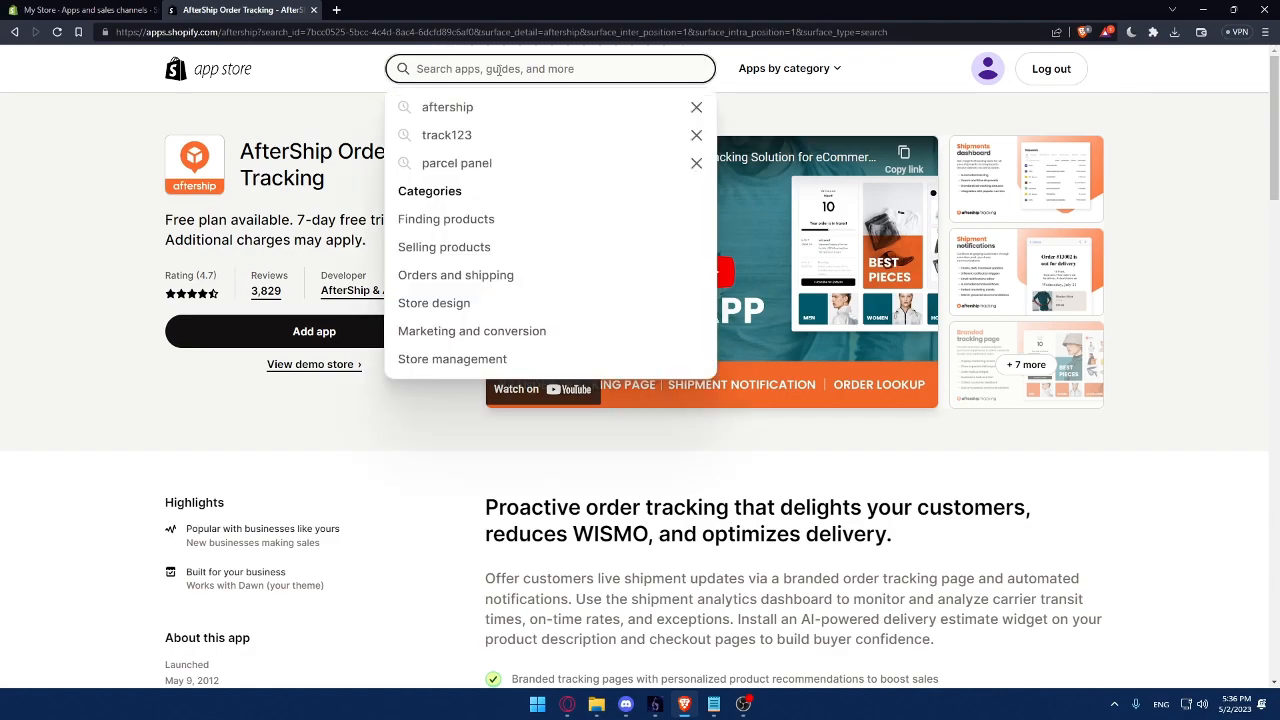
pyautogui.write('powerful')
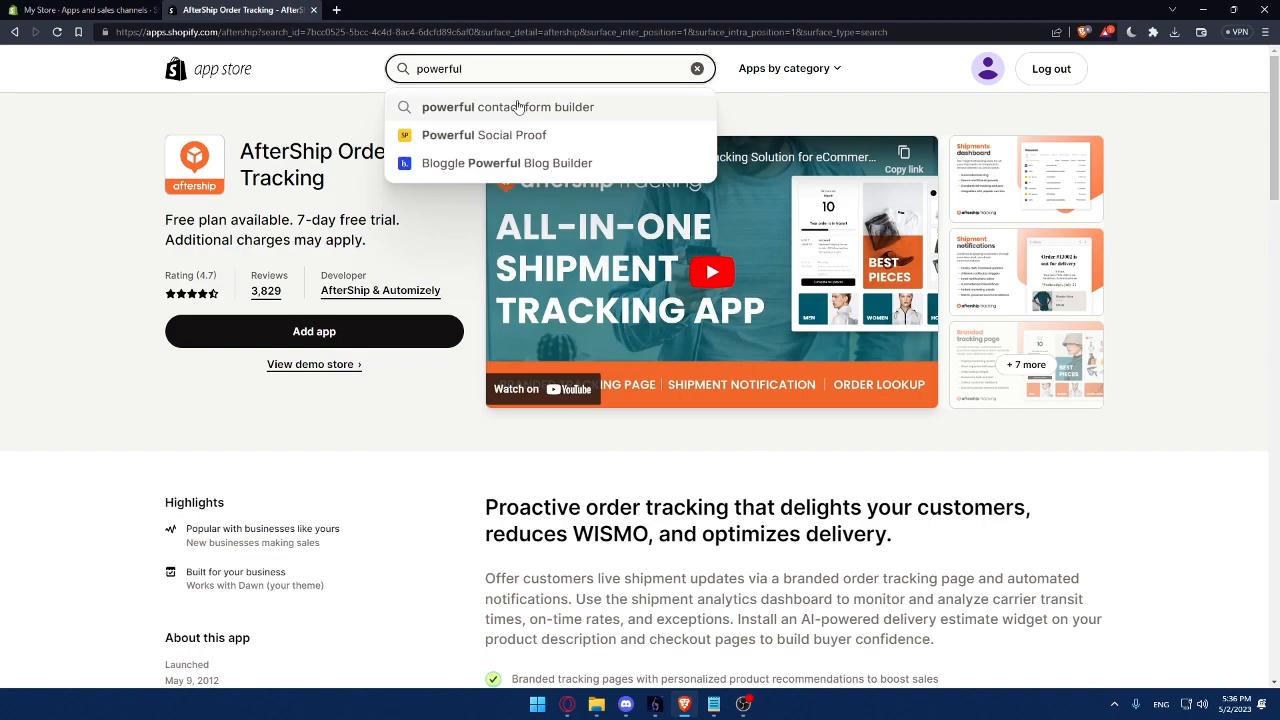
pyautogui.click(522, 108)
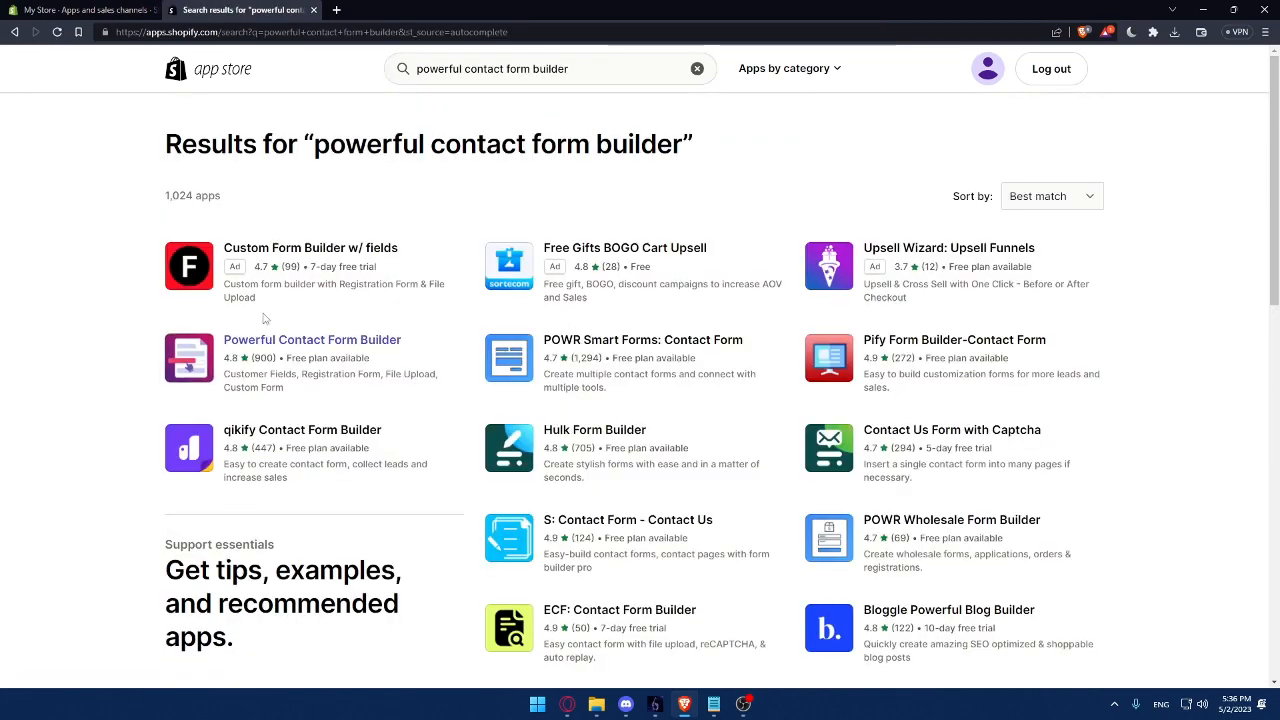
pyautogui.click(312, 340)
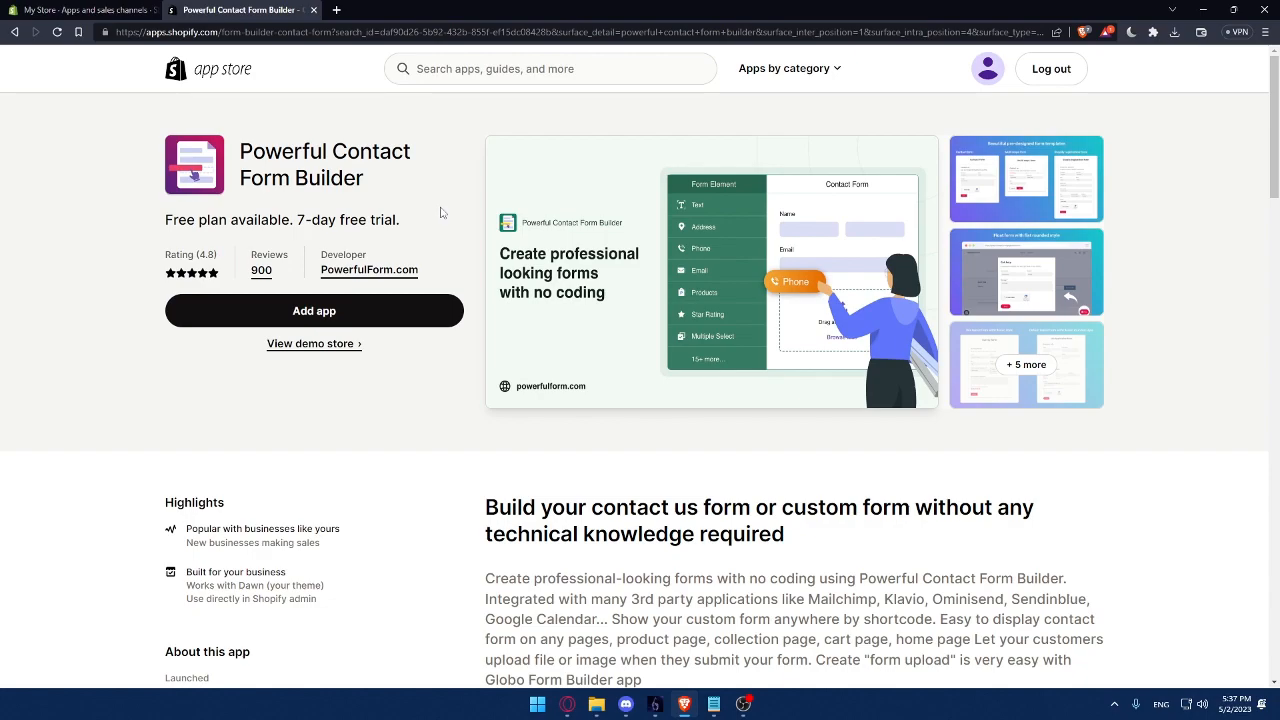
pyautogui.moveTo(600, 536)
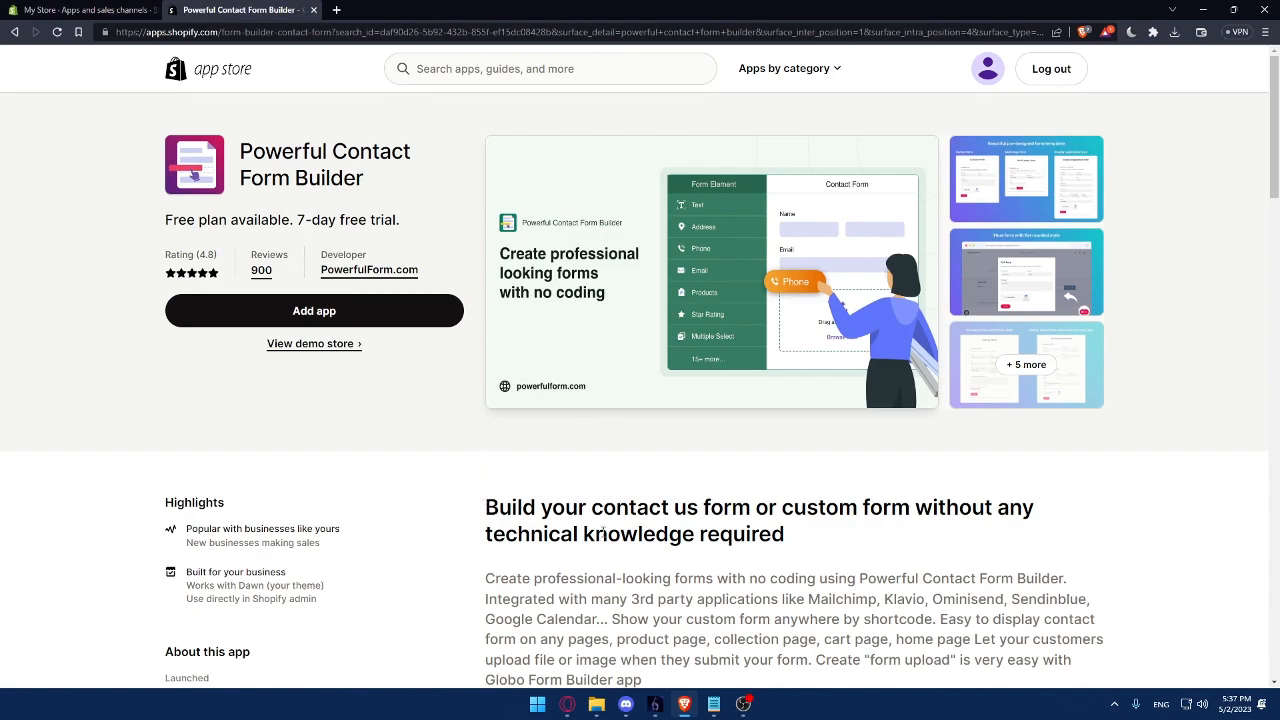
pyautogui.moveTo(792, 518)
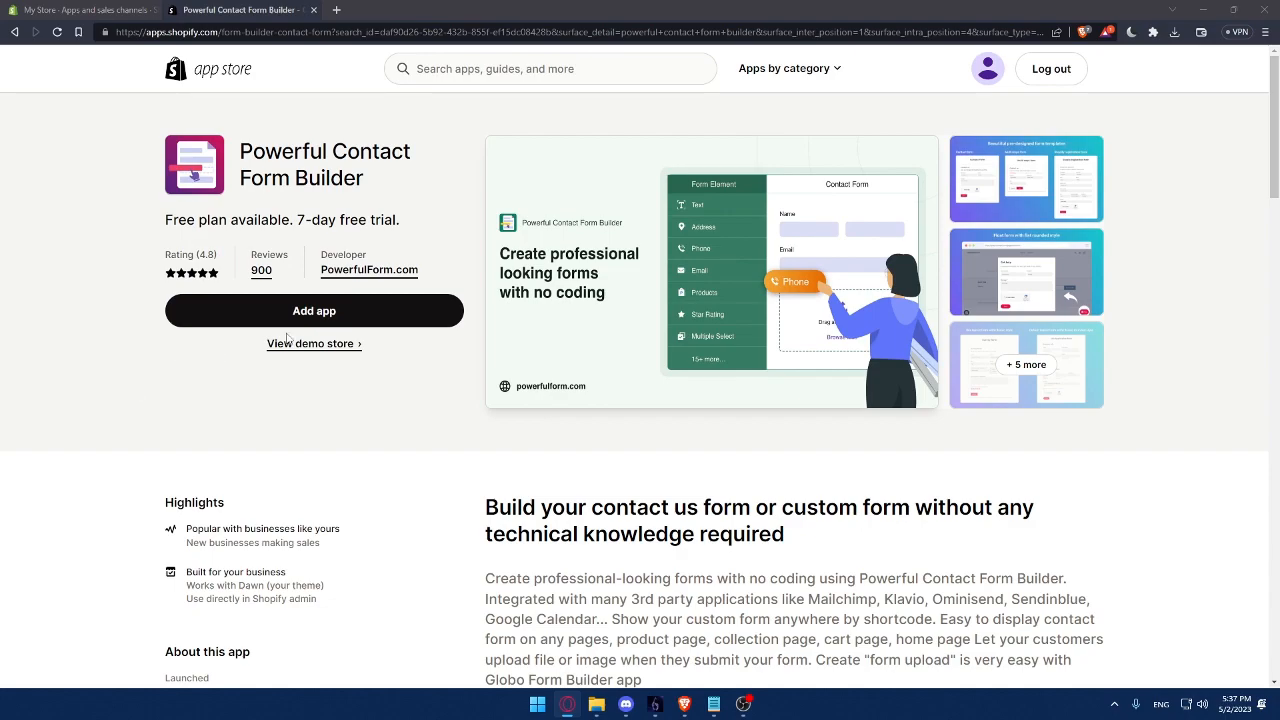
pyautogui.moveTo(248, 398)
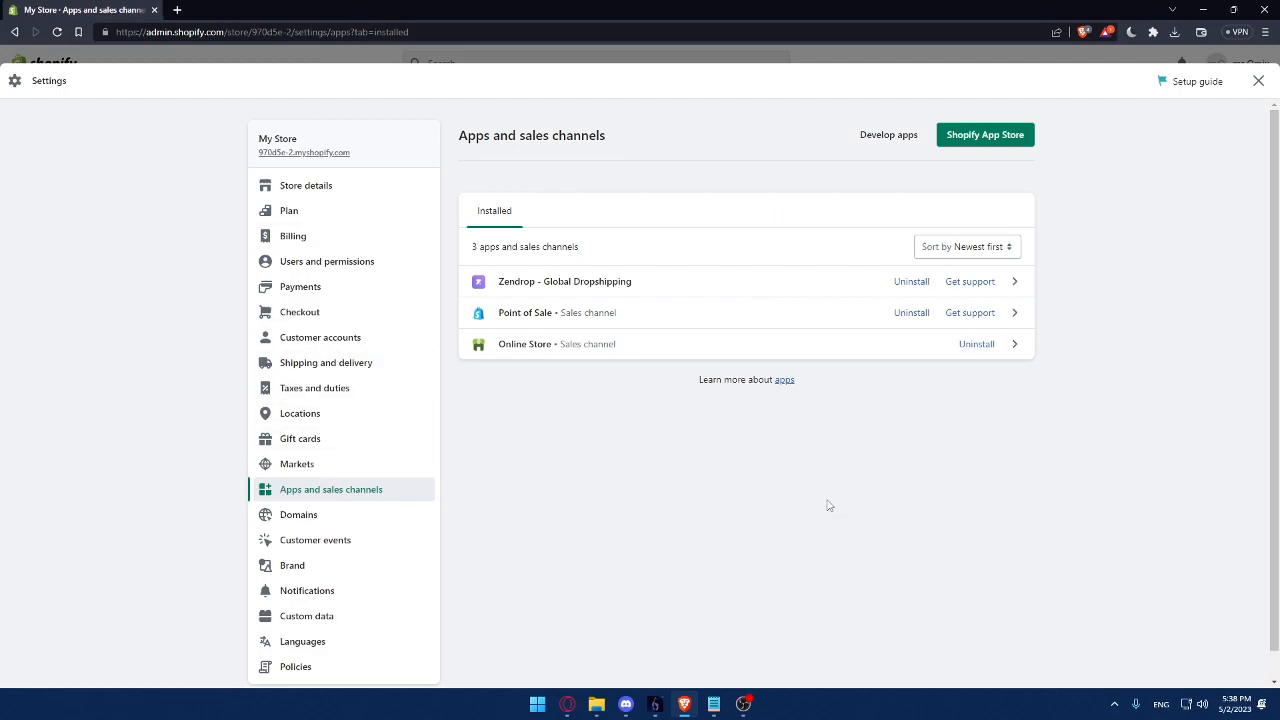
pyautogui.moveTo(644, 492)
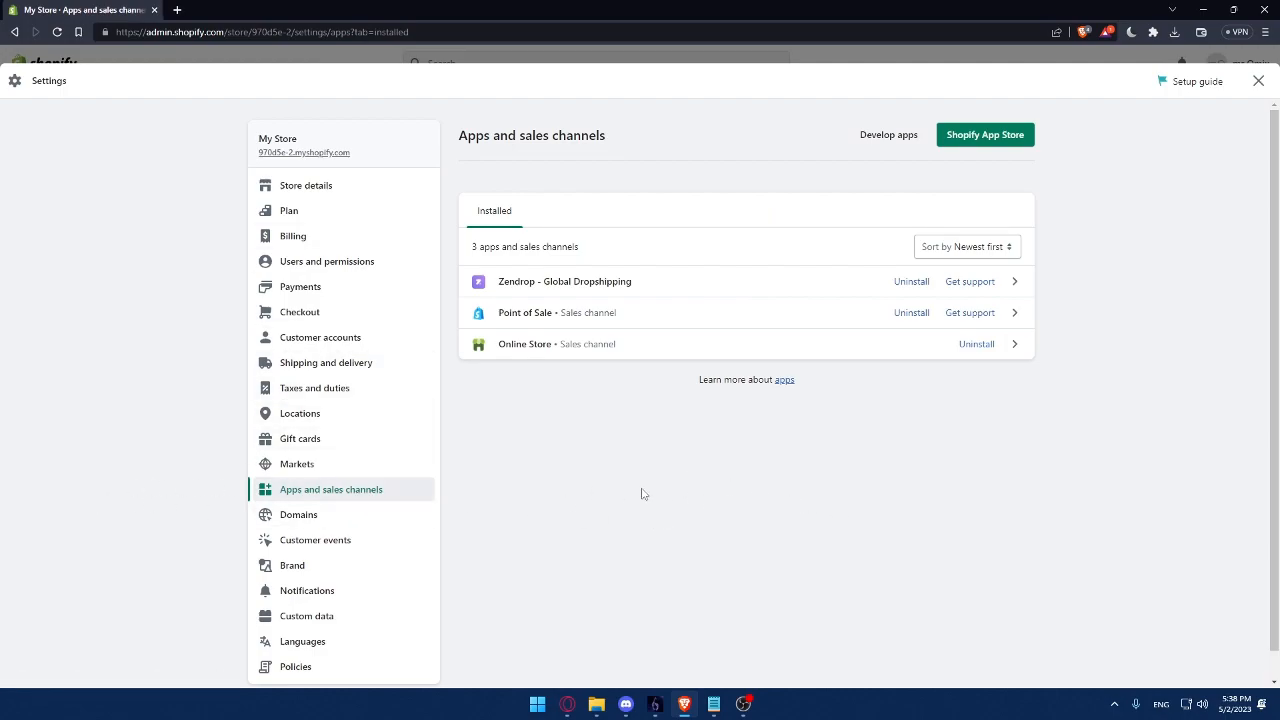
# Close Settings to return to the admin Home dashboard with the 0/7 setup guide.
pyautogui.click(1256, 80)
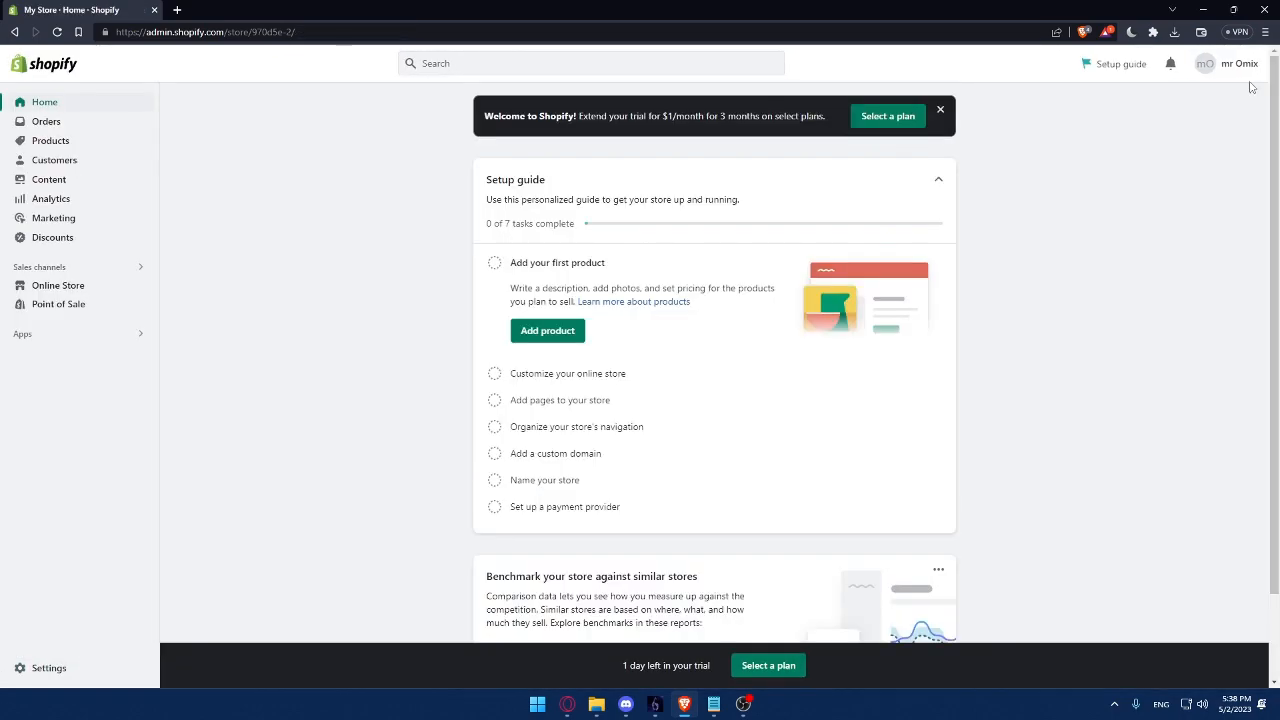
pyautogui.moveTo(1164, 240)
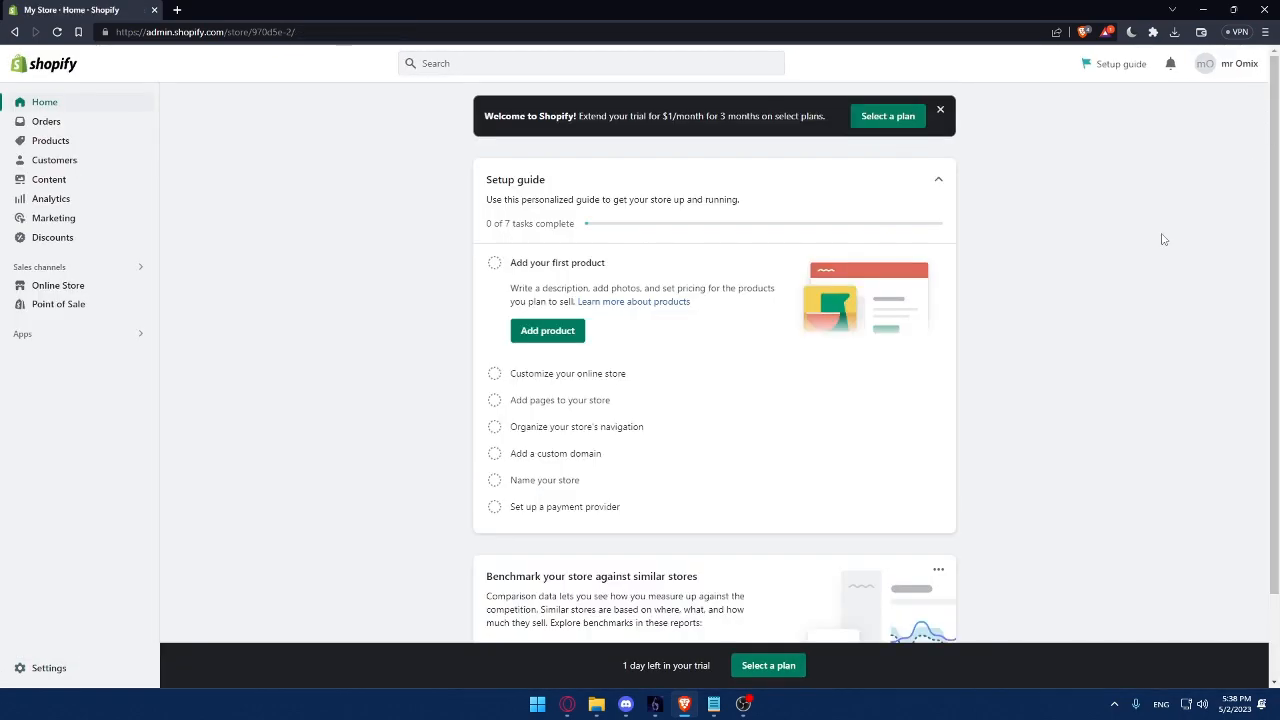
pyautogui.moveTo(544, 236)
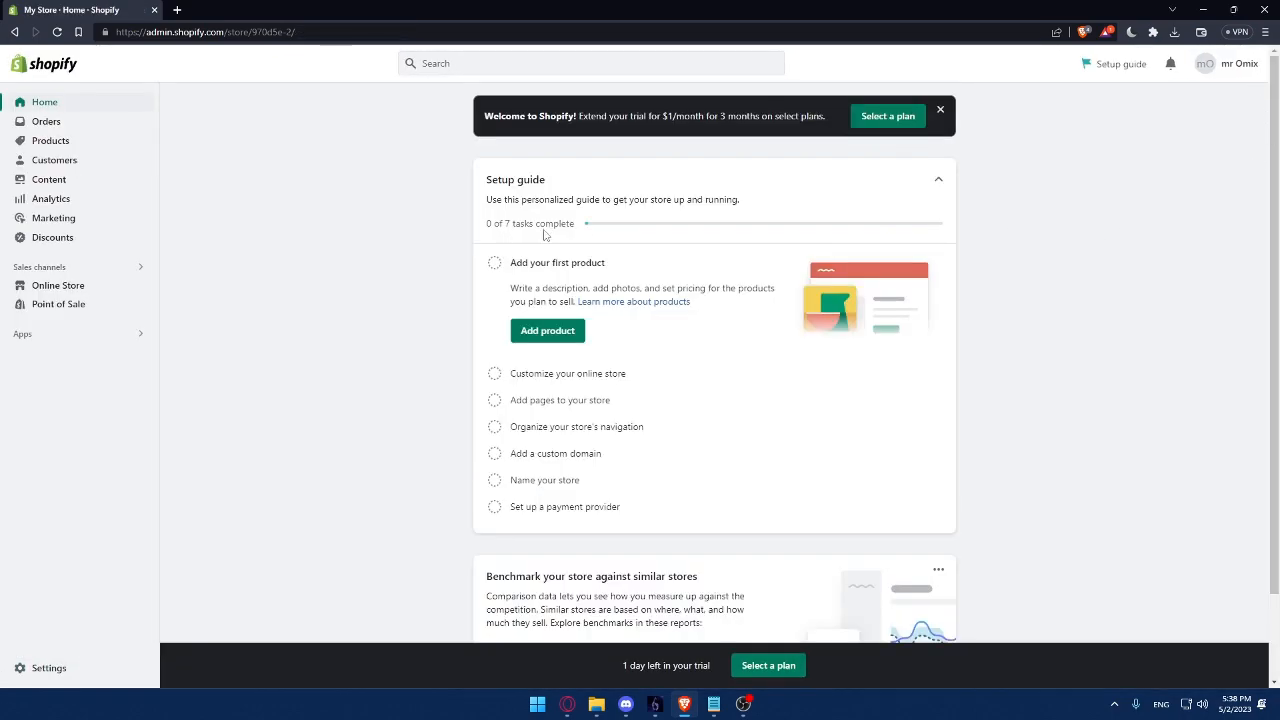